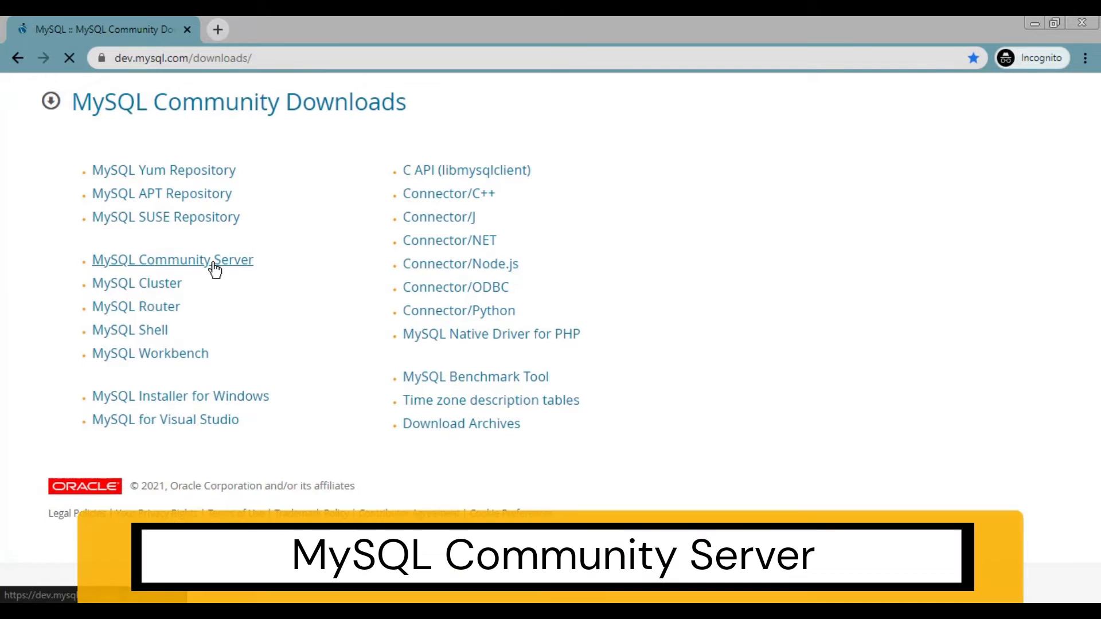
- Download the MySQL Installer web MSI for Windows from the Community downloads without logging in
left_click(172, 259)
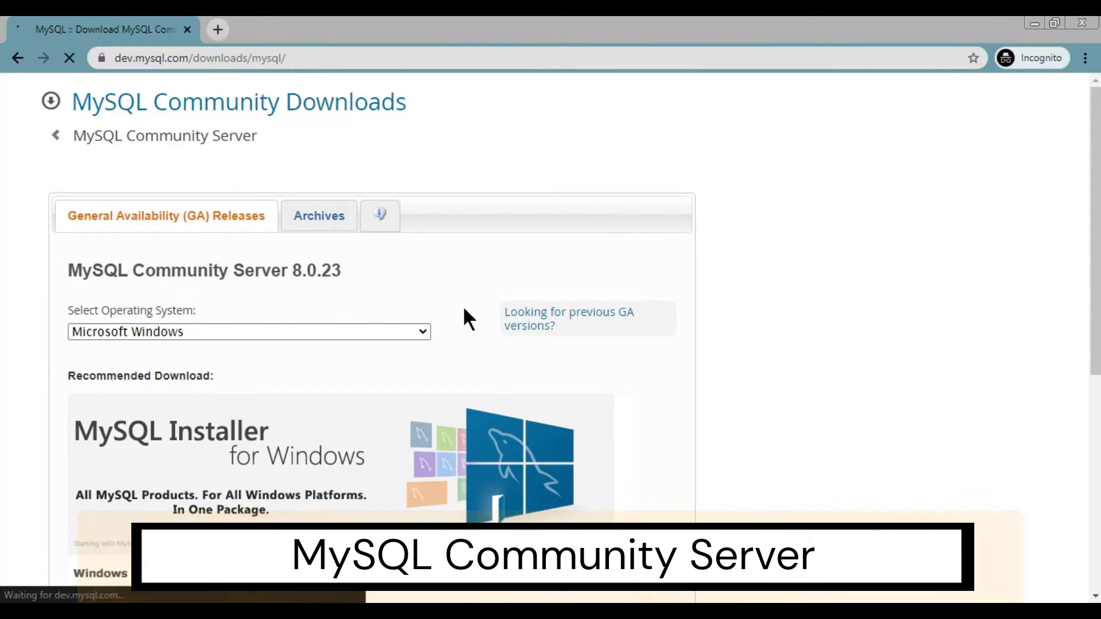
scroll("down", 3)
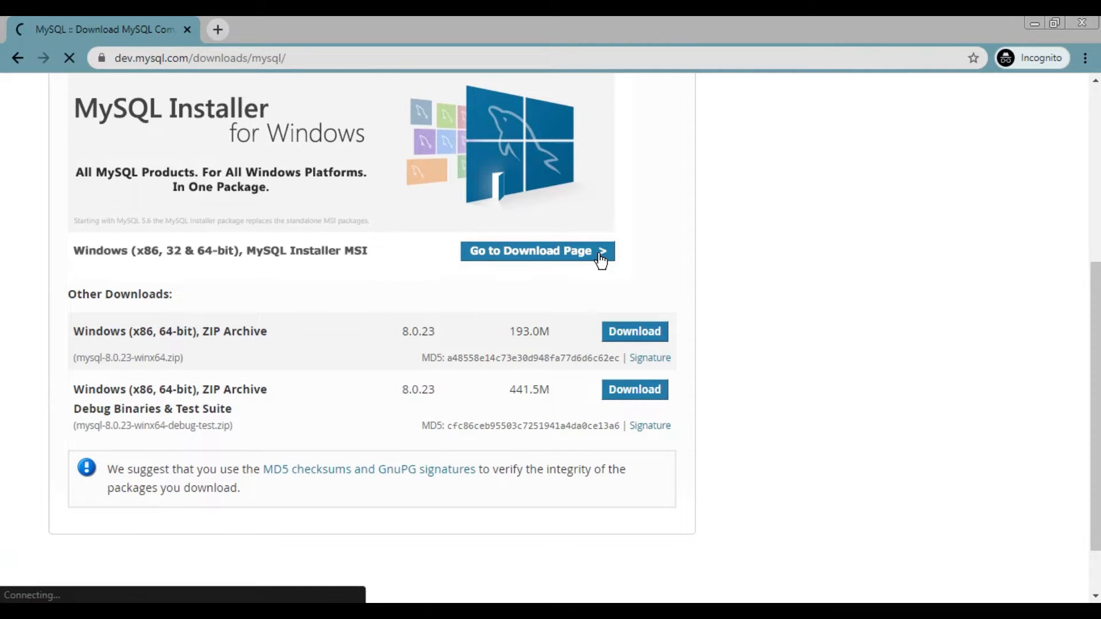
left_click(536, 251)
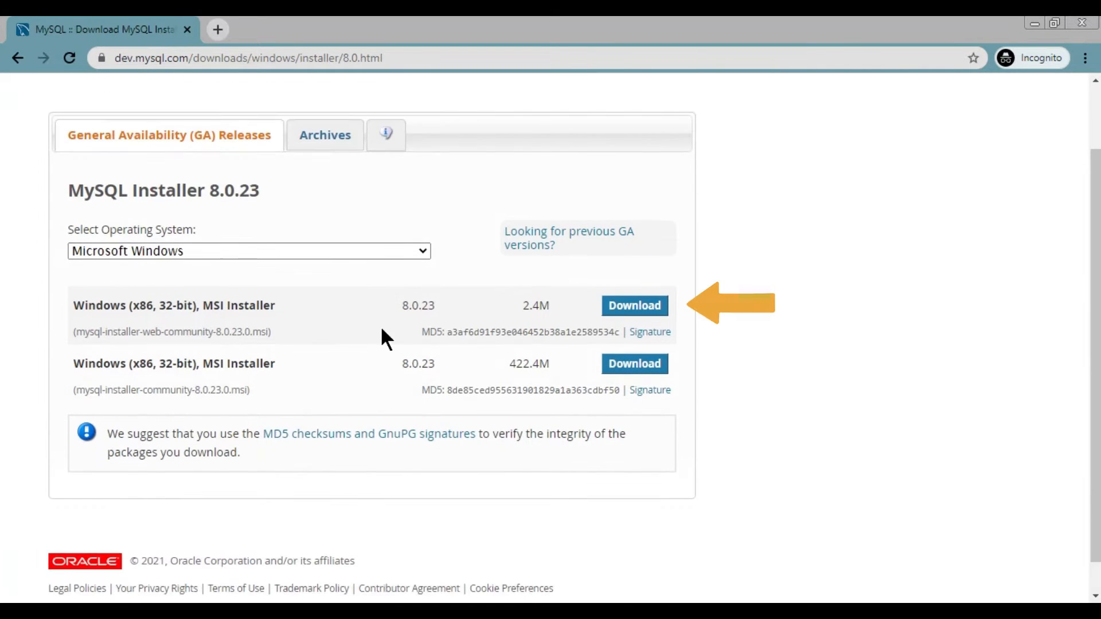
mouse_move(283, 344)
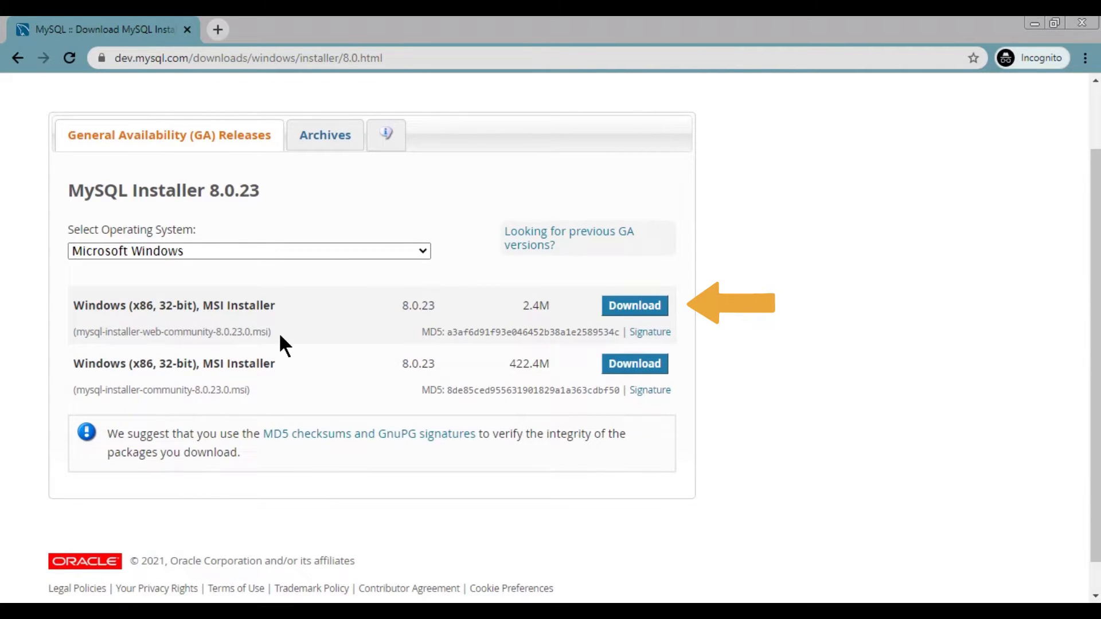
left_click(635, 305)
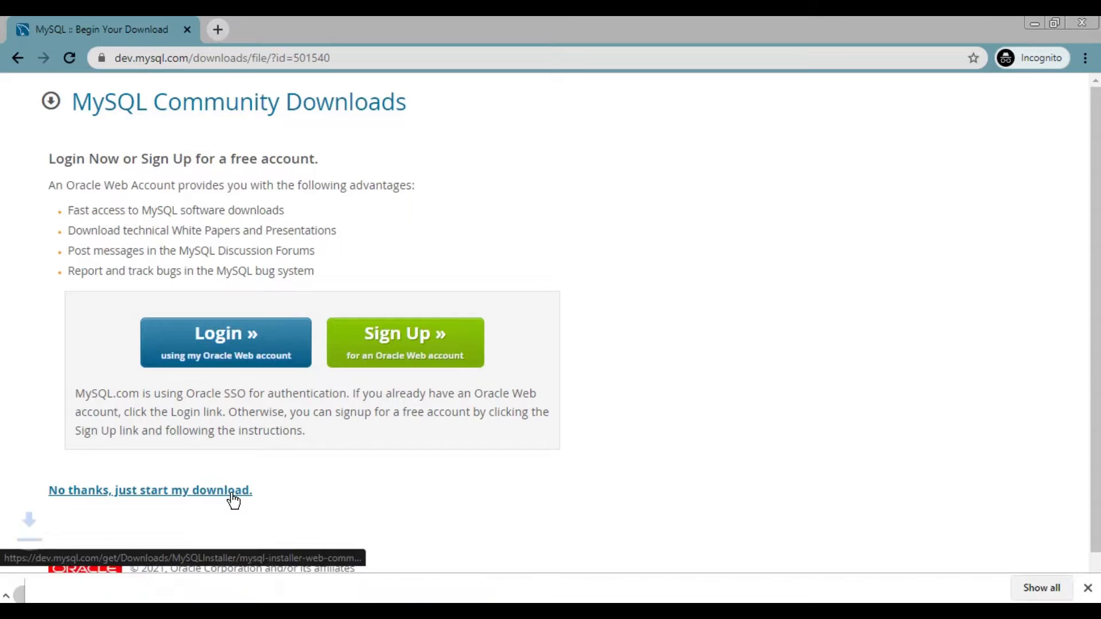
left_click(150, 490)
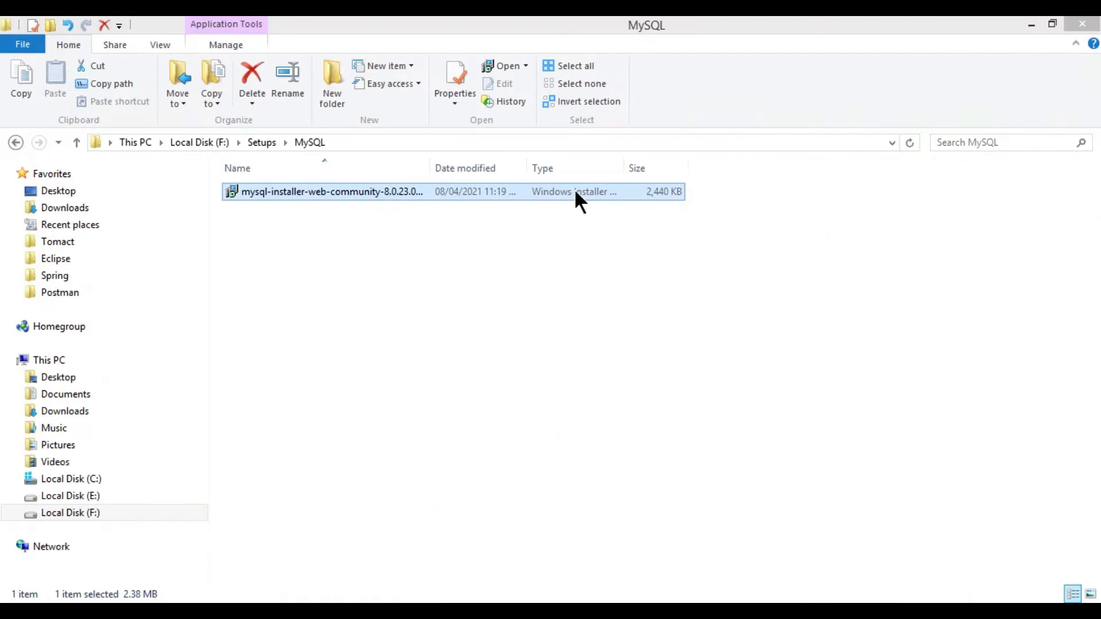
- Launch the downloaded MySQL 8.0.23 web installer to reach the setup-type choice
double_click(323, 191)
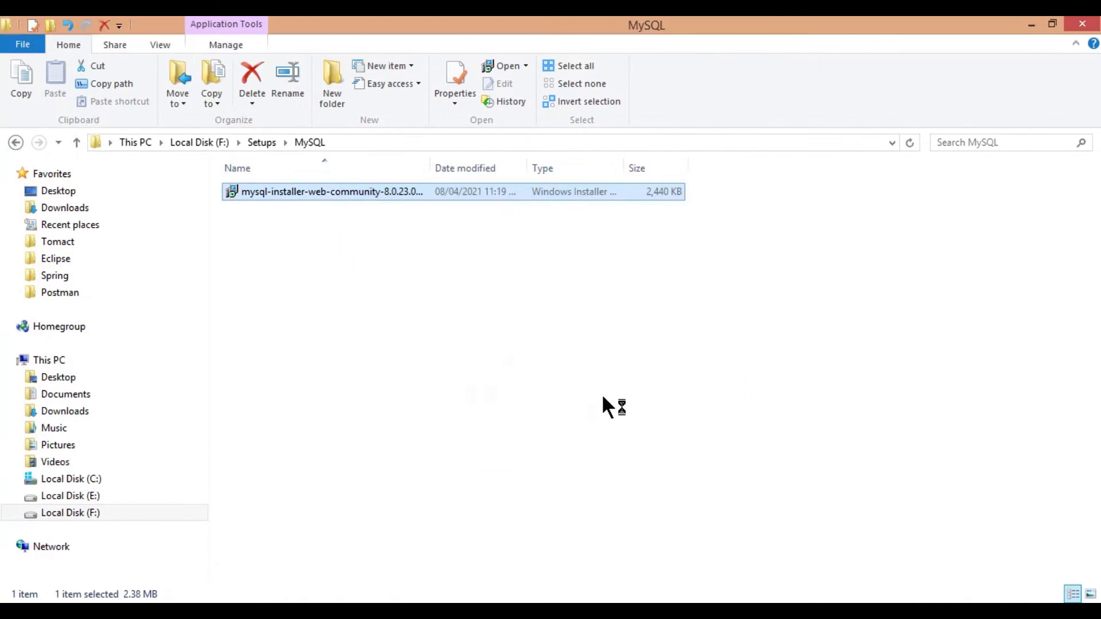
double_click(322, 190)
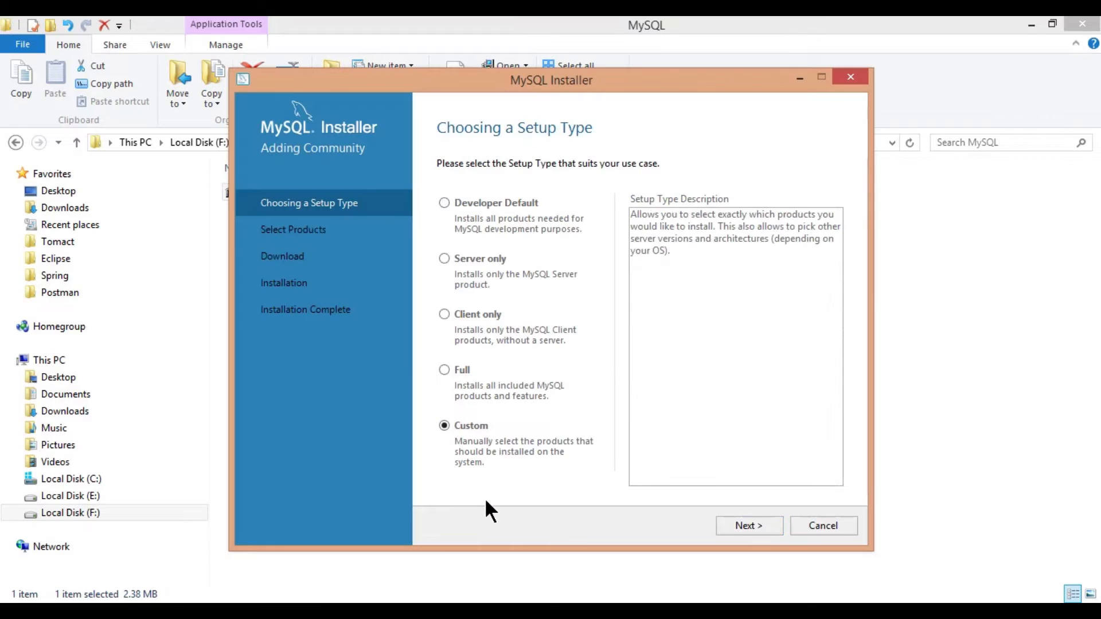
- Keep Custom setup, accept the product list and requirements check, and download all eleven MySQL 8.0.23 products
left_click(748, 525)
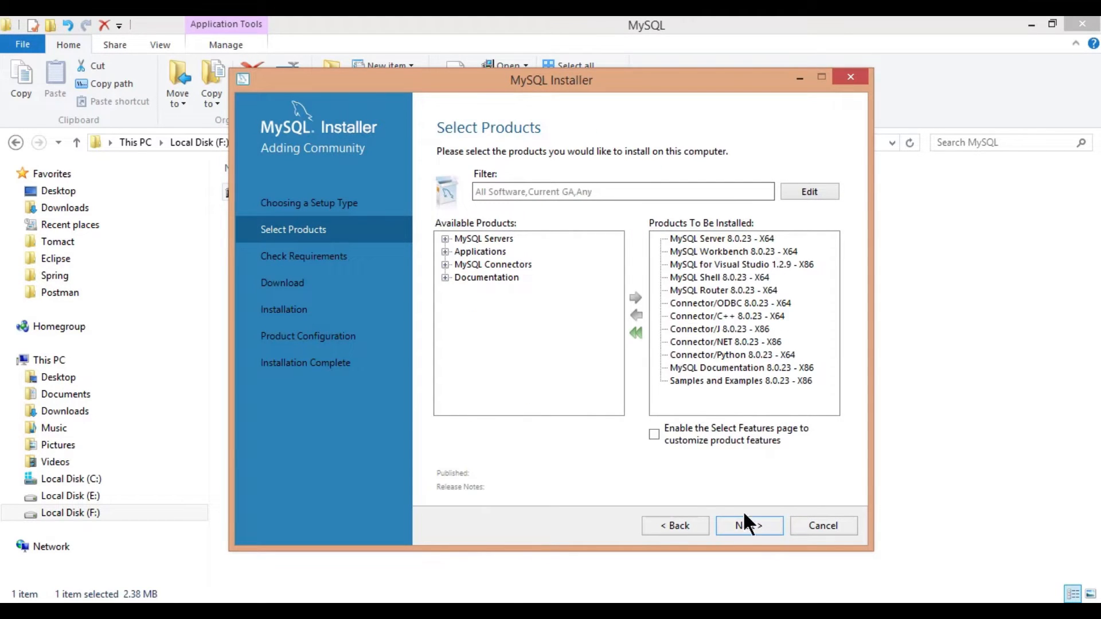
left_click(749, 525)
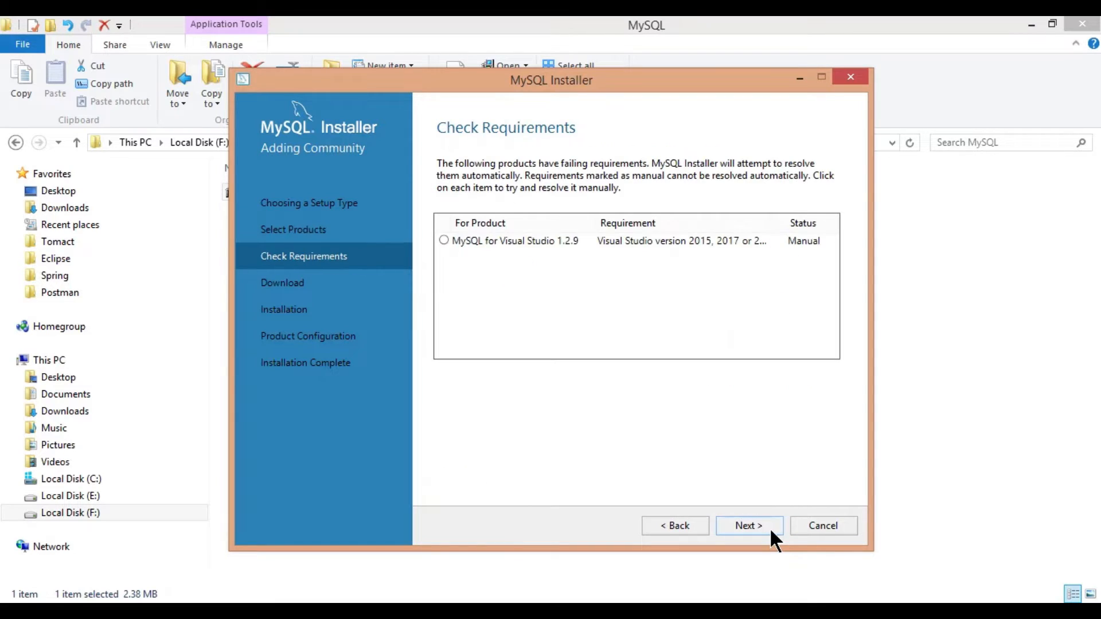
left_click(749, 525)
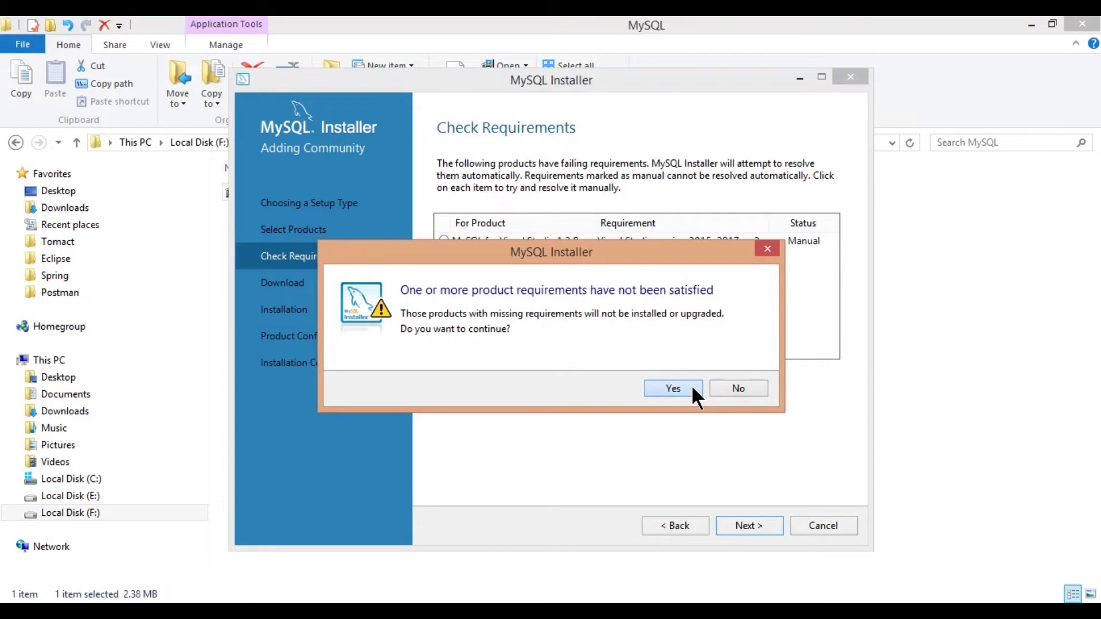
left_click(672, 387)
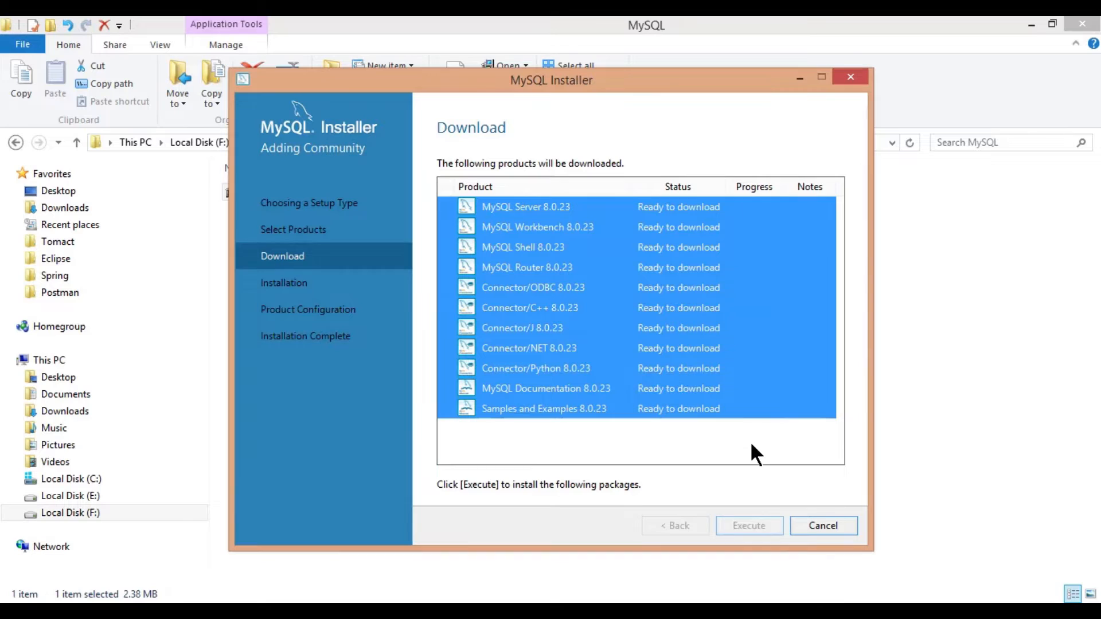
left_click(749, 525)
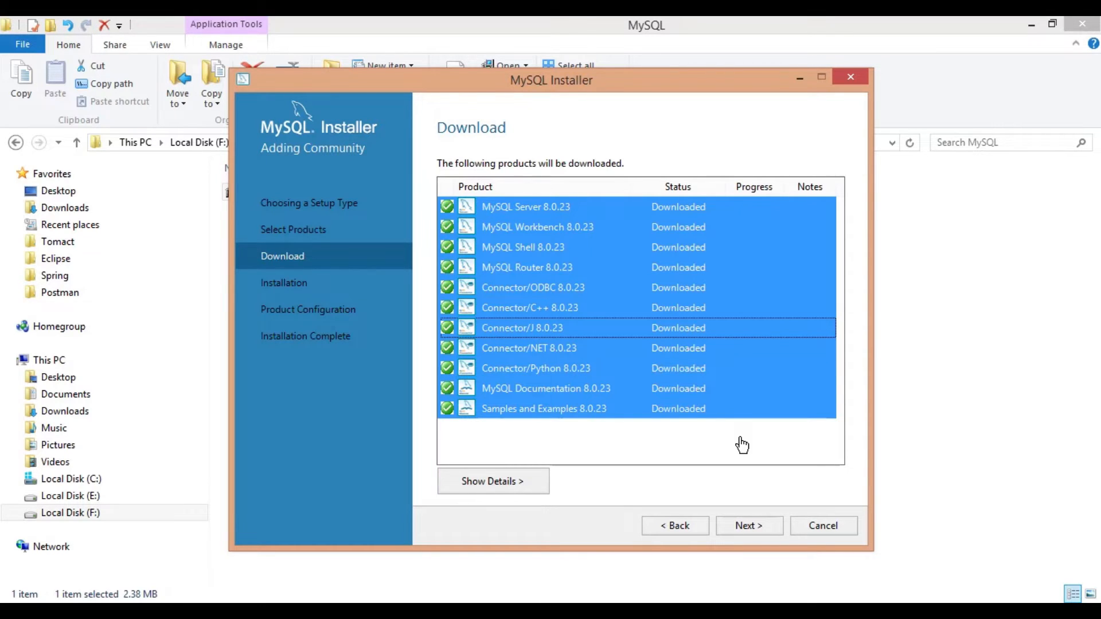
left_click(749, 525)
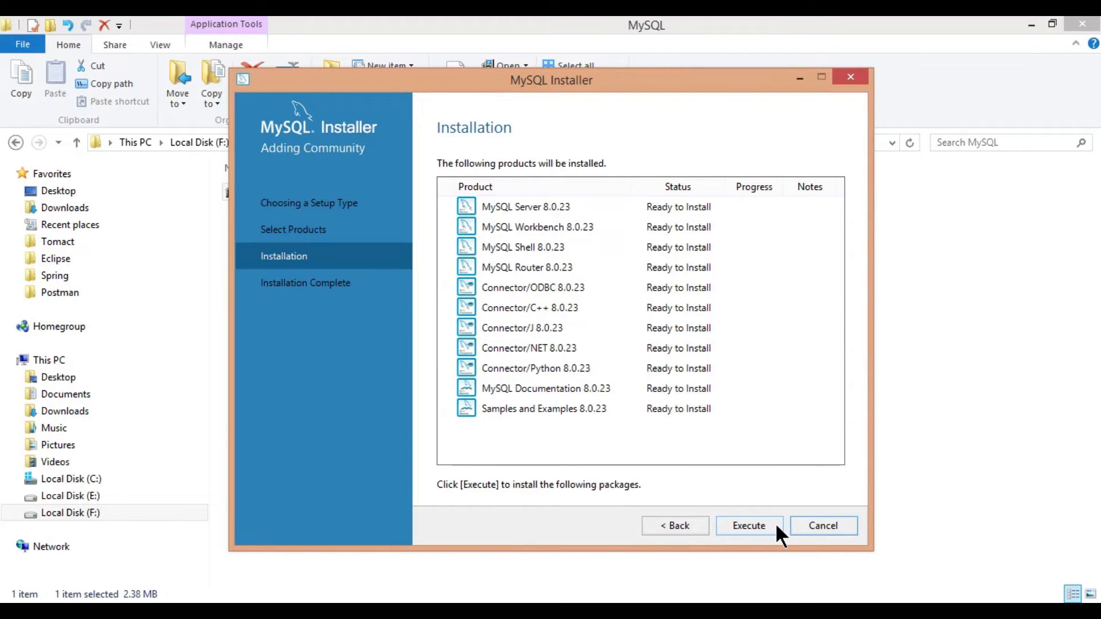
- Install all downloaded MySQL 8.0.23 products and finish, closing the installer
left_click(749, 525)
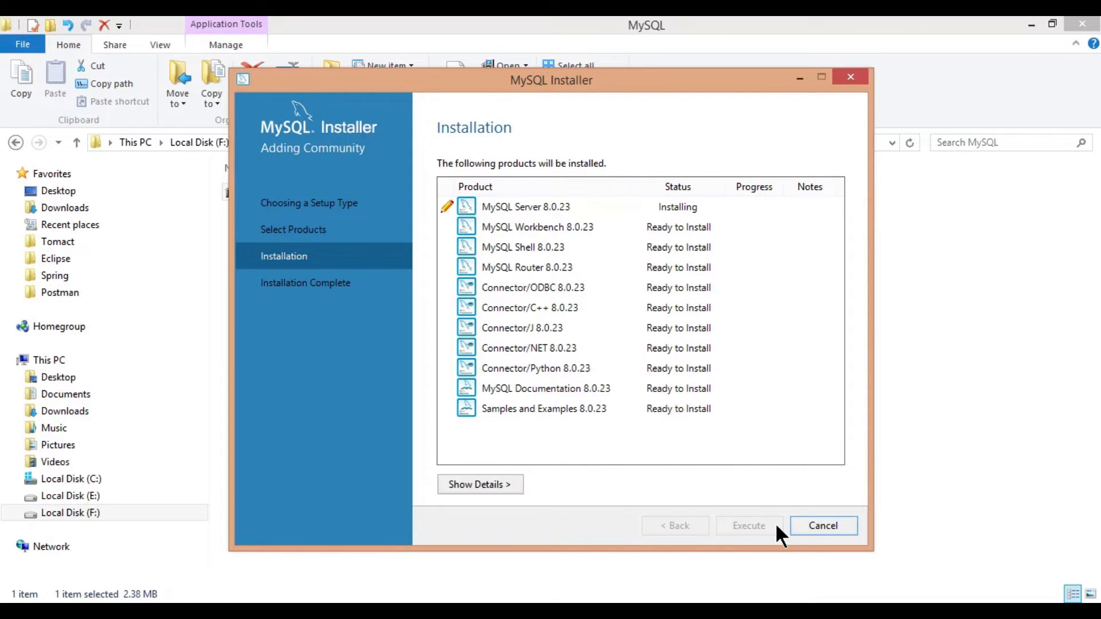
mouse_move(808, 288)
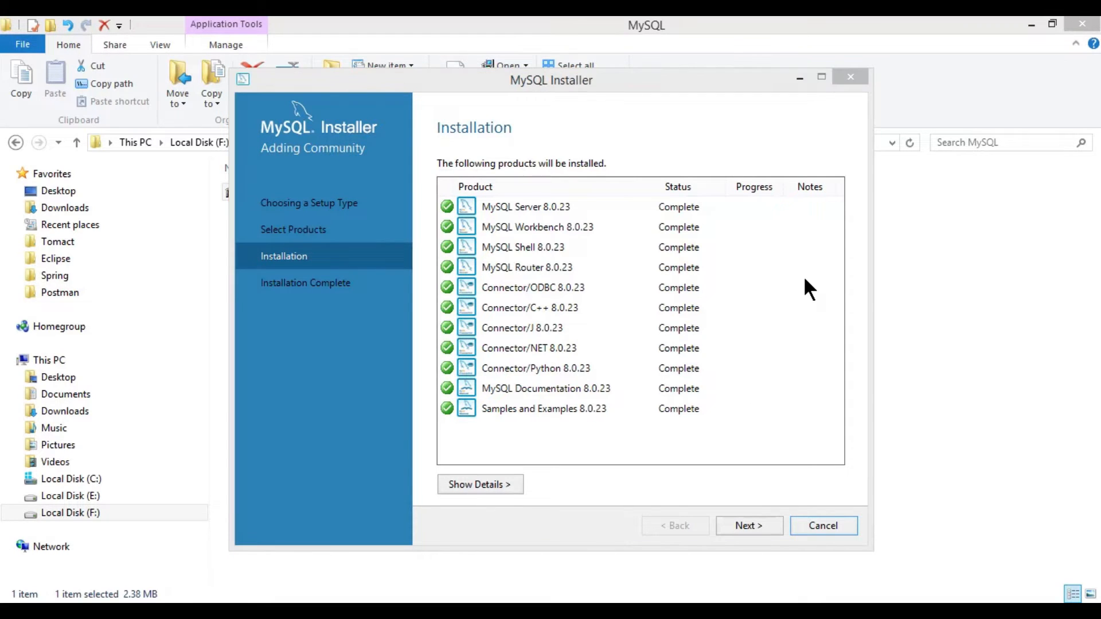
left_click(749, 525)
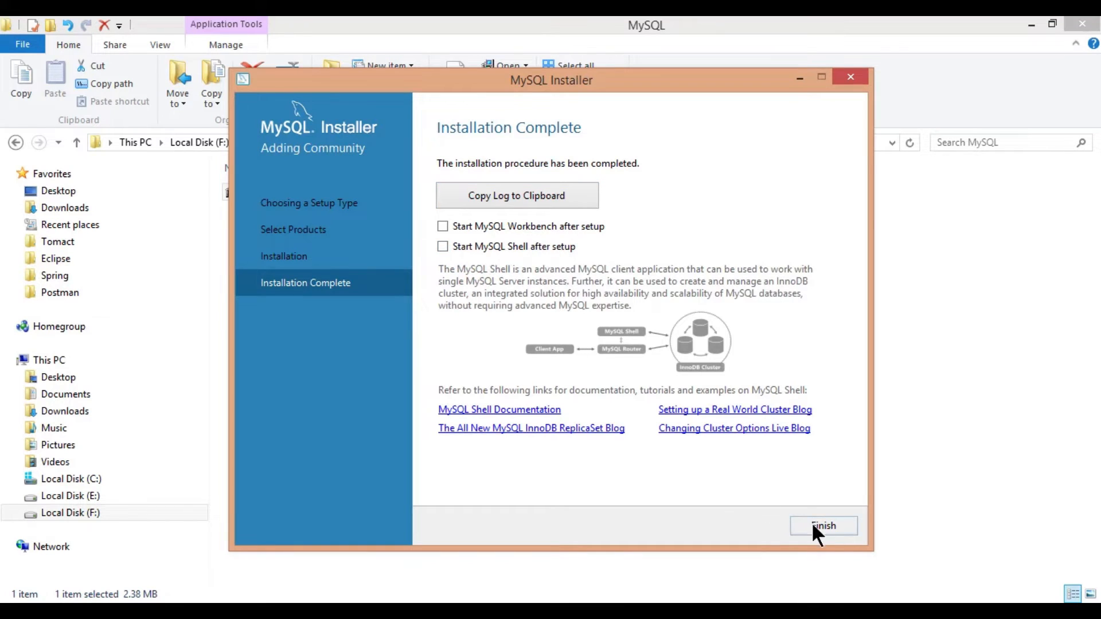
left_click(824, 525)
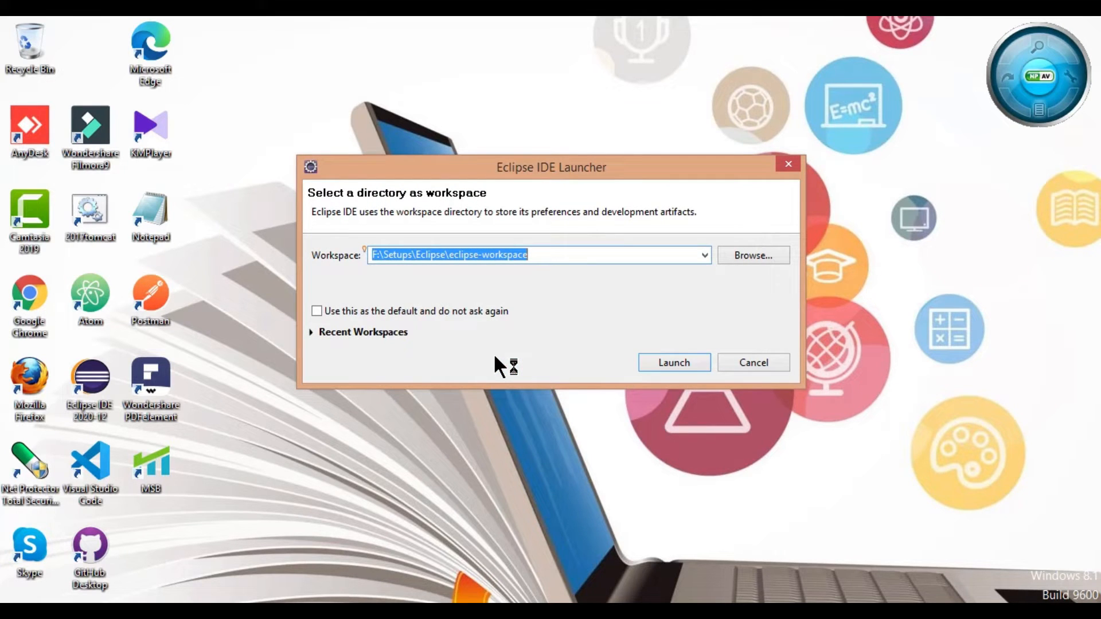
- Choose eclipse-workspace-2 as the workspace folder and launch Eclipse on its welcome page
left_click(703, 255)
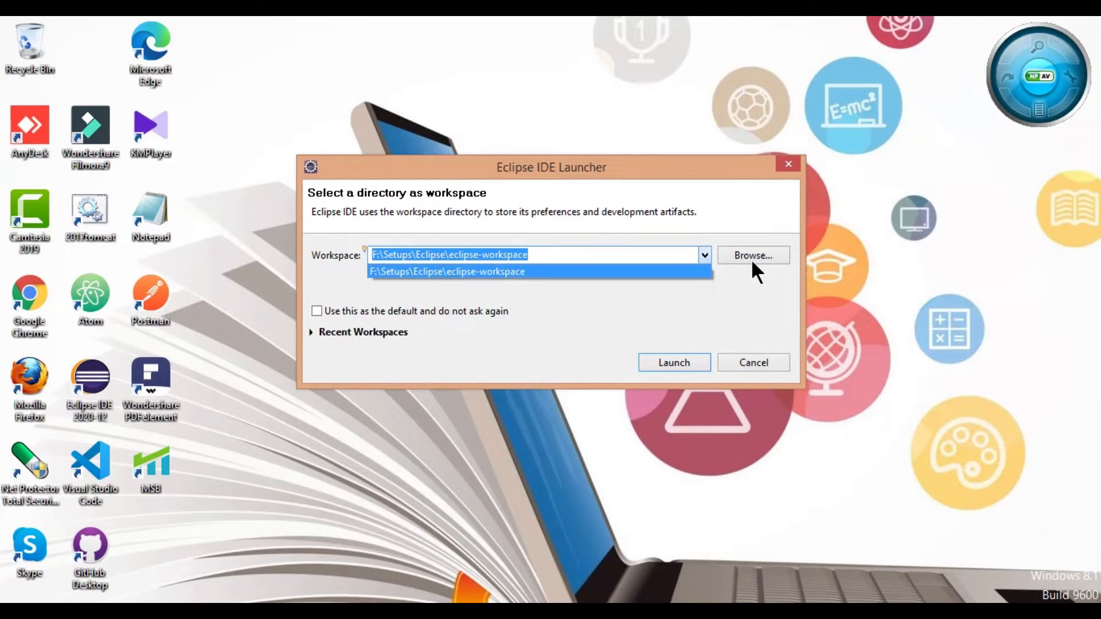
left_click(752, 255)
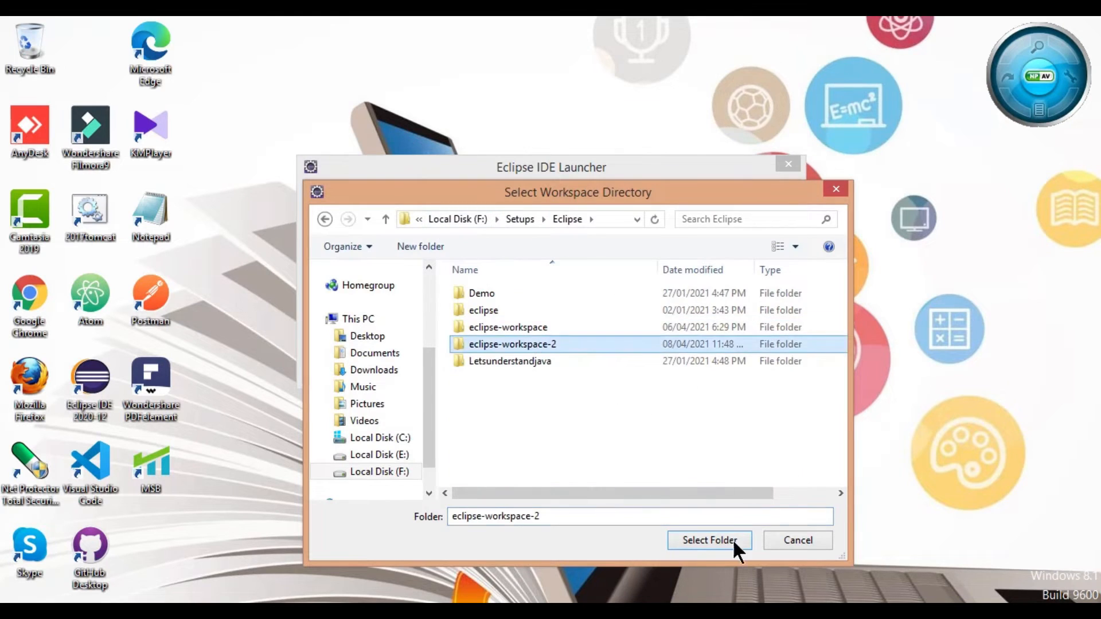
left_click(709, 540)
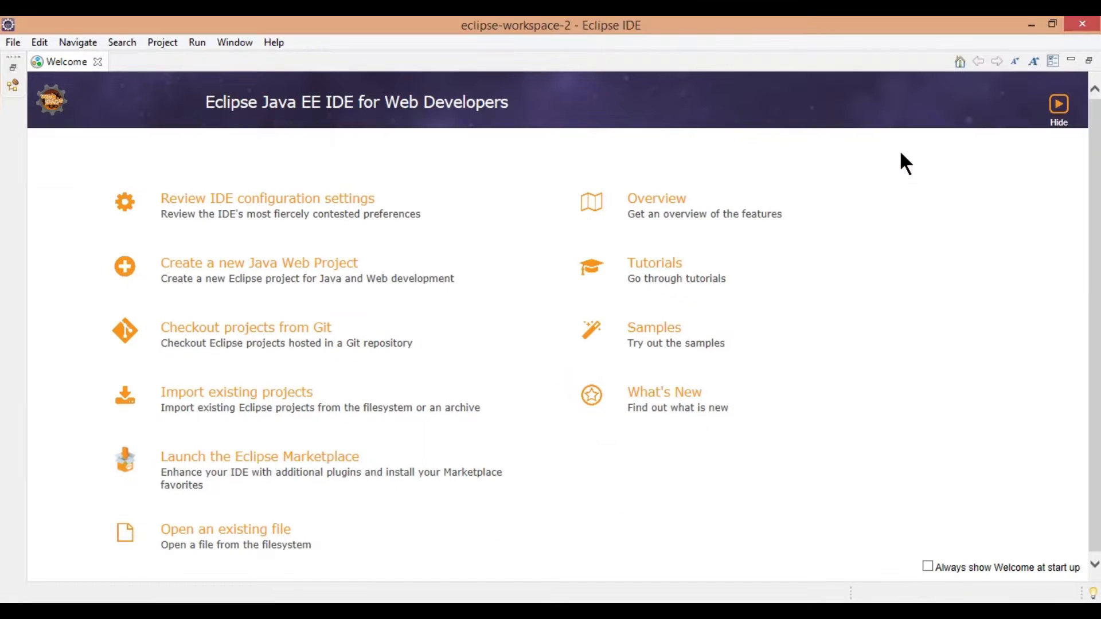
- Create a new Java project named HibernateDemo, skipping the module-info file
left_click(13, 42)
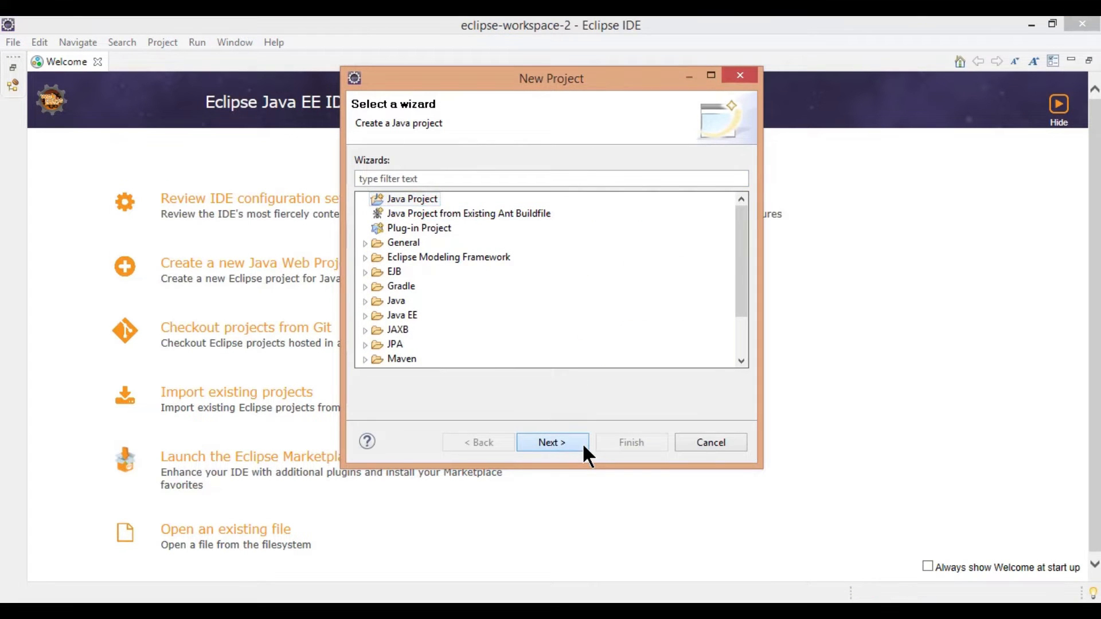
left_click(551, 442)
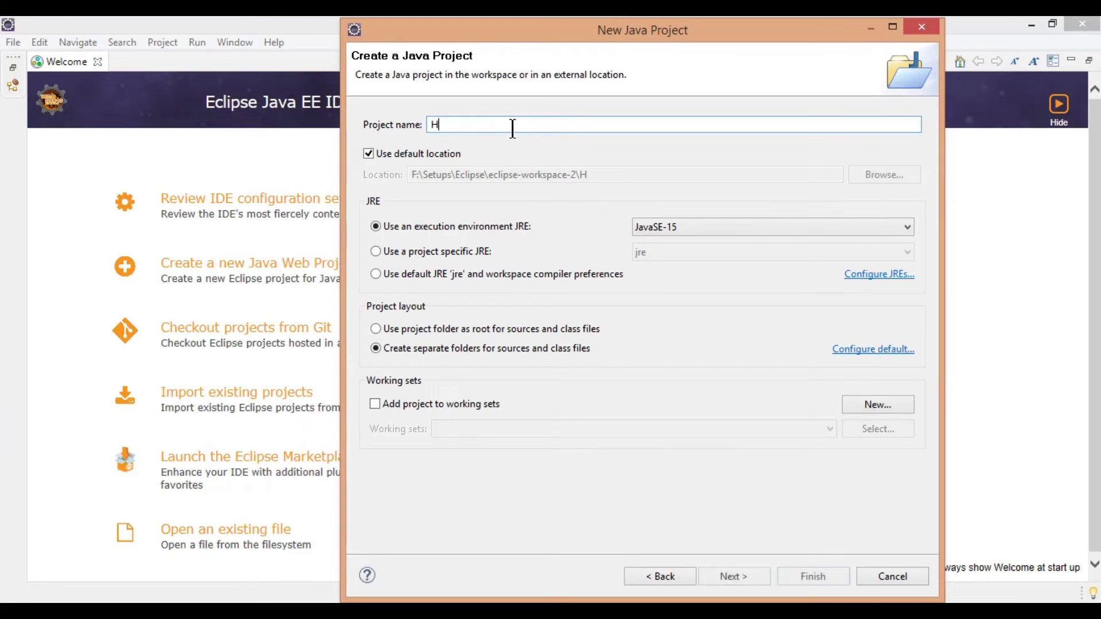
type("ibernateDemo")
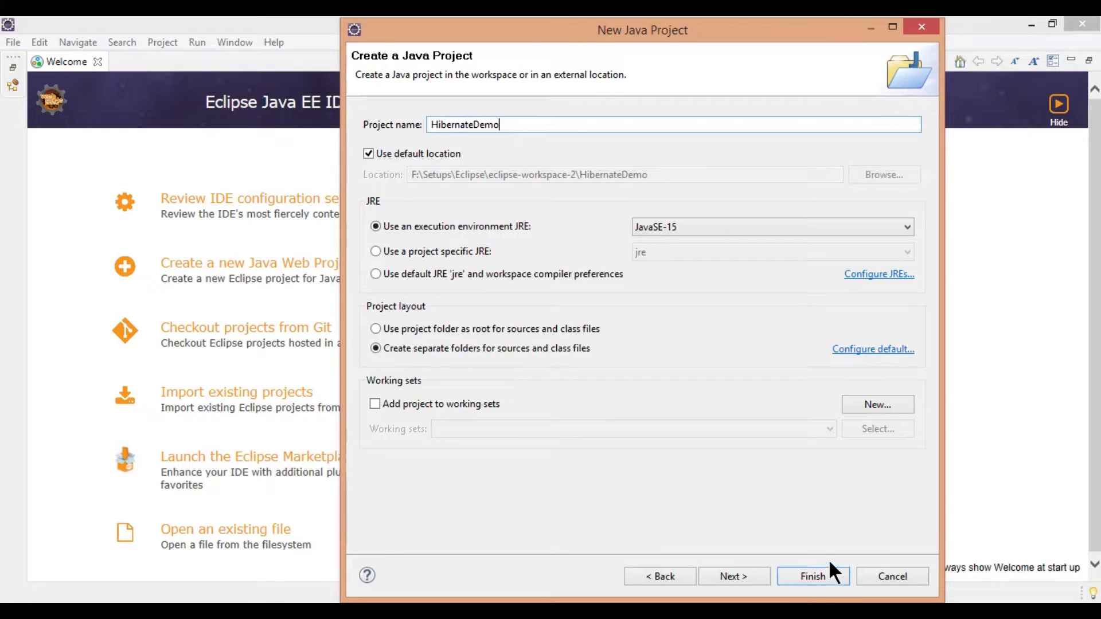
left_click(812, 575)
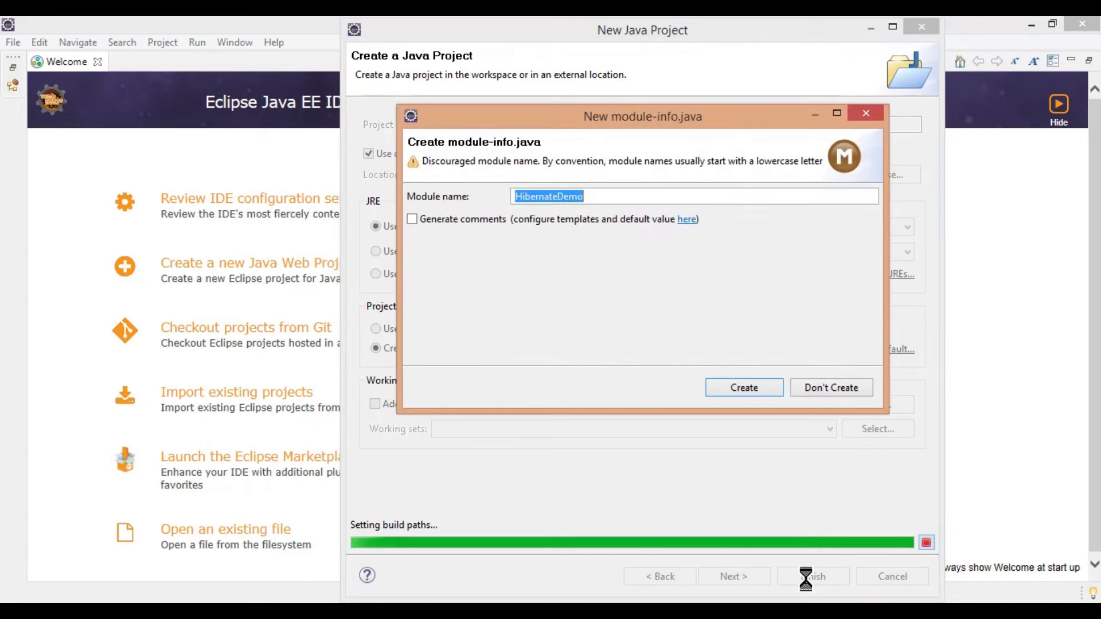
left_click(743, 388)
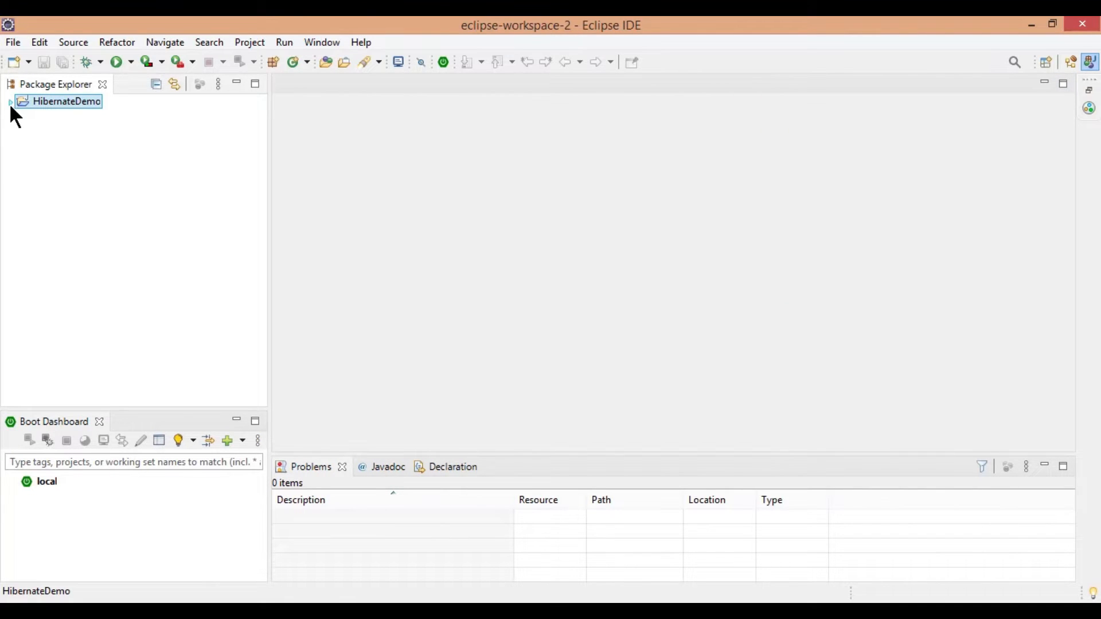
- Expand HibernateDemo in Package Explorer to show its JRE System Library and src folder
left_click(9, 101)
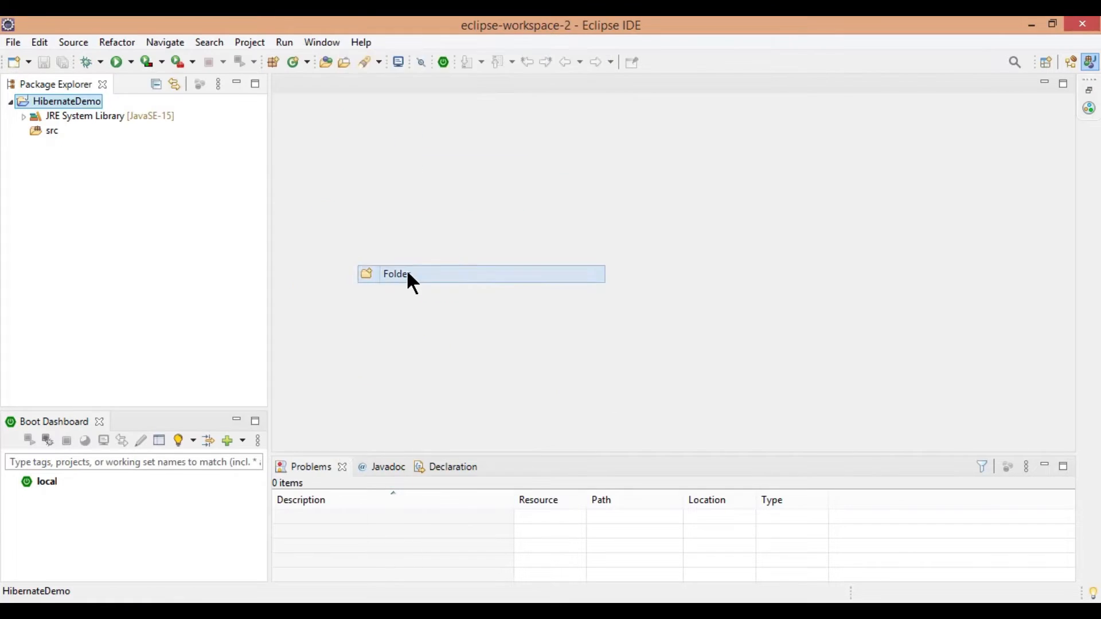
type("lib")
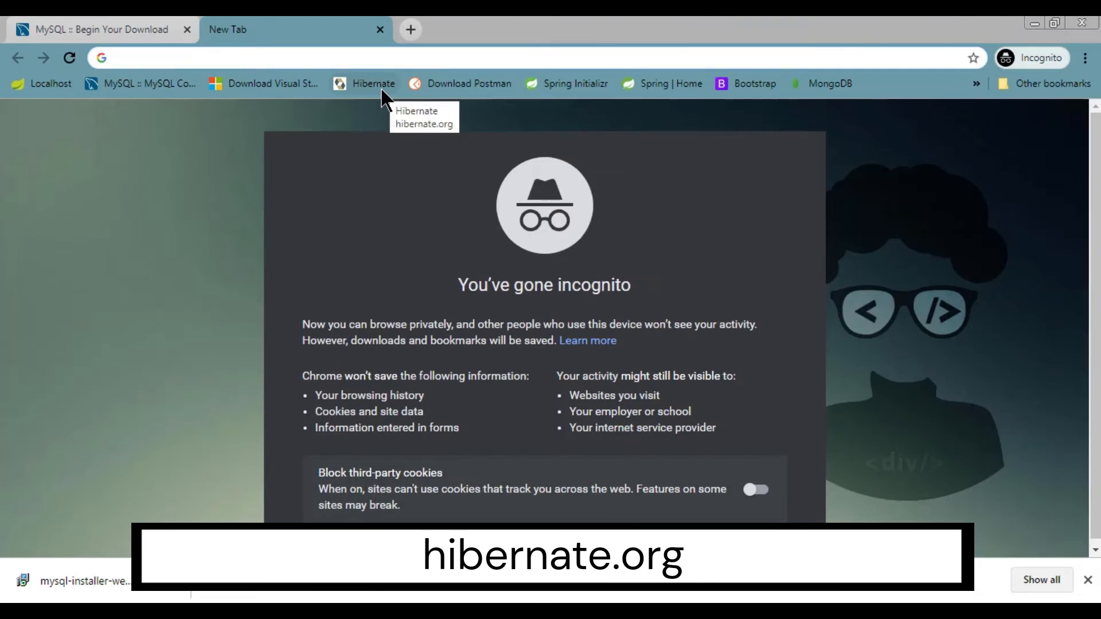
- From hibernate.org, download the zip archive of the latest stable Hibernate ORM 5.4 release
left_click(365, 84)
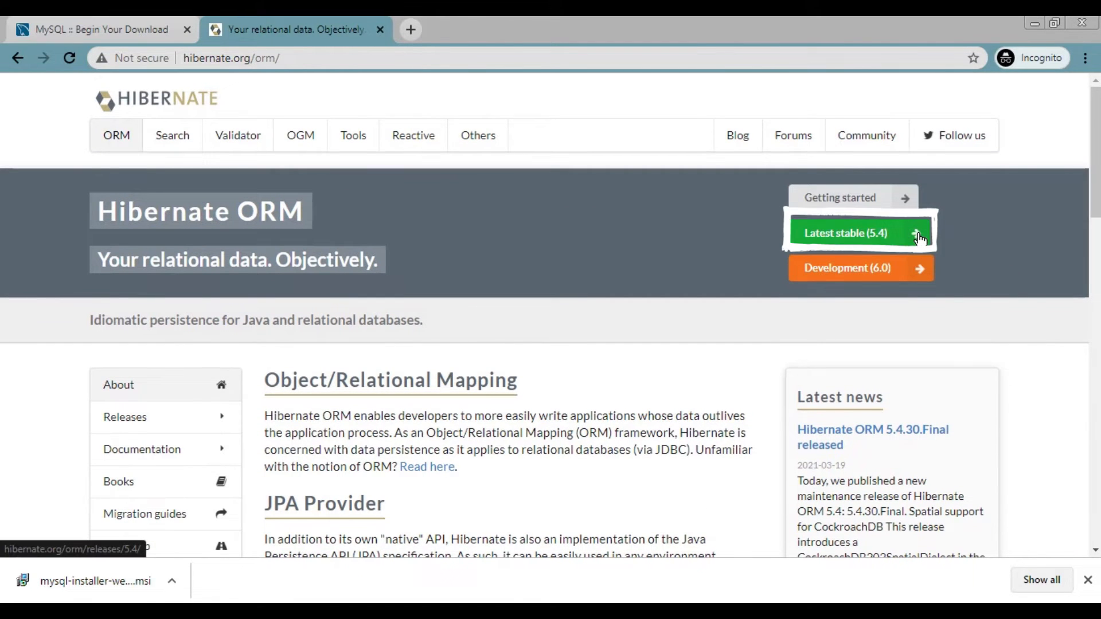
left_click(853, 233)
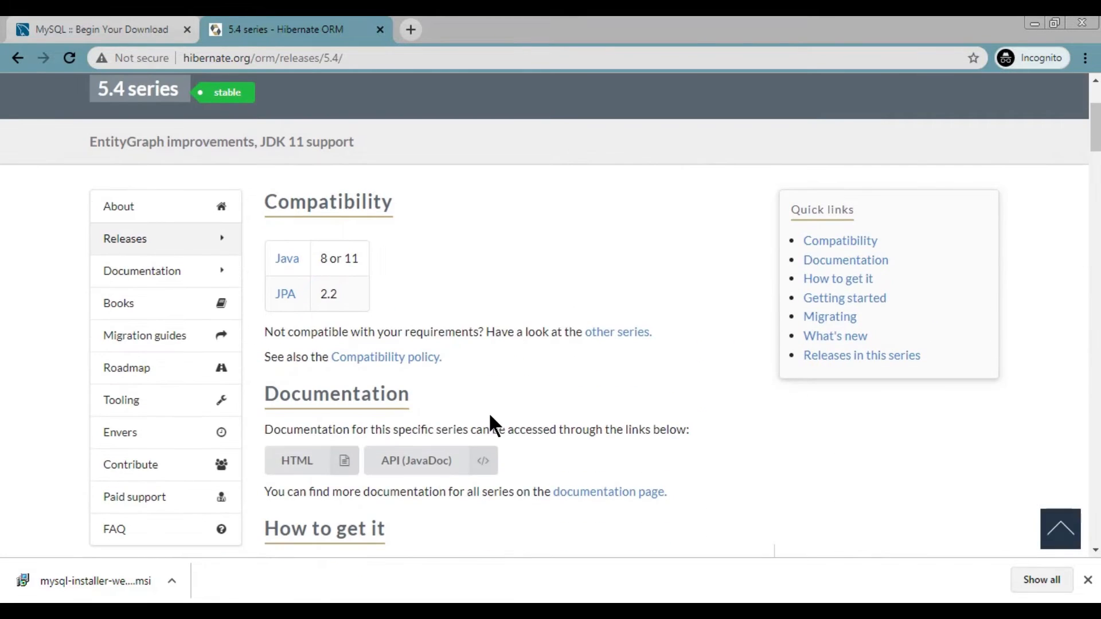
scroll("down", 3)
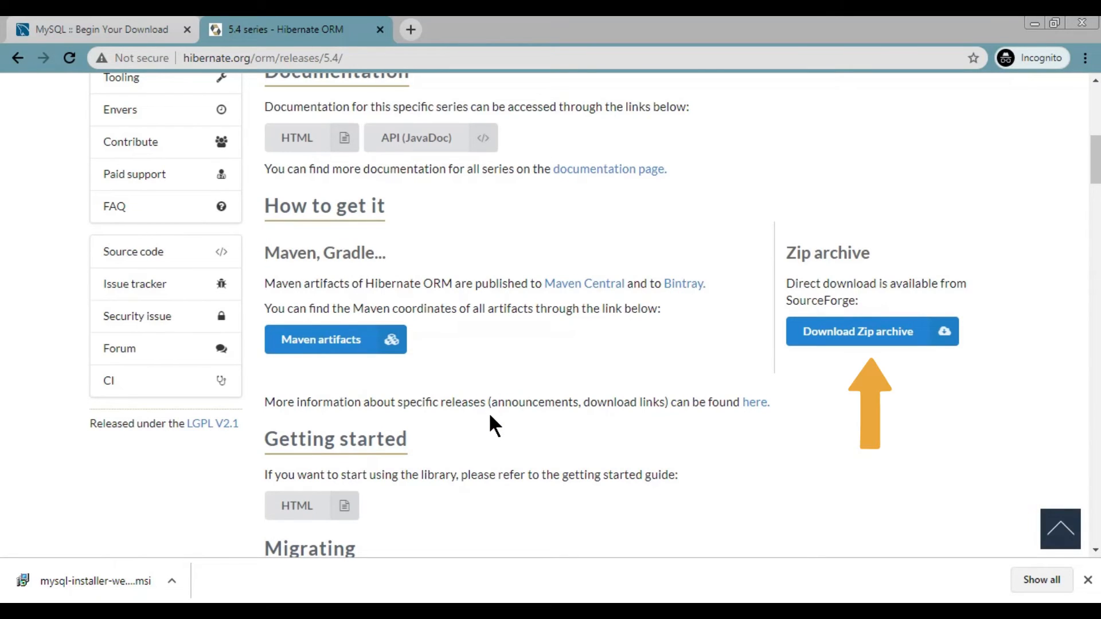
mouse_move(908, 339)
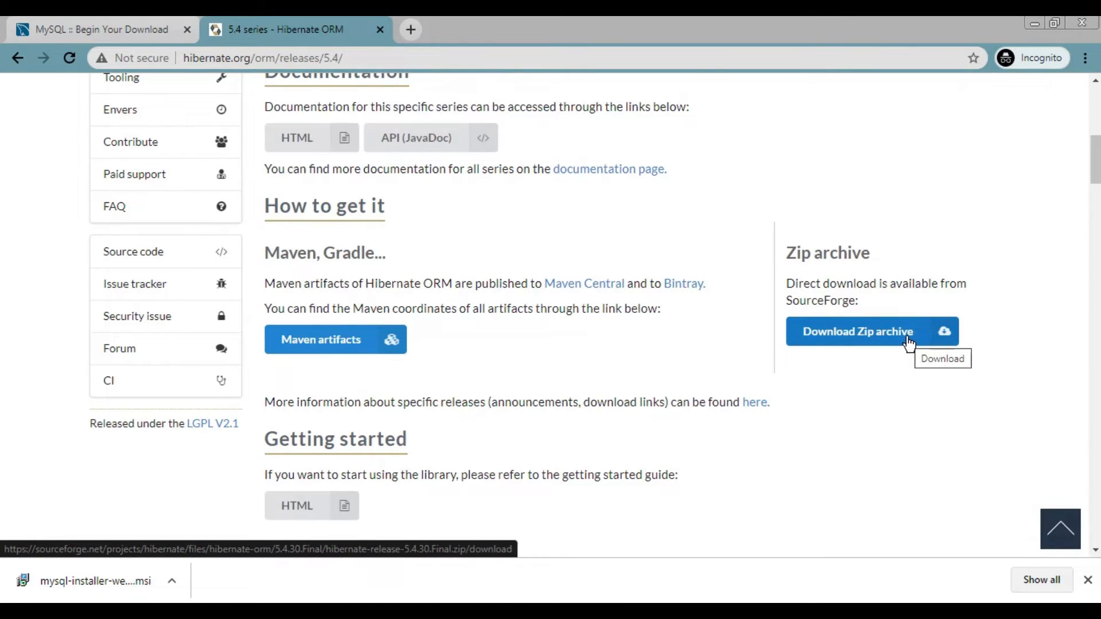
left_click(858, 332)
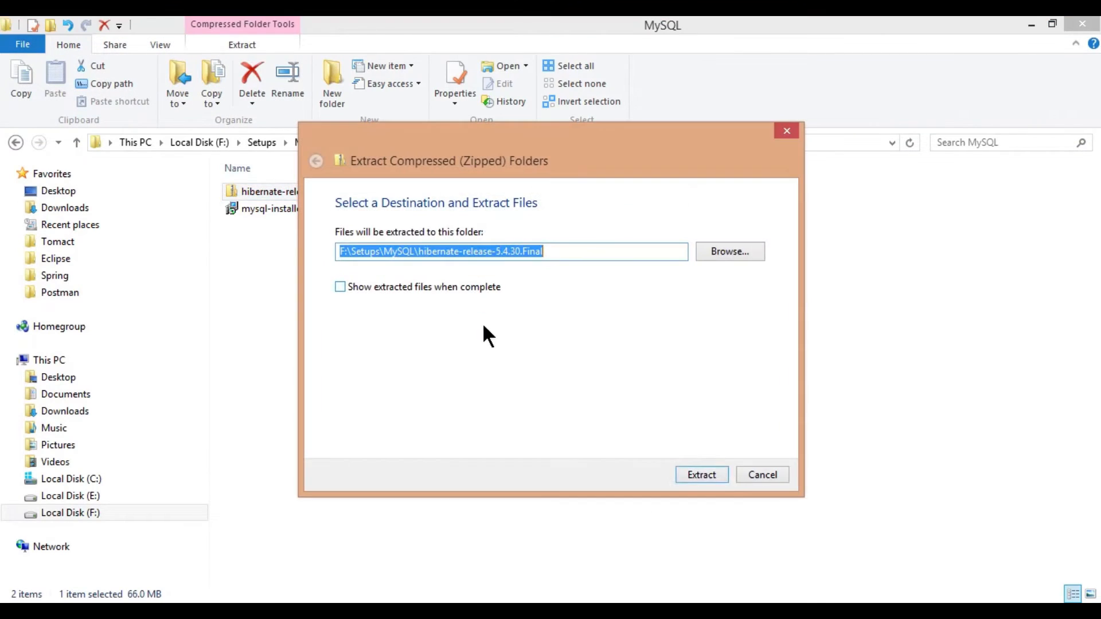
- Extract the Hibernate 5.4.30.Final zip and open the required folder under its lib directory
left_click(702, 475)
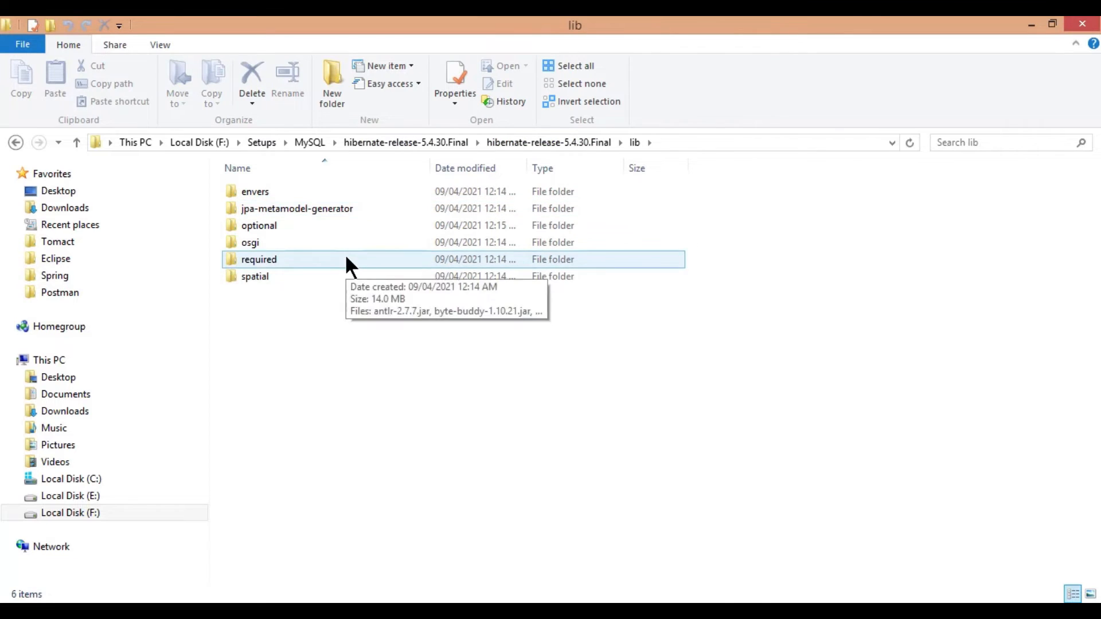
double_click(257, 259)
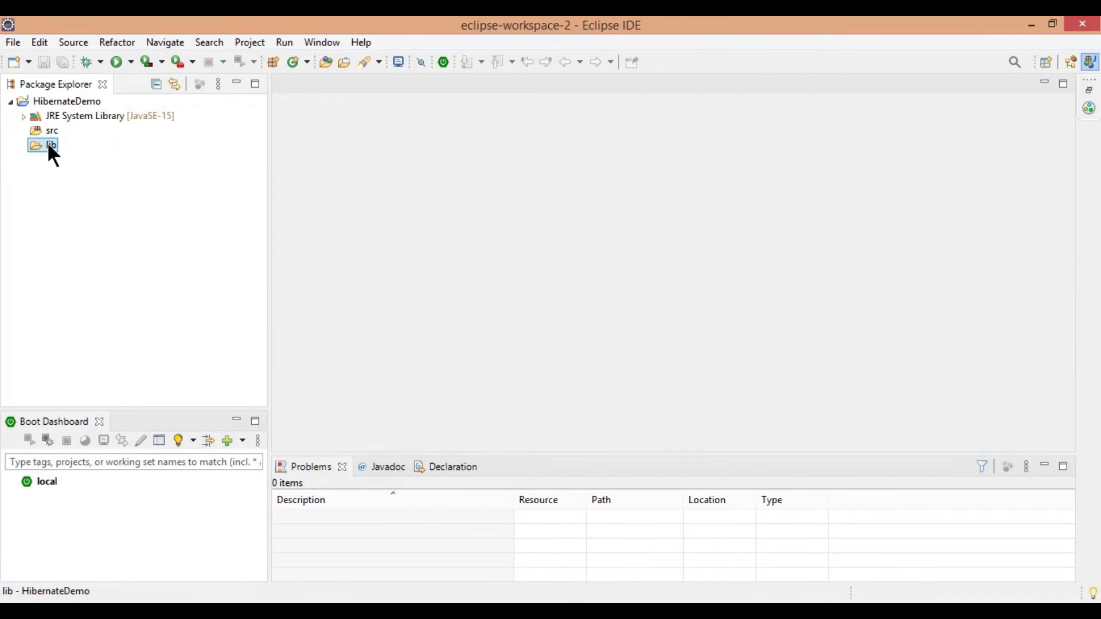
- Expand the lib folder under HibernateDemo in Package Explorer
double_click(43, 147)
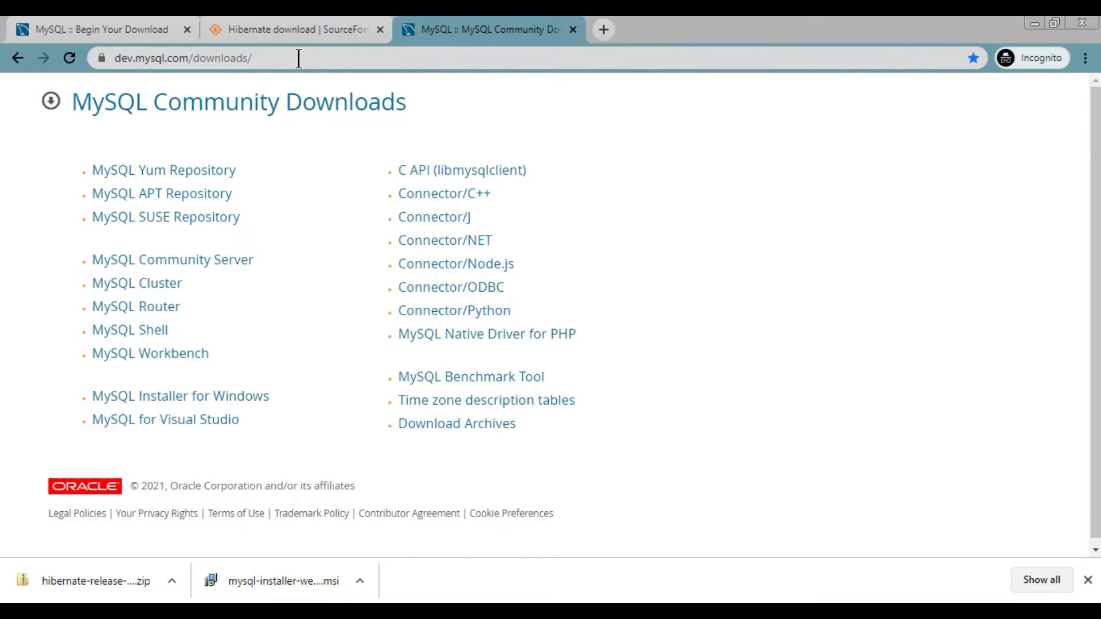
mouse_move(454, 225)
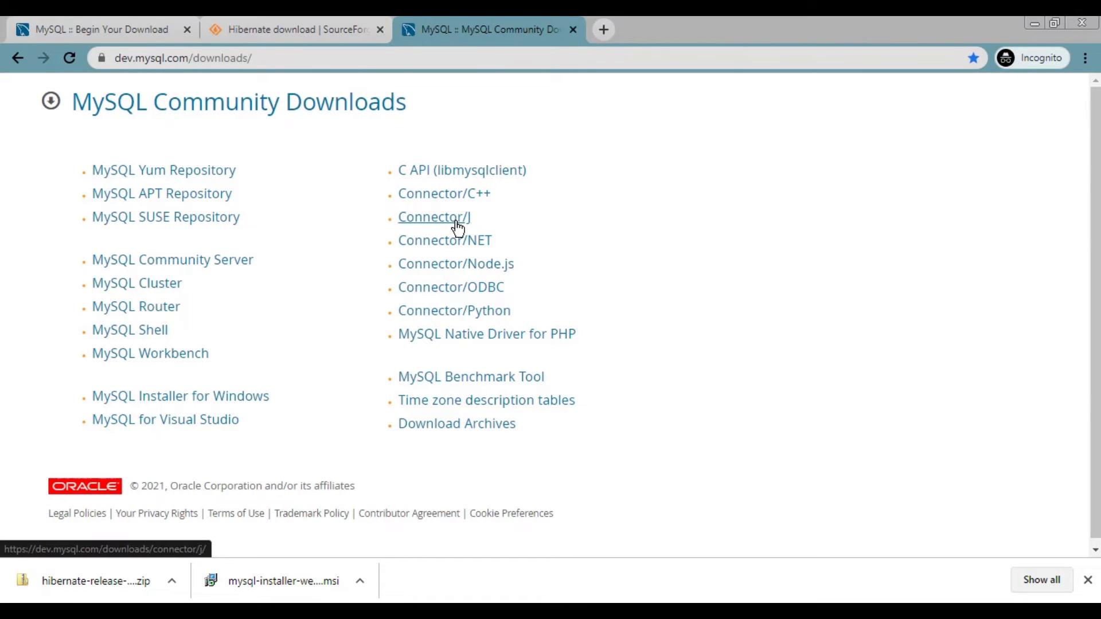
- Download the platform-independent ZIP of MySQL Connector/J 8.0.23 from dev.mysql.com without signing in
left_click(434, 217)
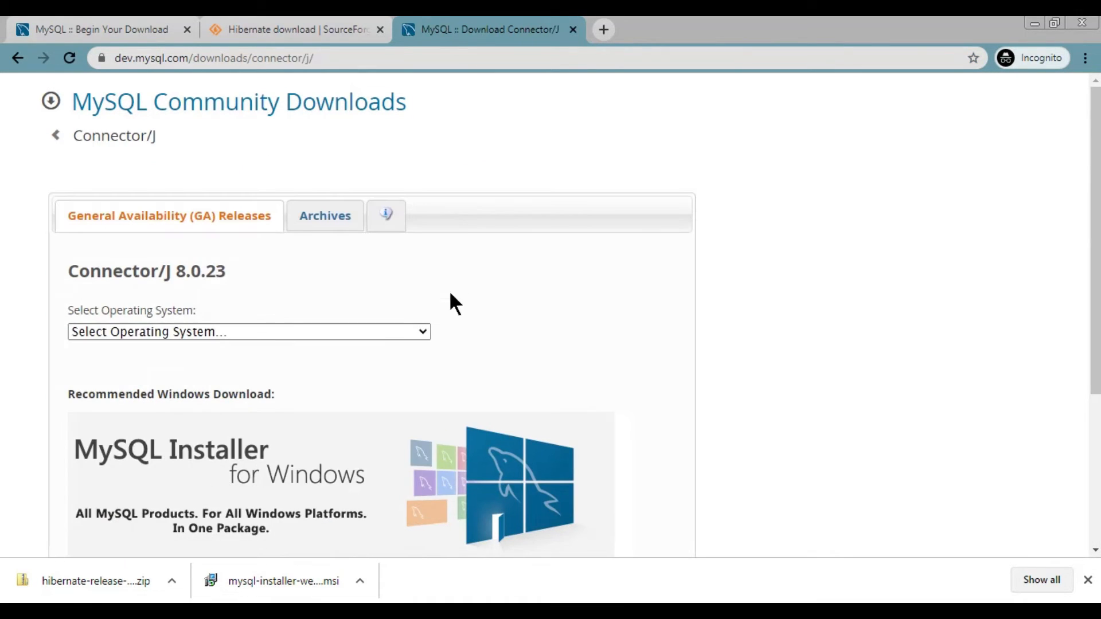
left_click(248, 333)
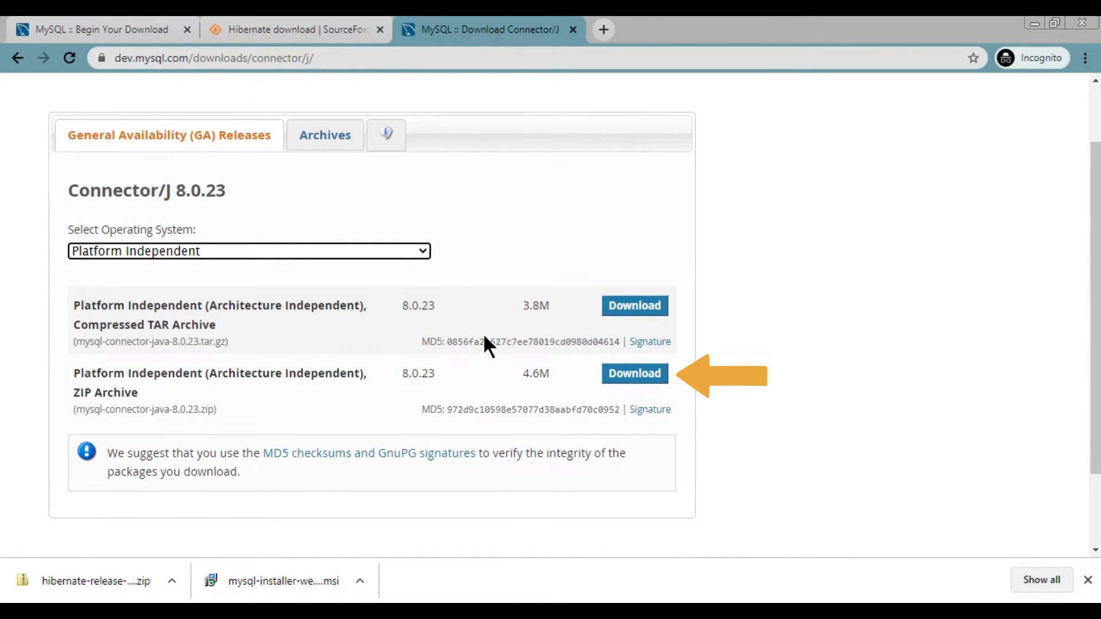
left_click(634, 374)
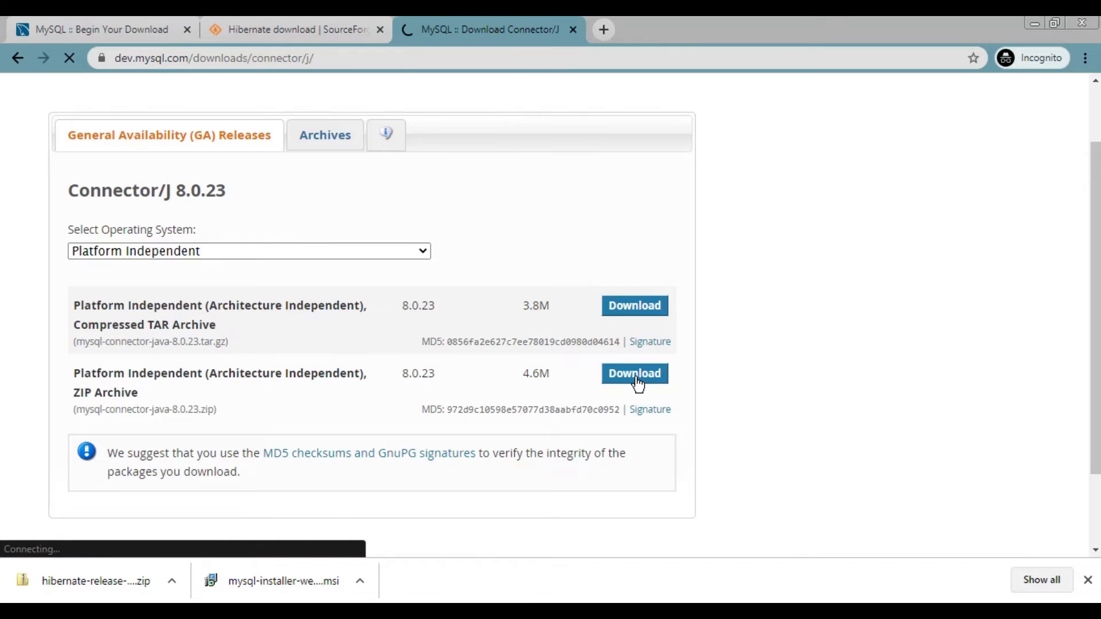
left_click(634, 374)
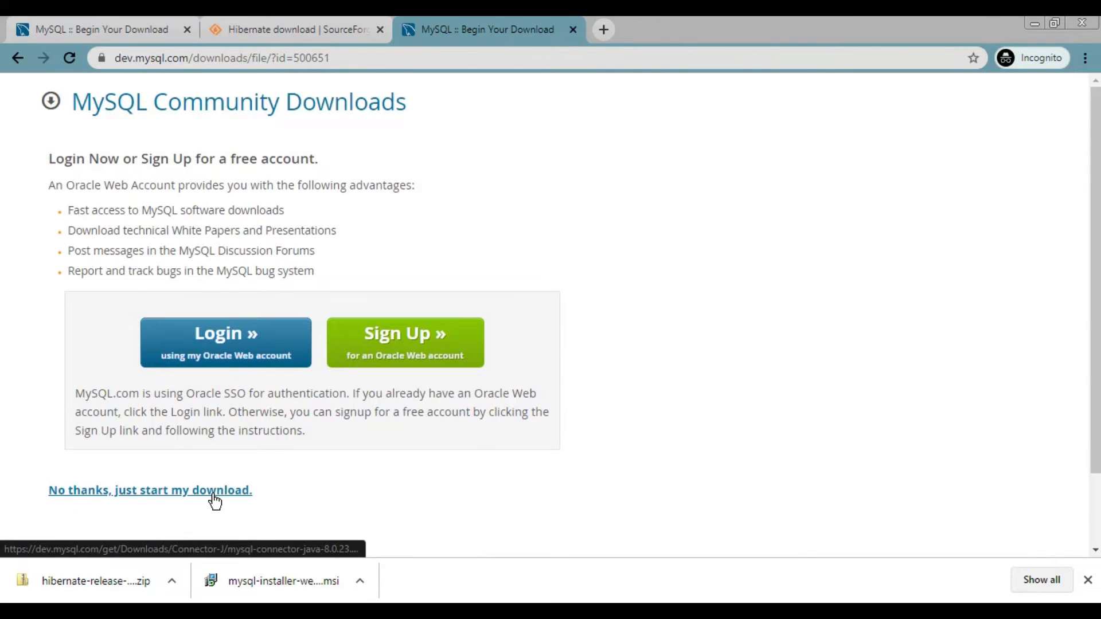
left_click(151, 491)
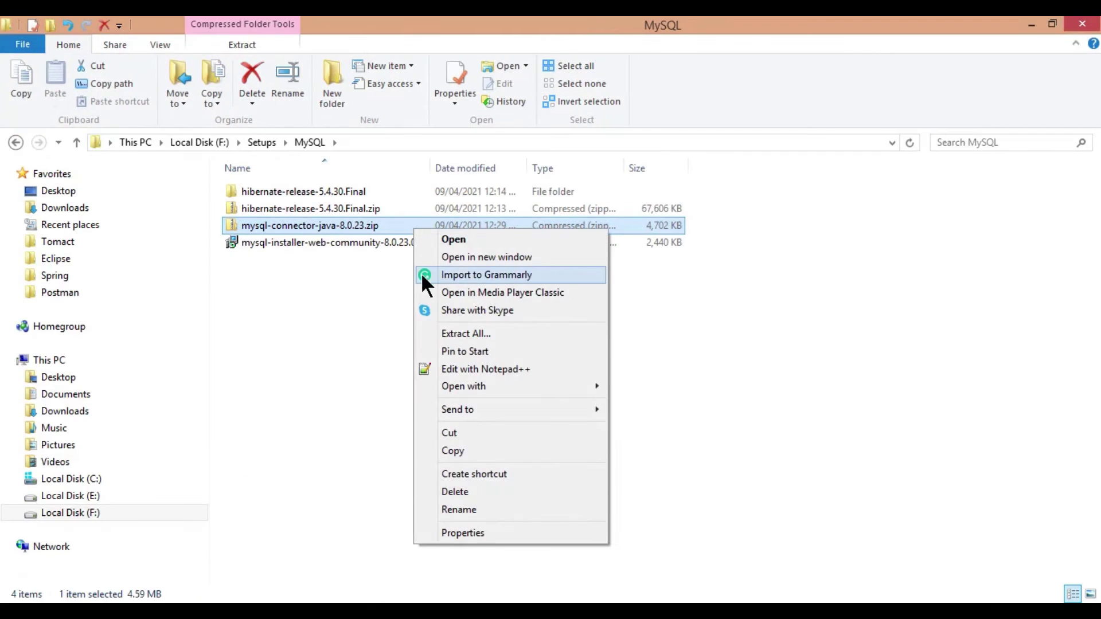
- Extract mysql-connector-java-8.0.23.zip and select its mysql-connector-java-8.0.23.jar
left_click(465, 334)
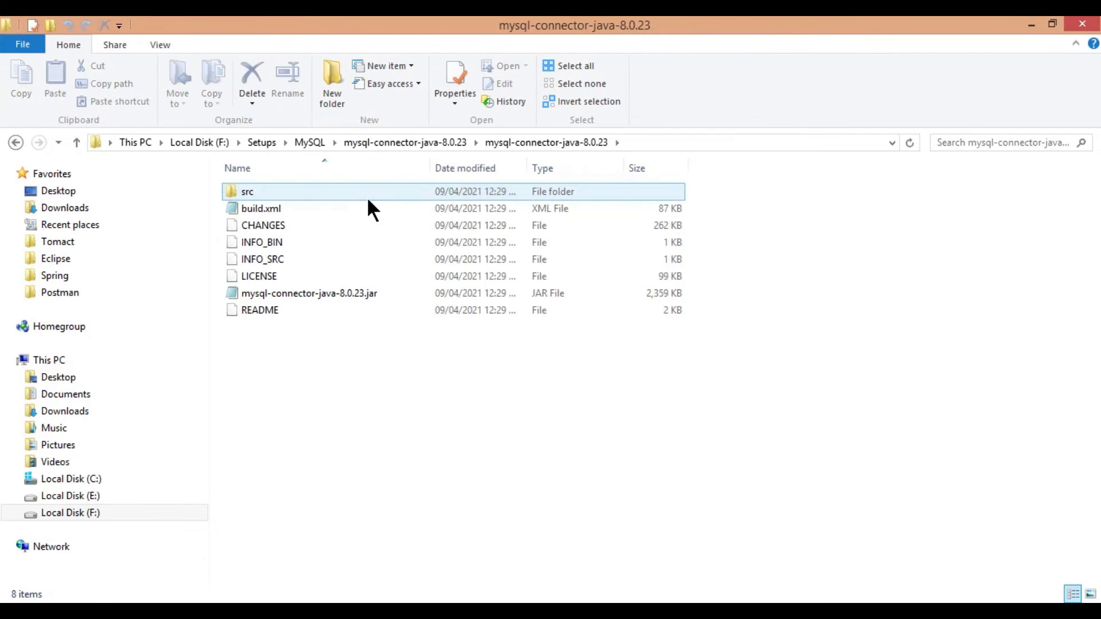
left_click(308, 294)
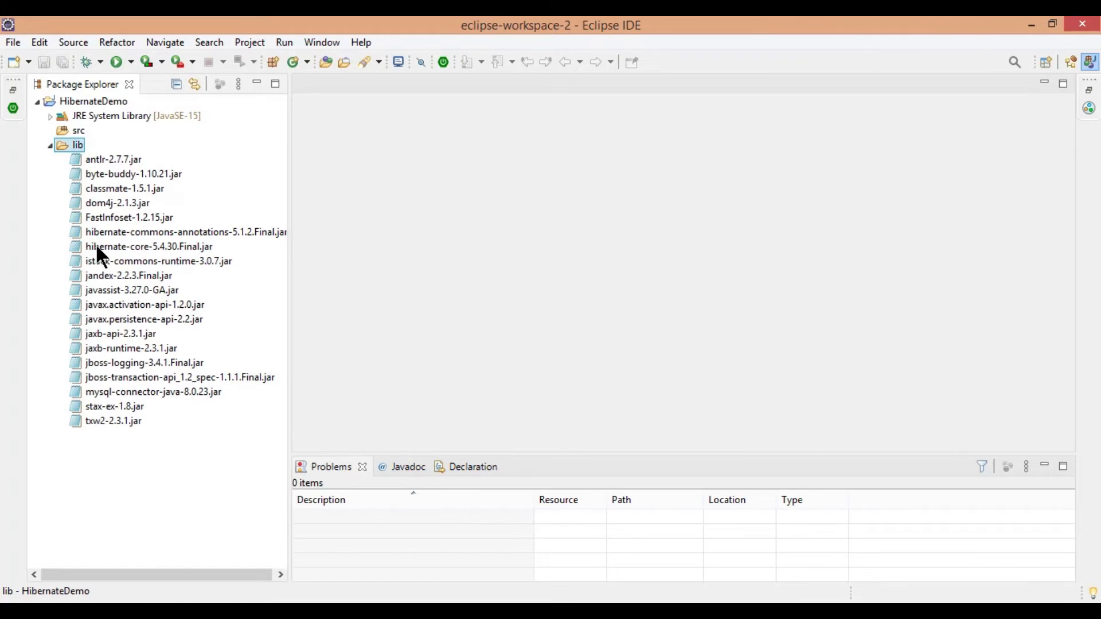
mouse_move(114, 474)
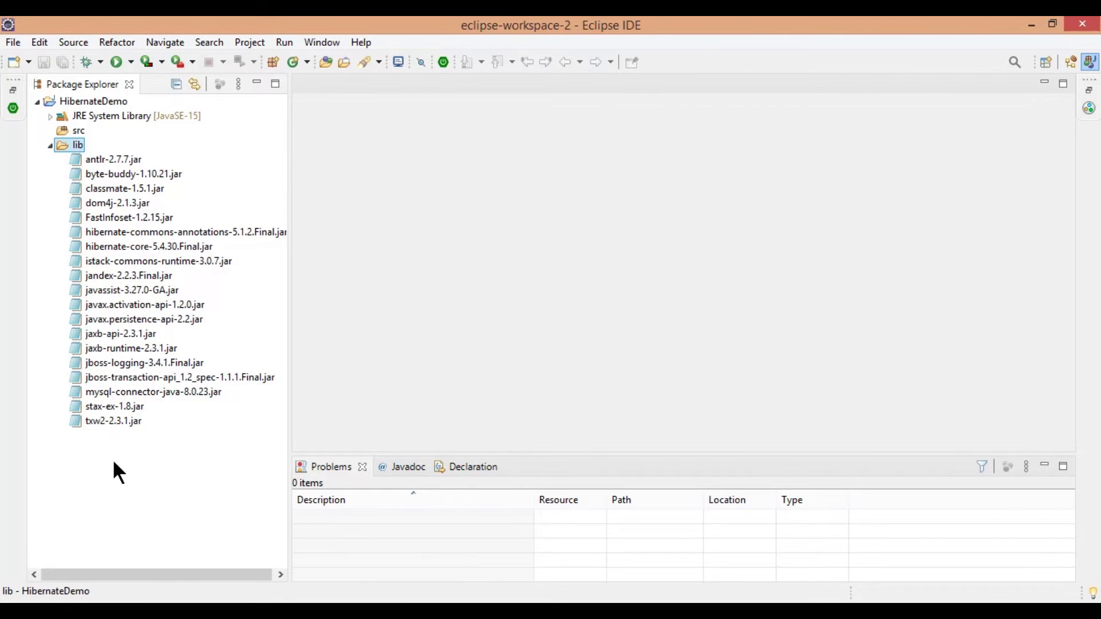
- Add every jar in HibernateDemo's lib folder, including Connector/J, to the project classpath and apply
right_click(83, 101)
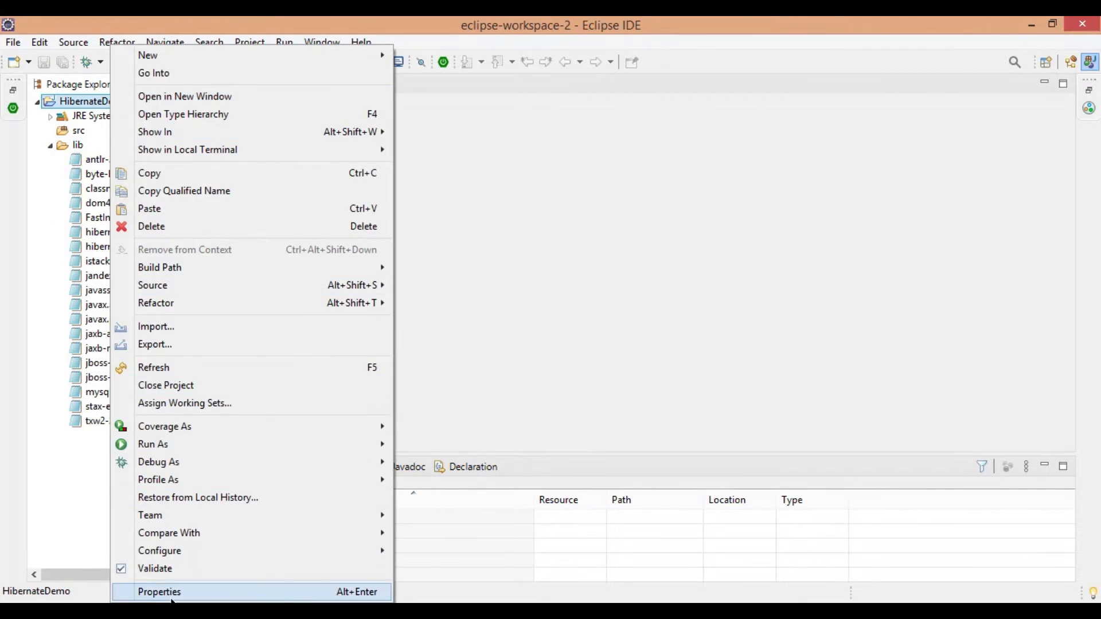
left_click(159, 592)
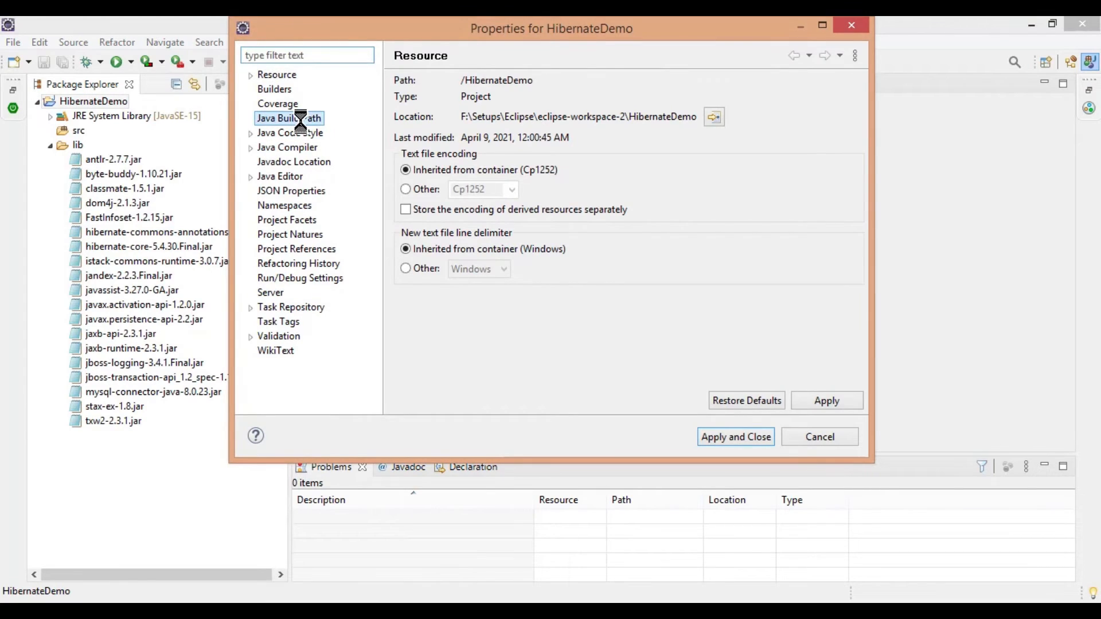
left_click(289, 118)
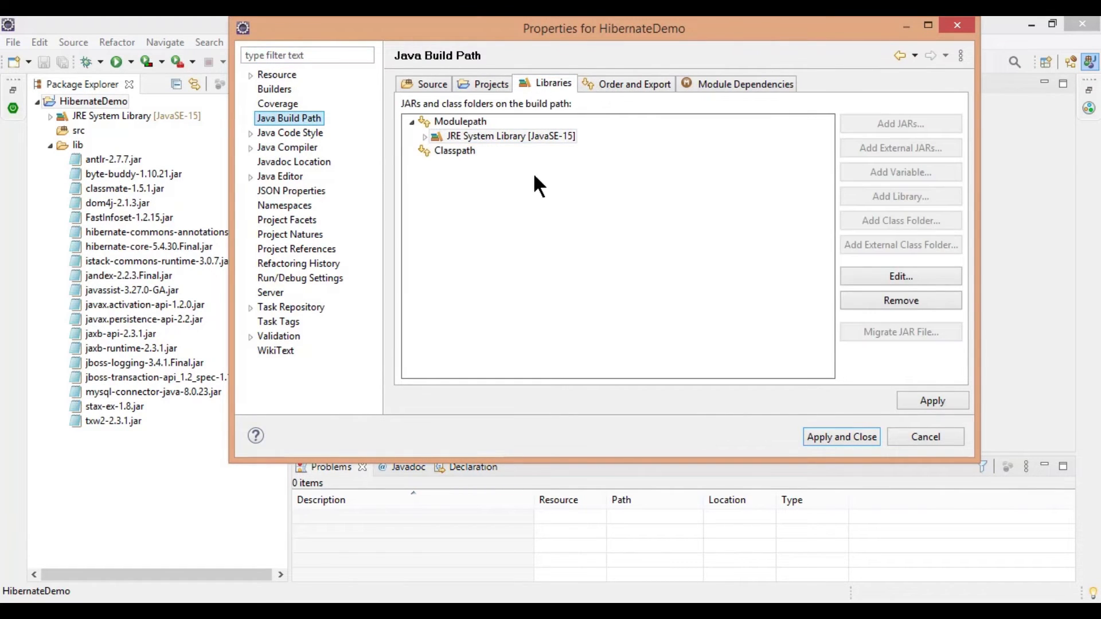
left_click(900, 124)
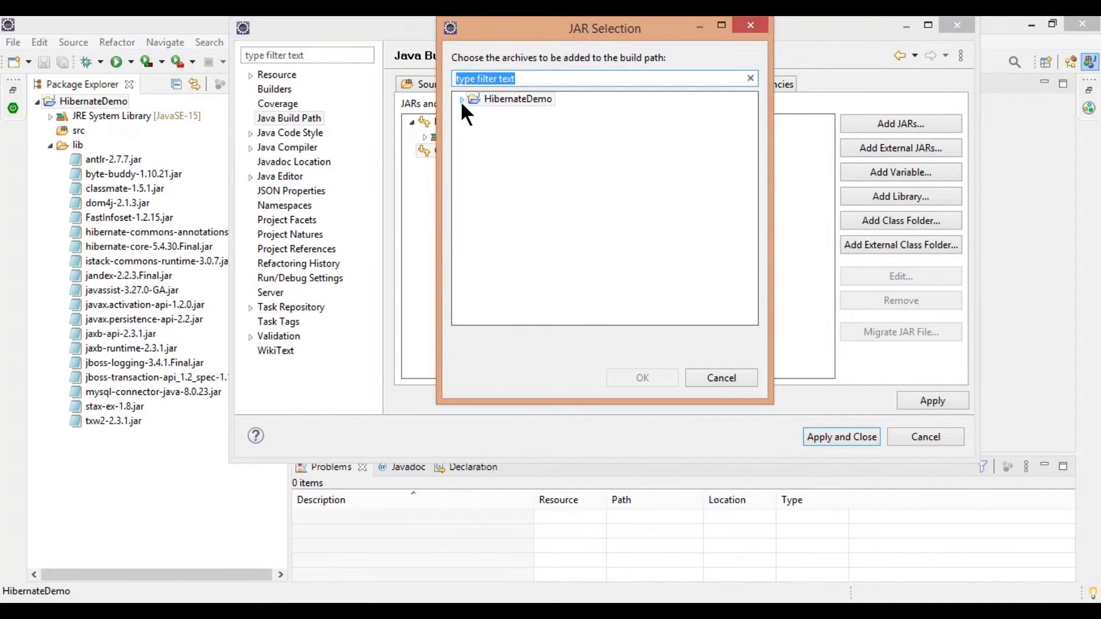
left_click(463, 98)
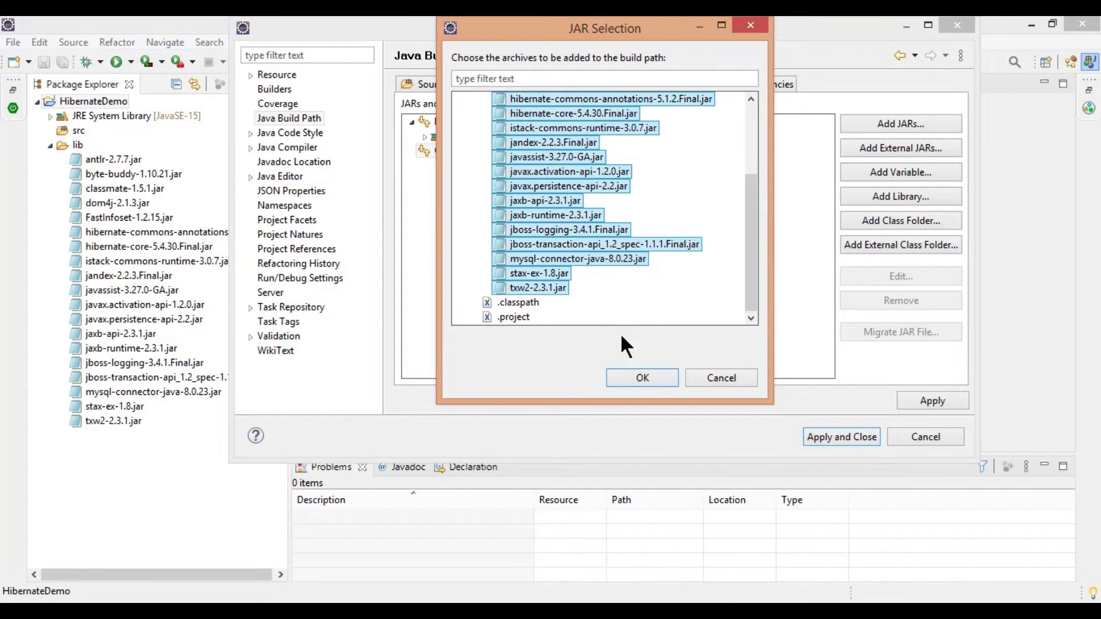
left_click(642, 379)
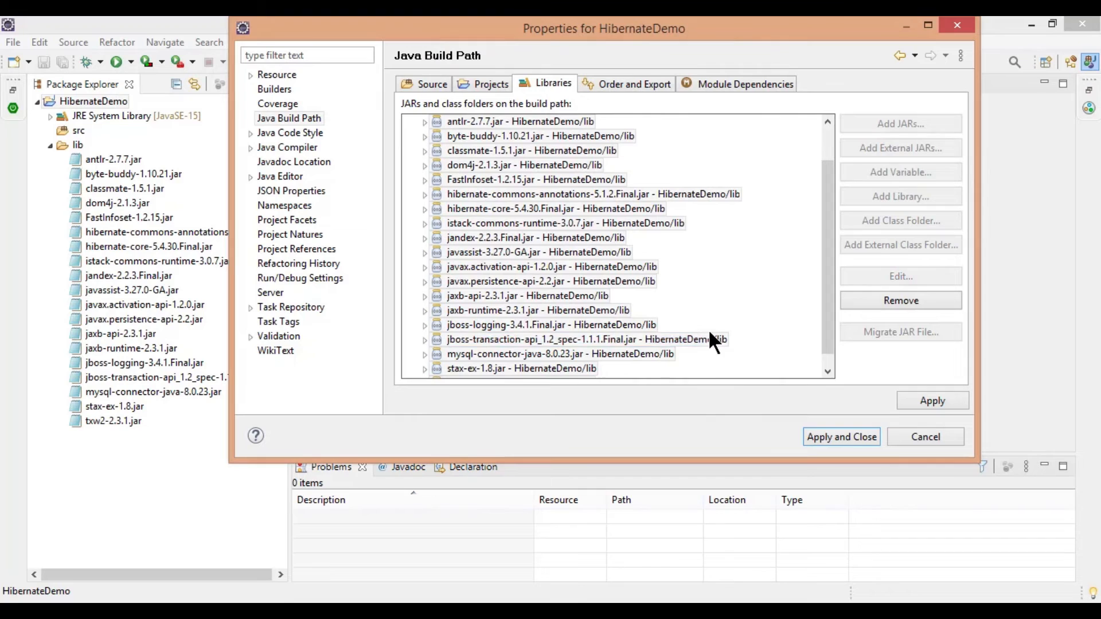
left_click(842, 437)
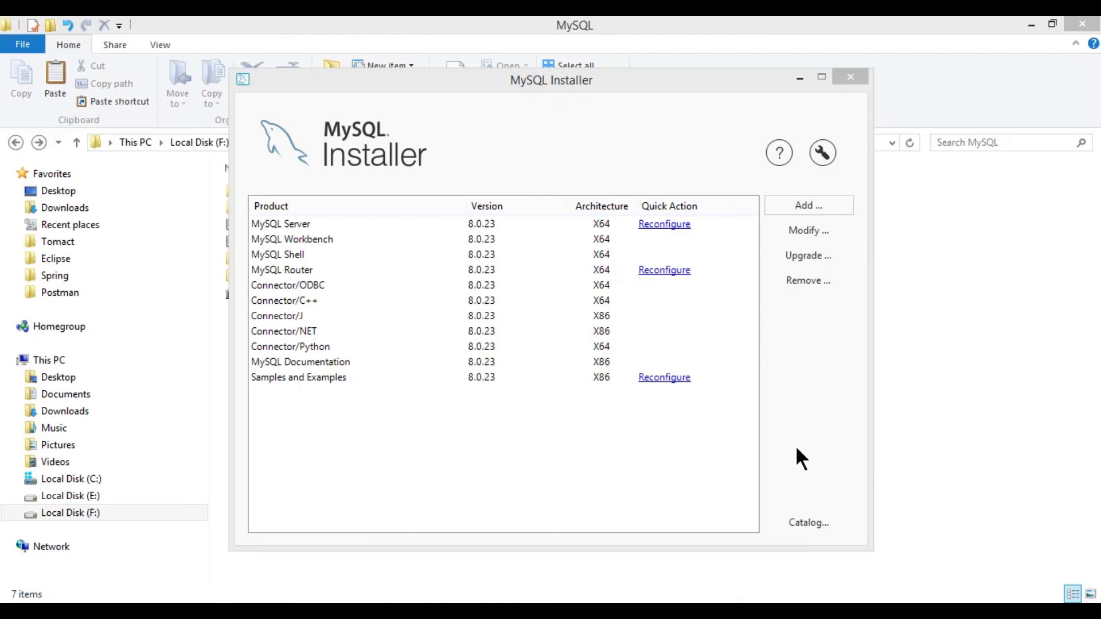
- Reconfigure MySQL Server 8.0.23, keep the defaults through each page, execute the configuration and finish
left_click(663, 223)
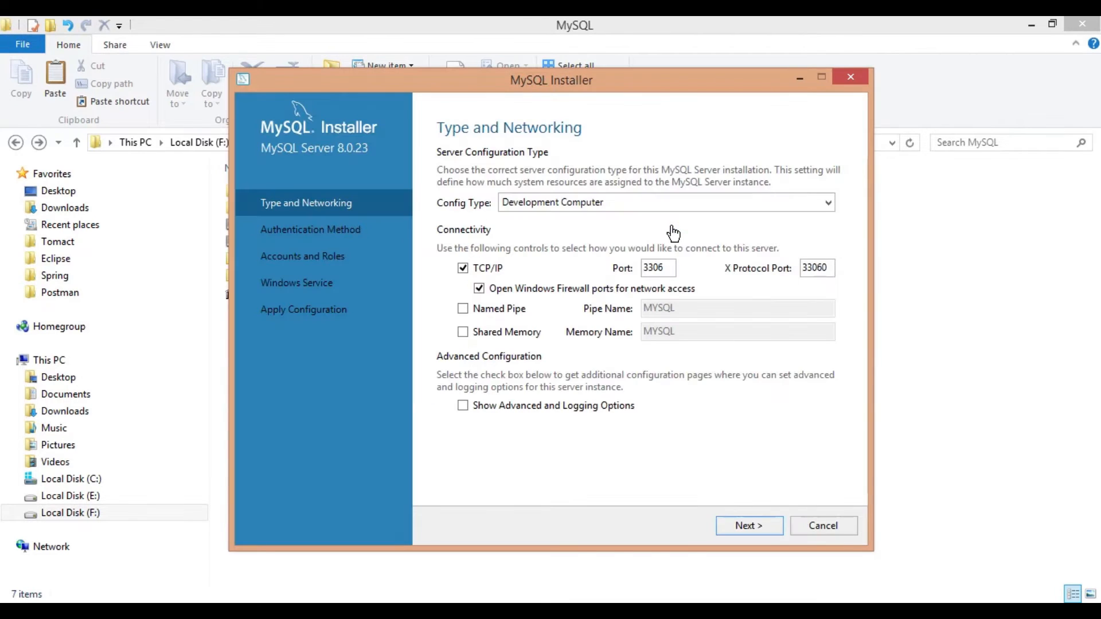
left_click(828, 202)
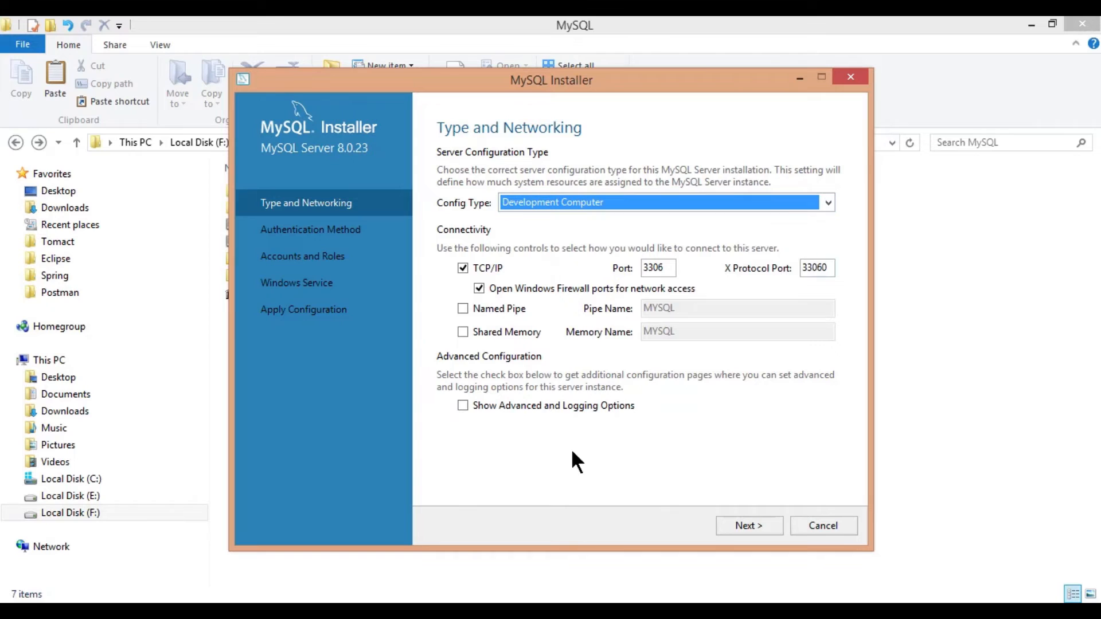
left_click(748, 525)
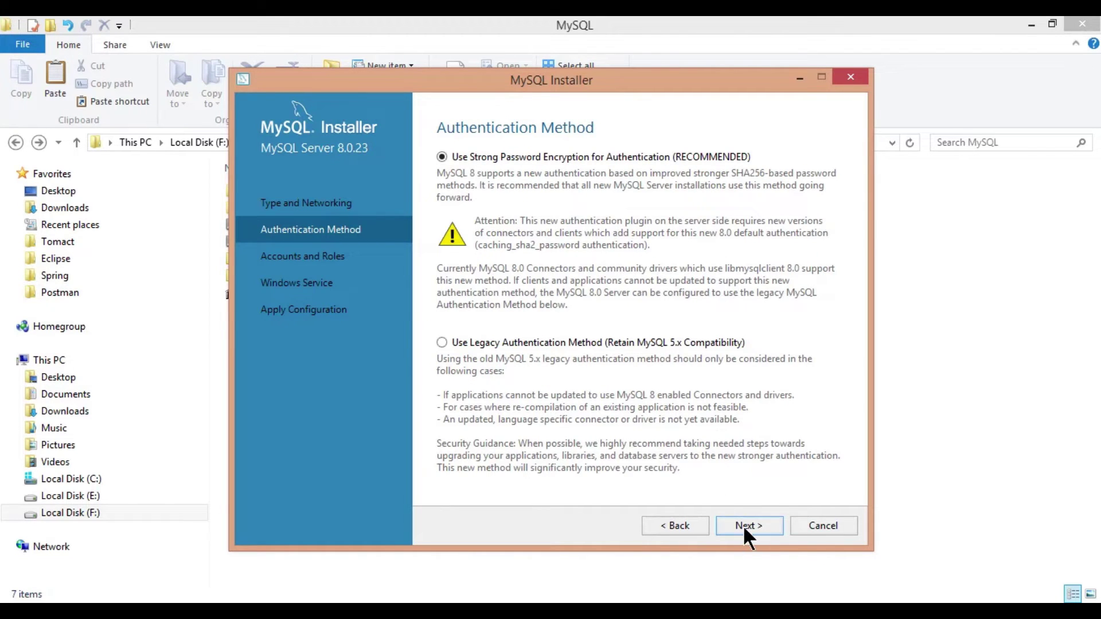
left_click(749, 525)
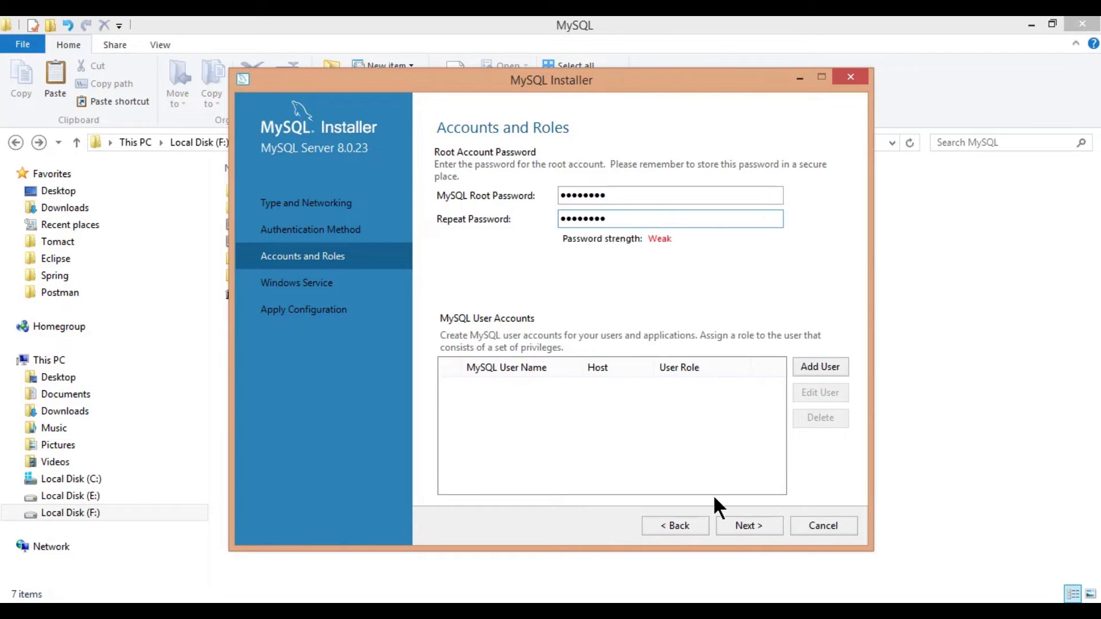
left_click(749, 525)
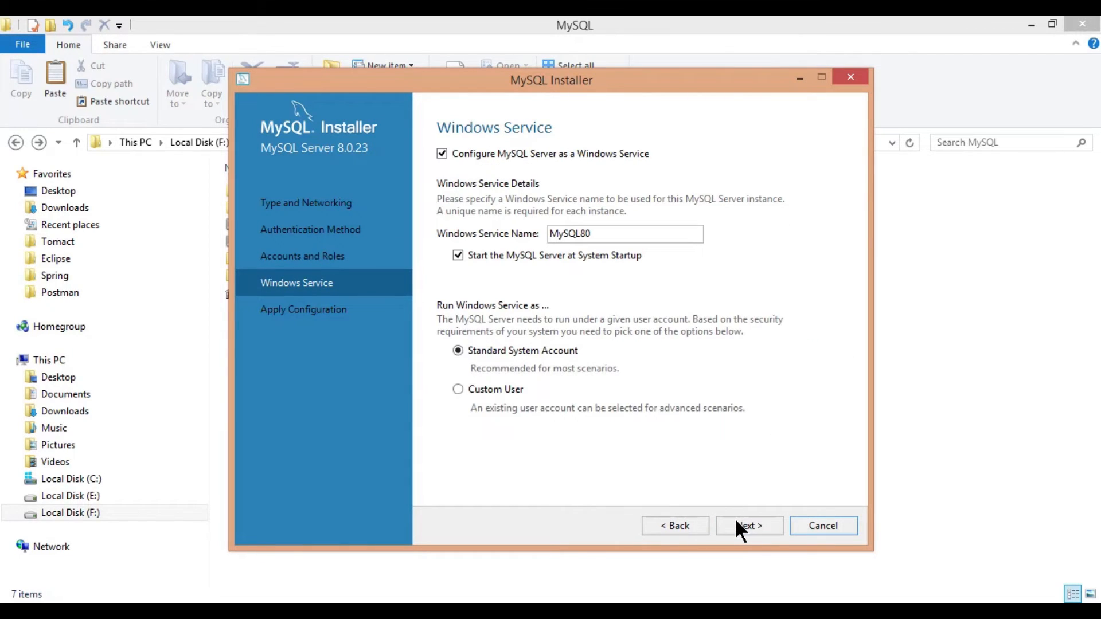
left_click(749, 525)
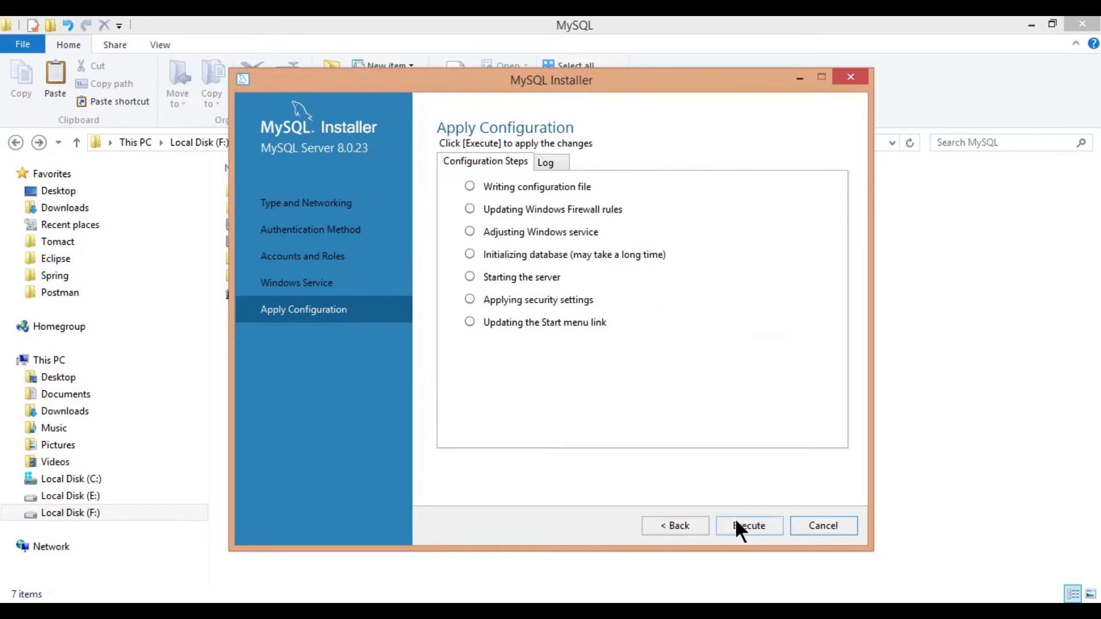
left_click(749, 525)
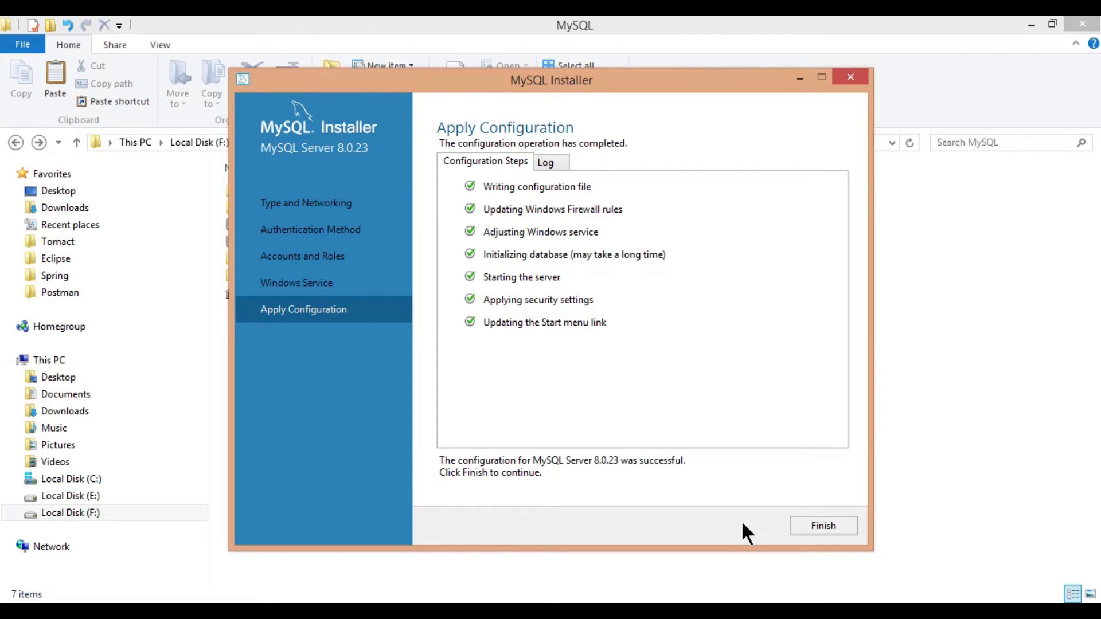
left_click(823, 525)
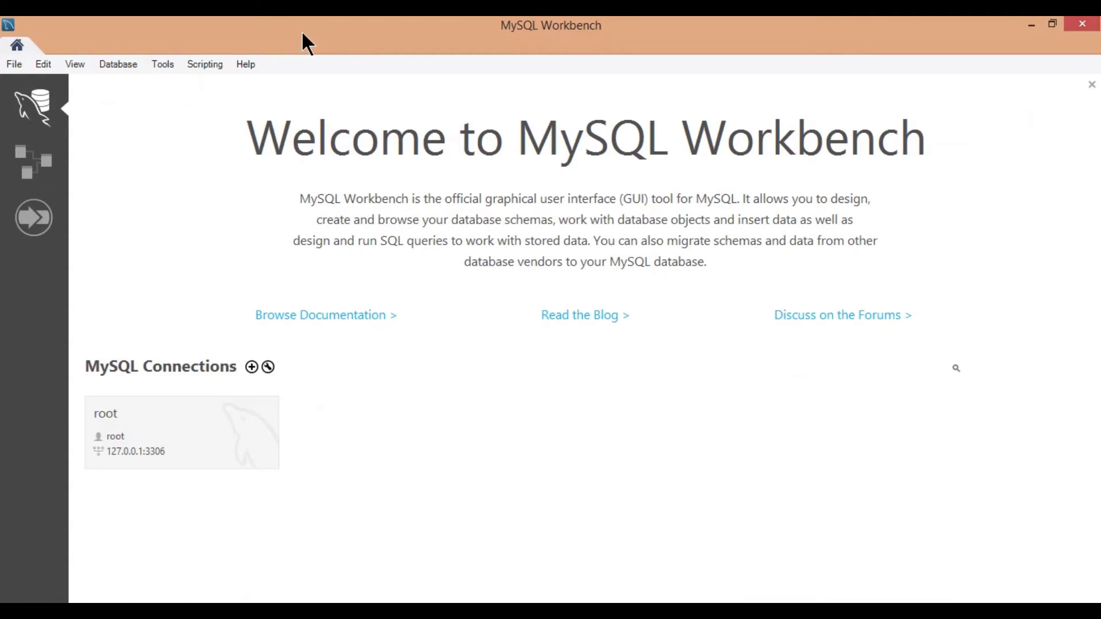
mouse_move(191, 516)
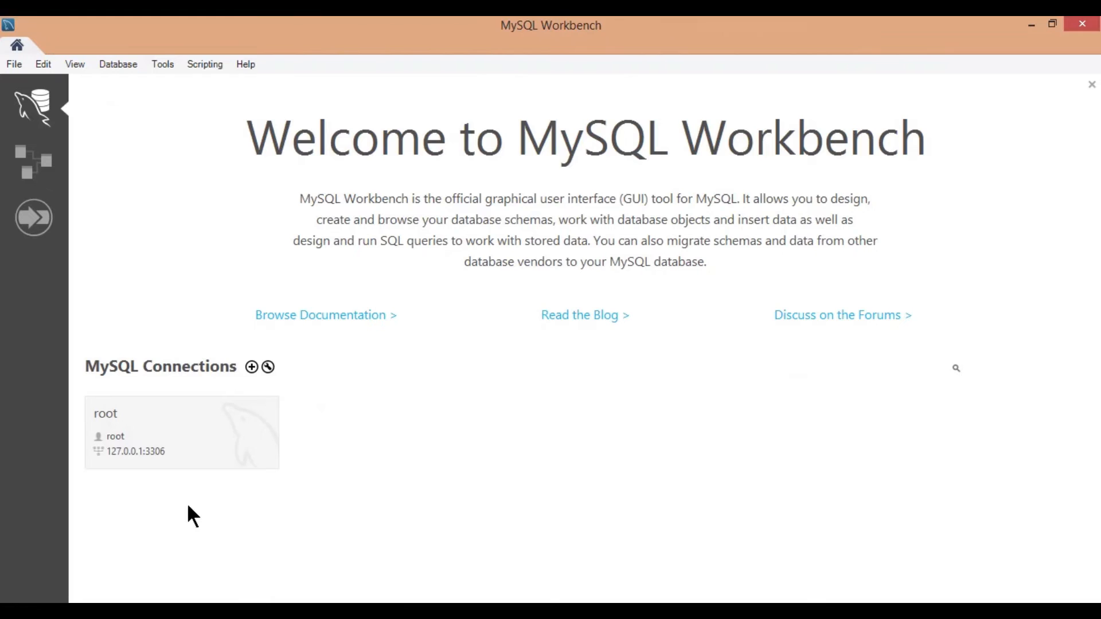
mouse_move(172, 447)
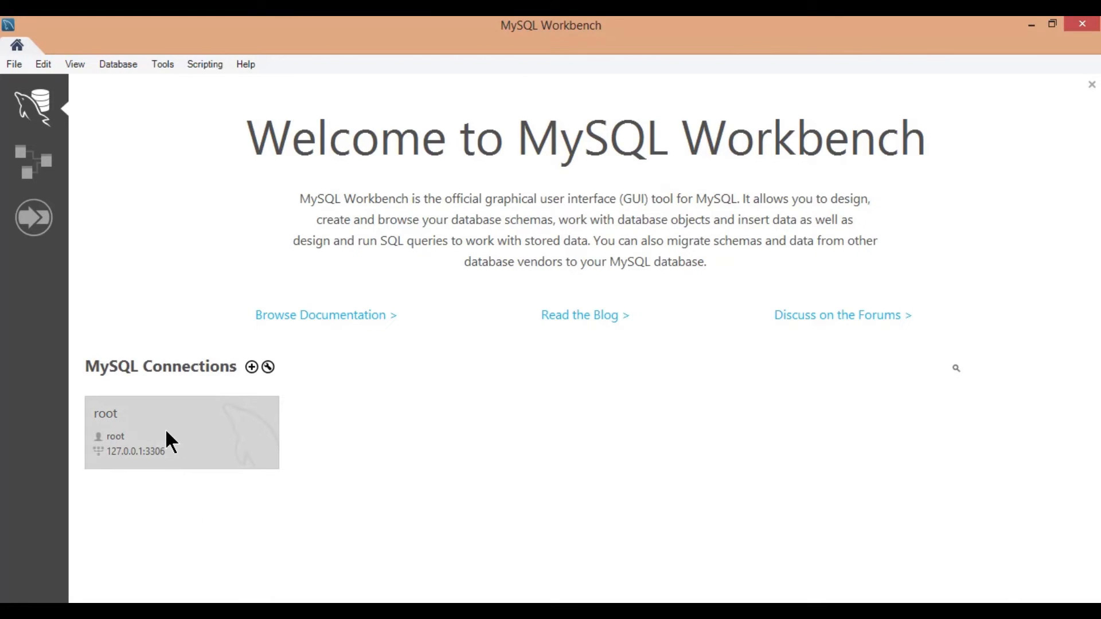
- Connect to the local root server with its password and bring up the Open SQL Script chooser
double_click(181, 431)
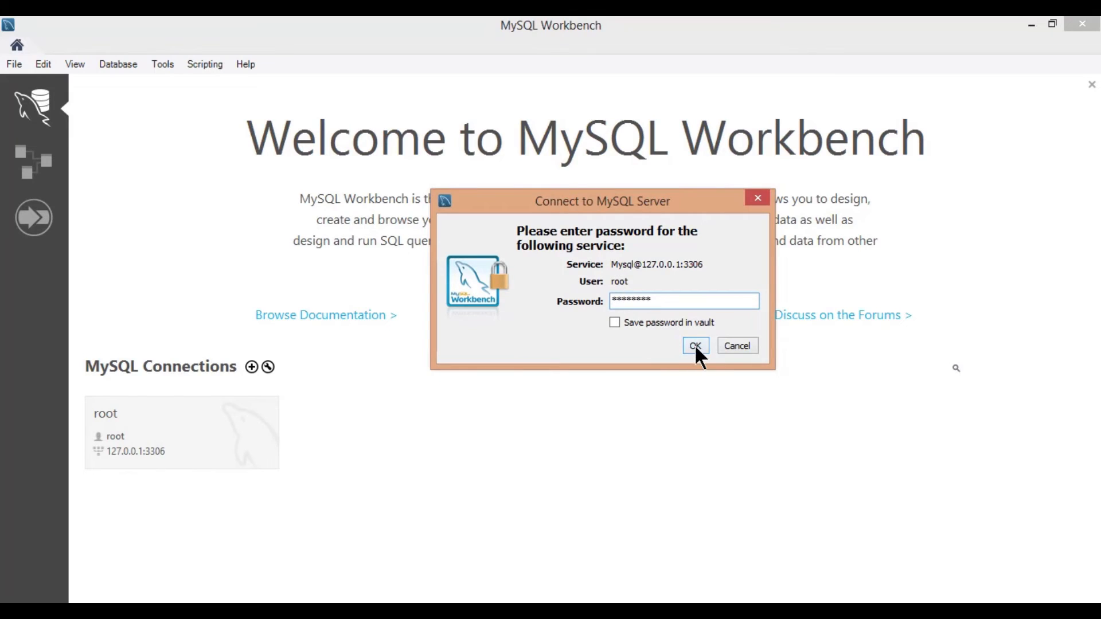
left_click(695, 346)
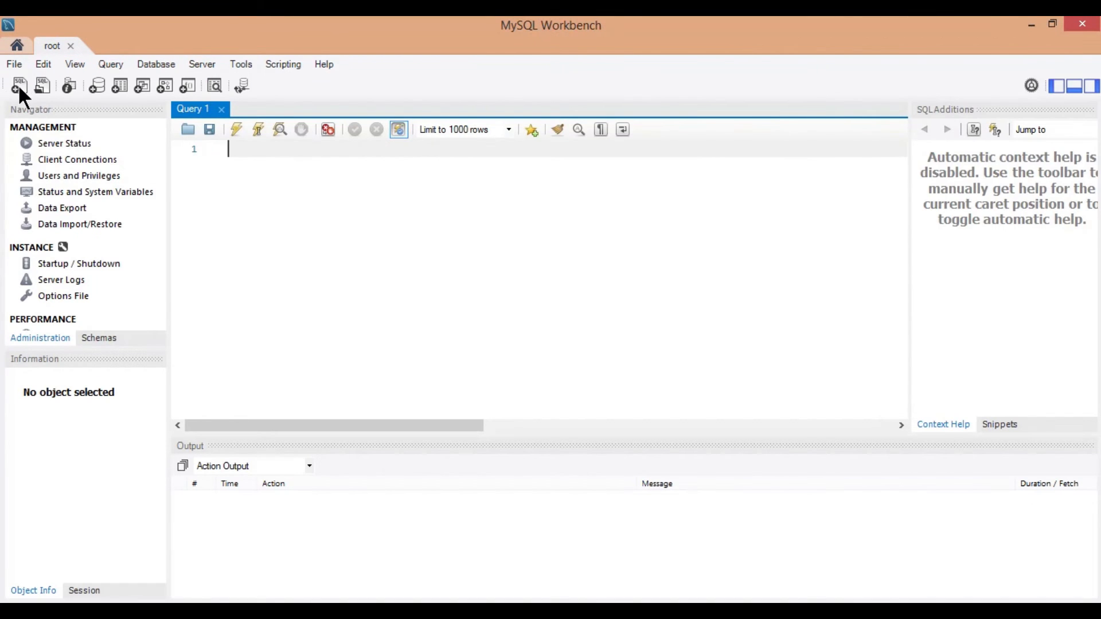
mouse_move(14, 90)
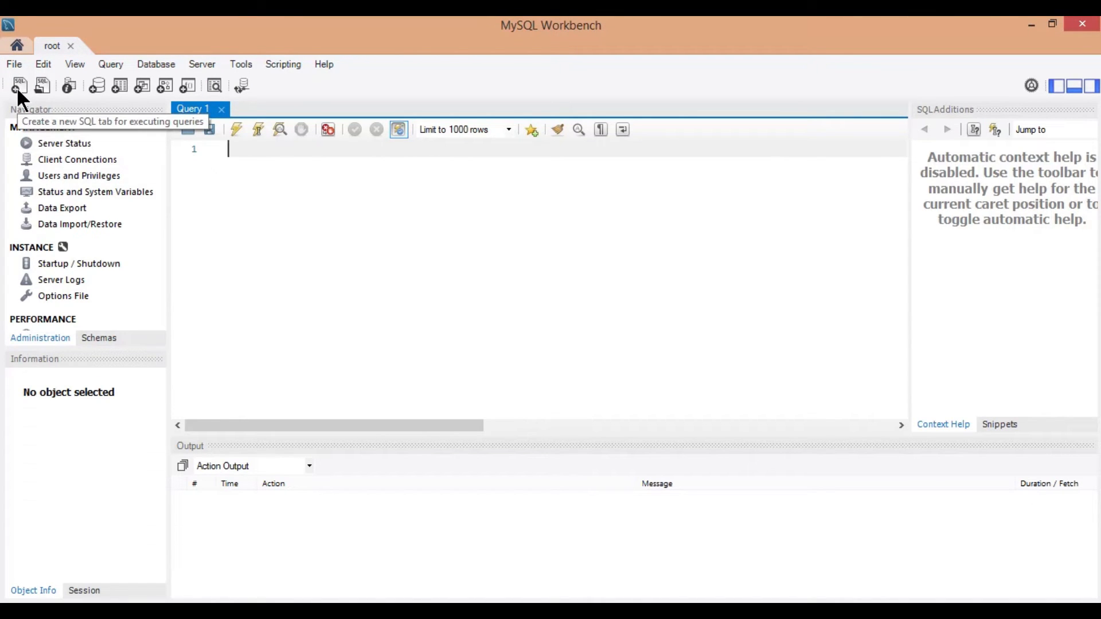
left_click(38, 87)
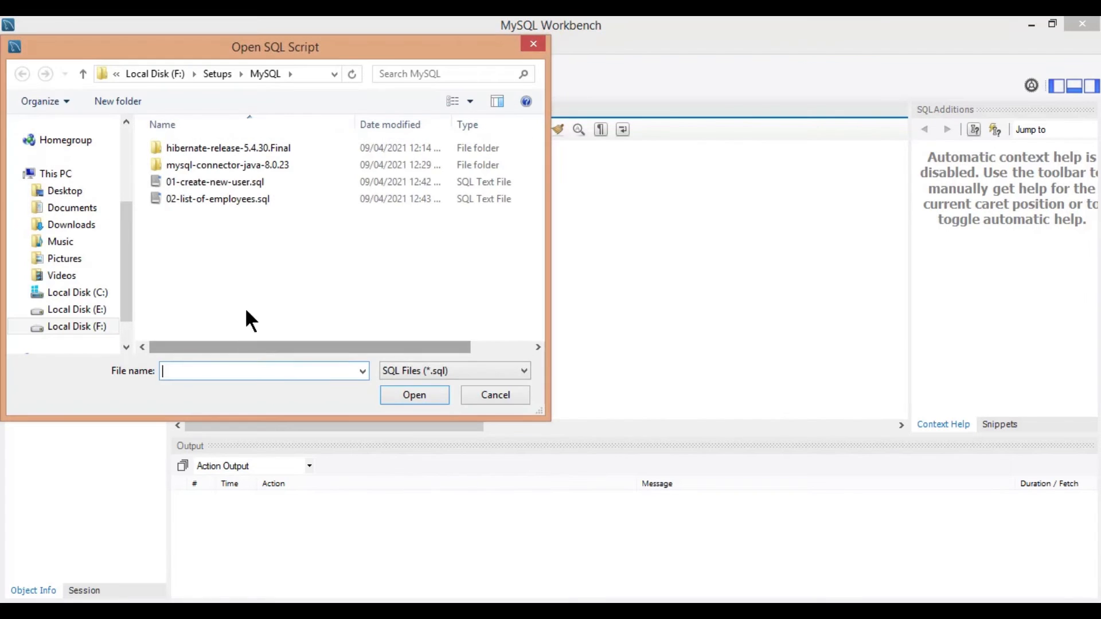
- Run 01-create-new-user.sql for hbemployee, then 02-list-of-employees.sql to build hb_list_of_employees and its employee table
double_click(212, 181)
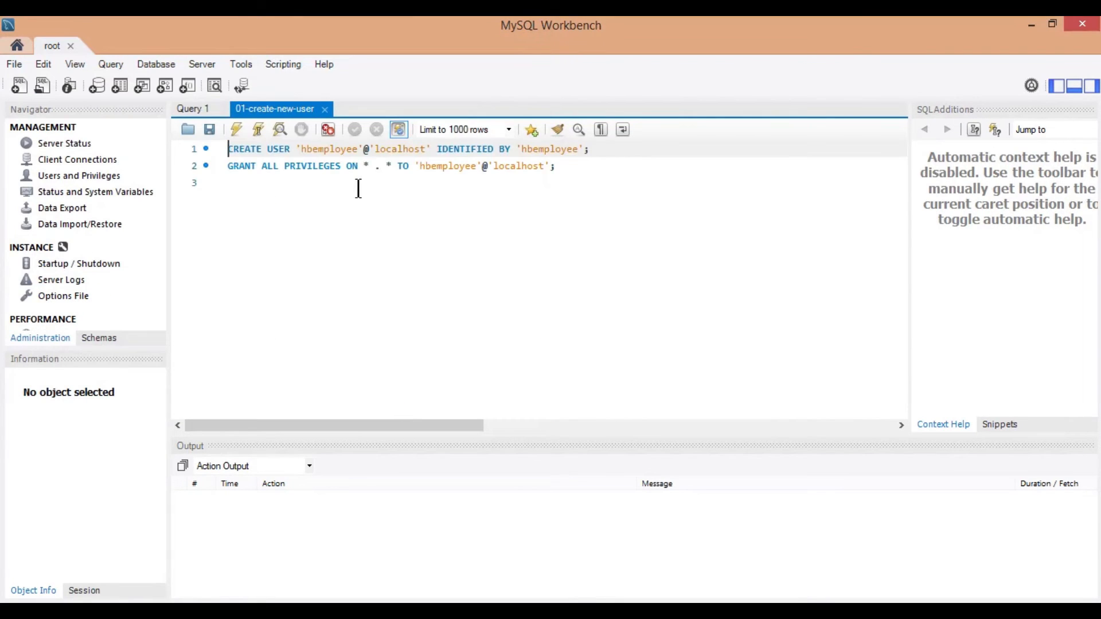
mouse_move(235, 128)
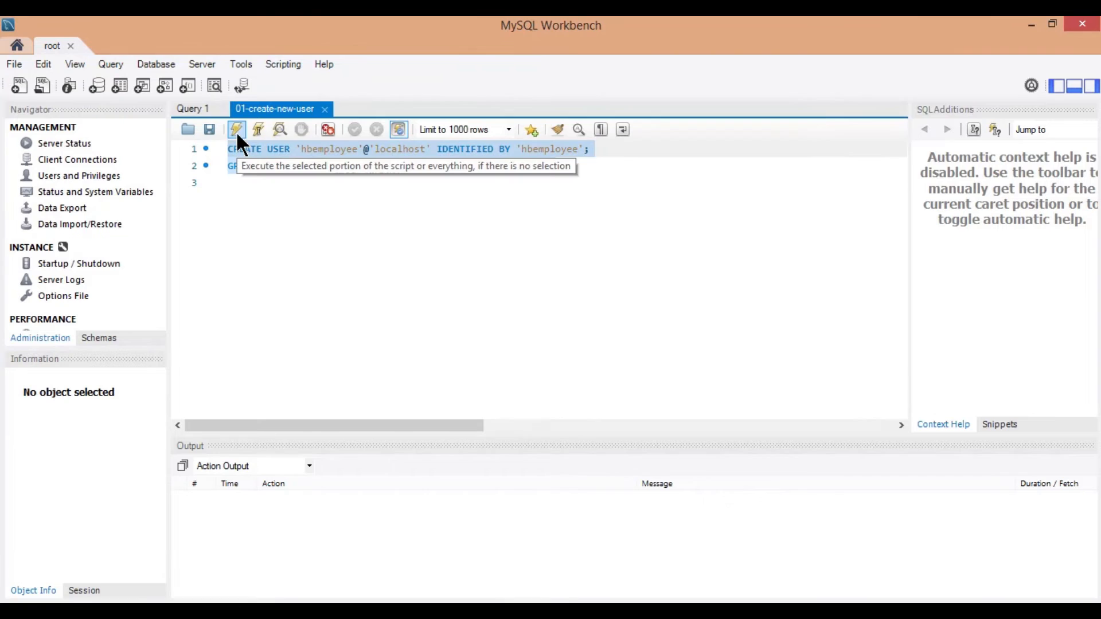
left_click(236, 129)
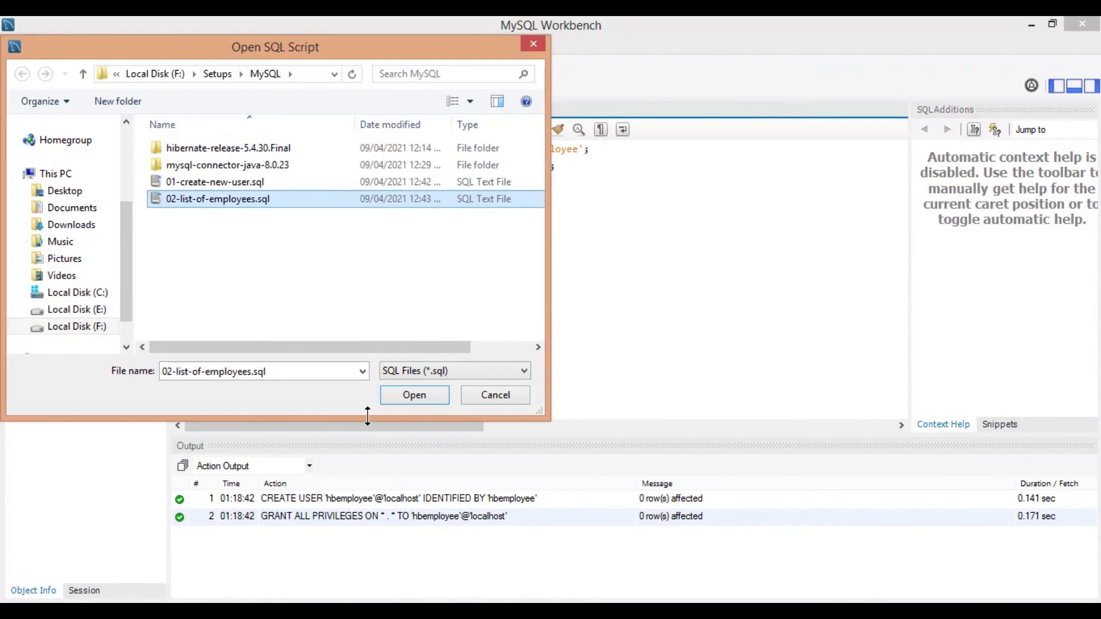
left_click(414, 395)
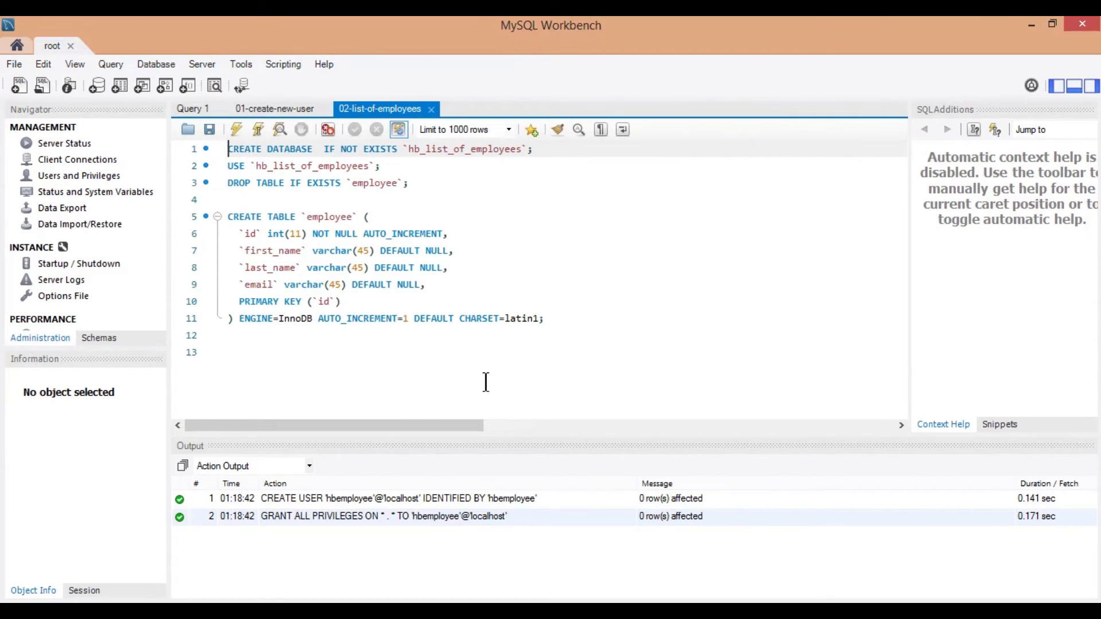
left_click(235, 128)
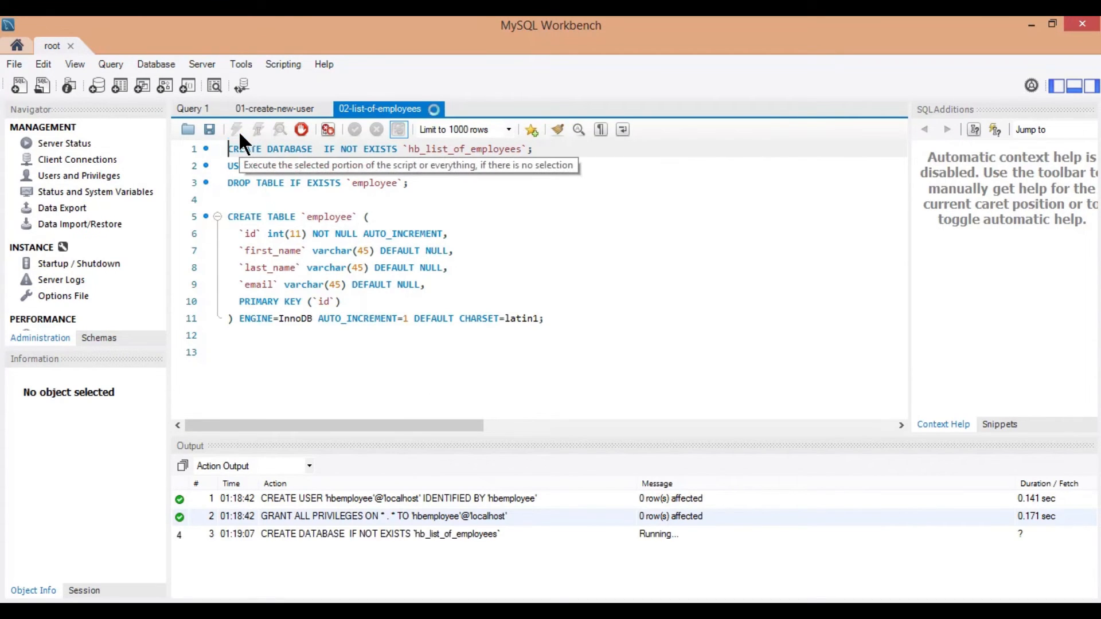
left_click(235, 128)
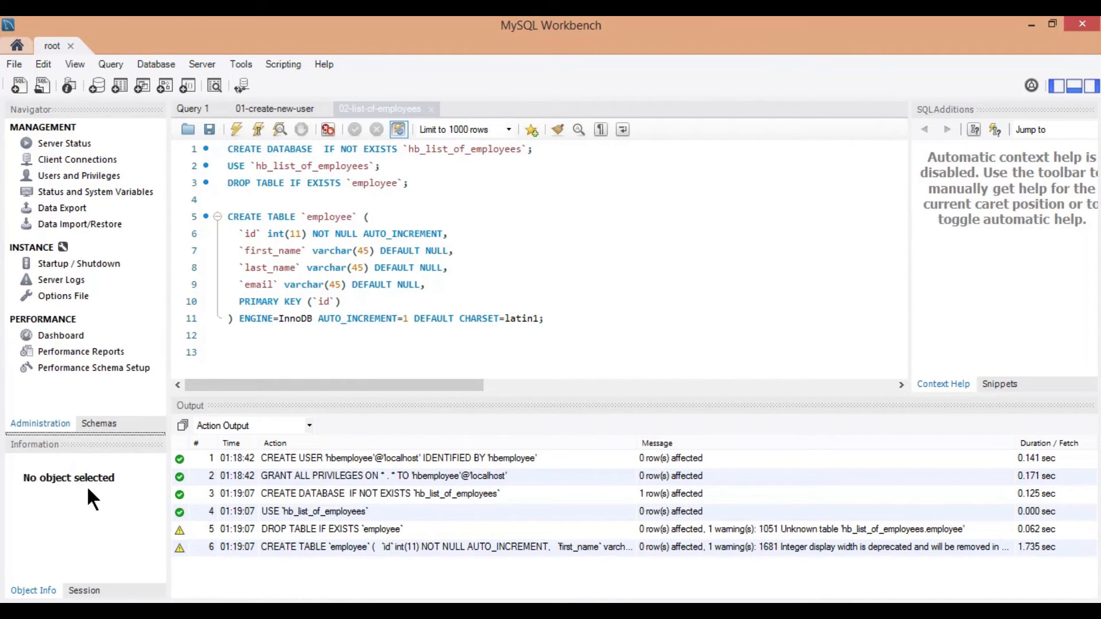
- Refresh the Schemas list and run Select Rows - Limit 1000 on hb_list_of_employees.employee
left_click(99, 424)
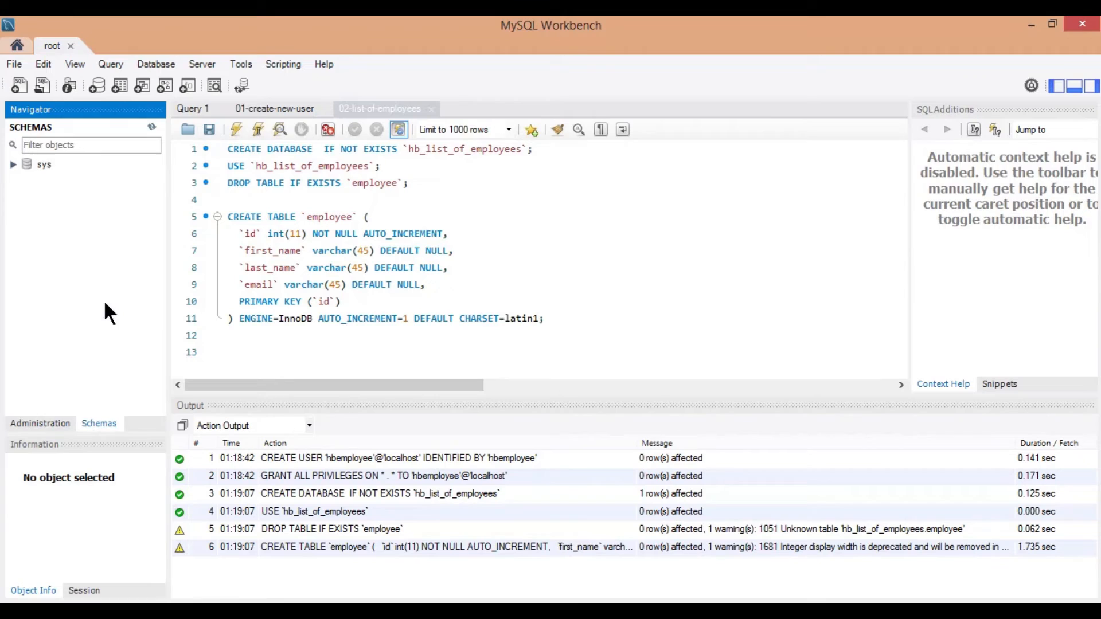
left_click(13, 164)
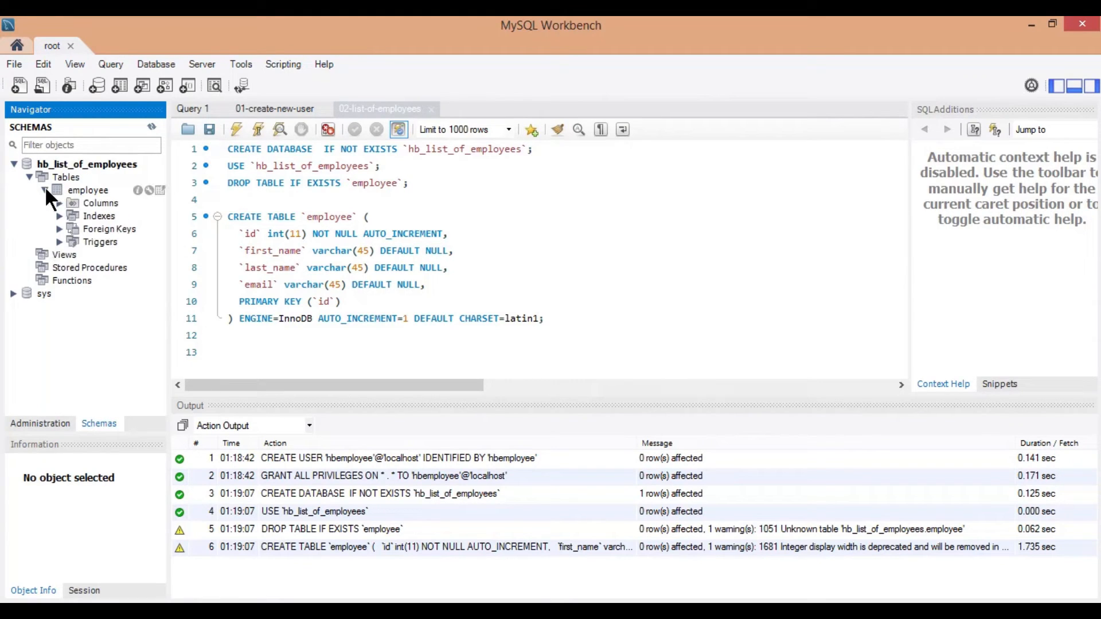
right_click(88, 191)
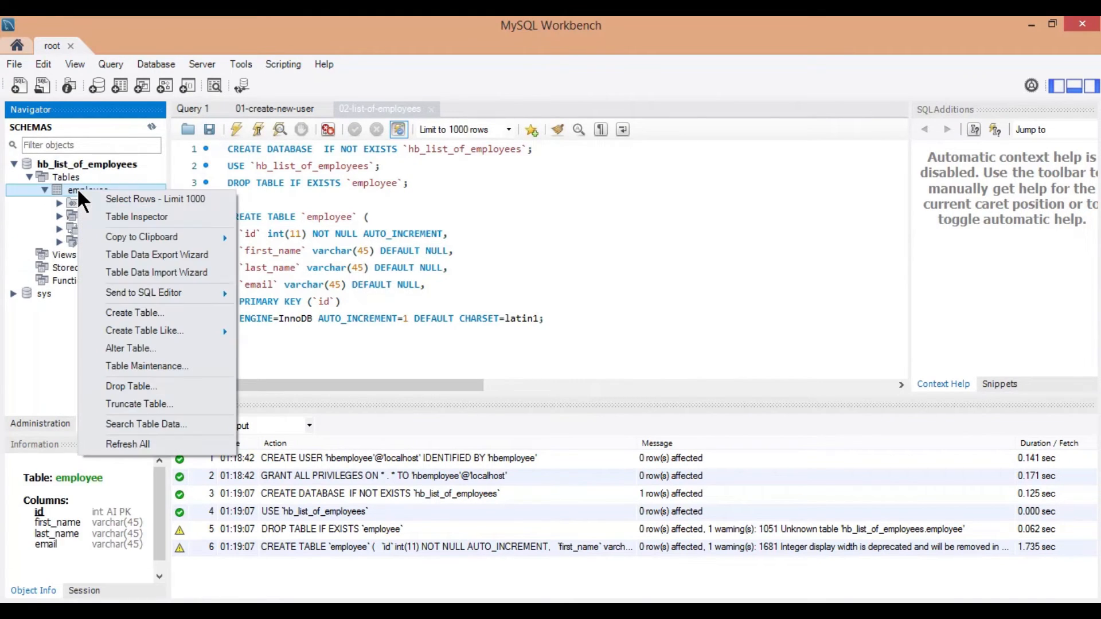
left_click(156, 199)
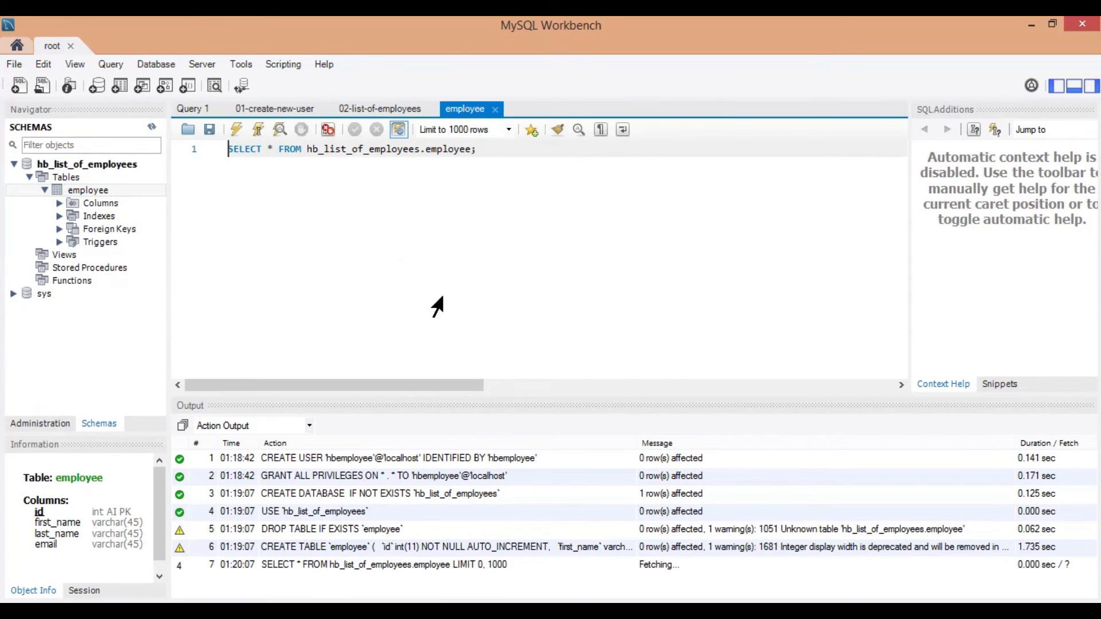
- Leave Workbench and bring the Eclipse window with HibernateDemo to the front
left_click(399, 128)
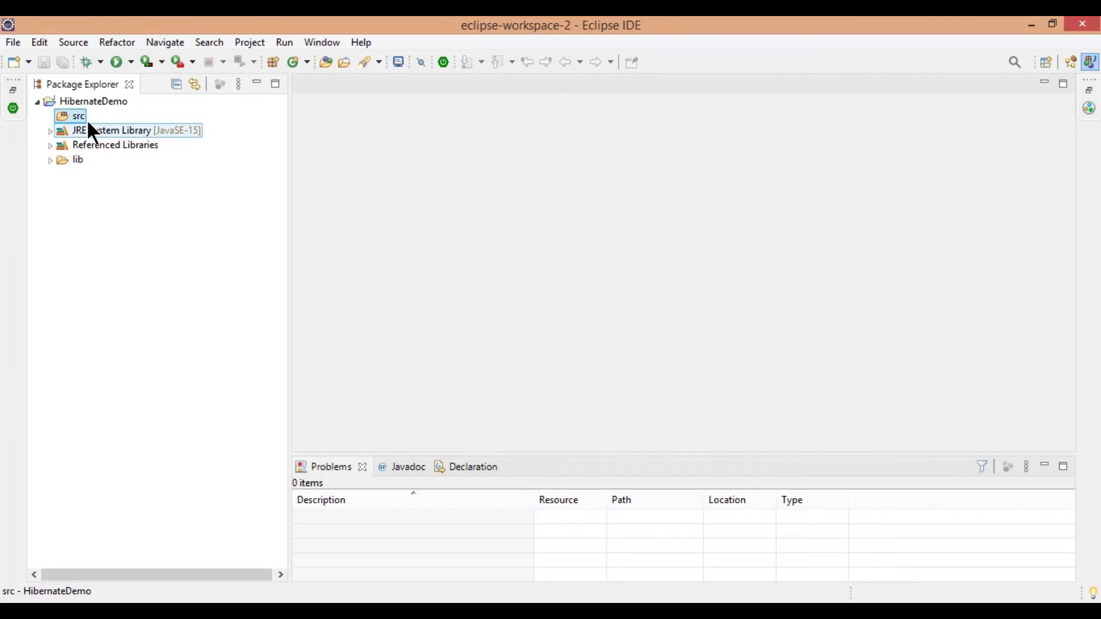
- Create a new package named com.misstechack.jdbc under src
right_click(71, 116)
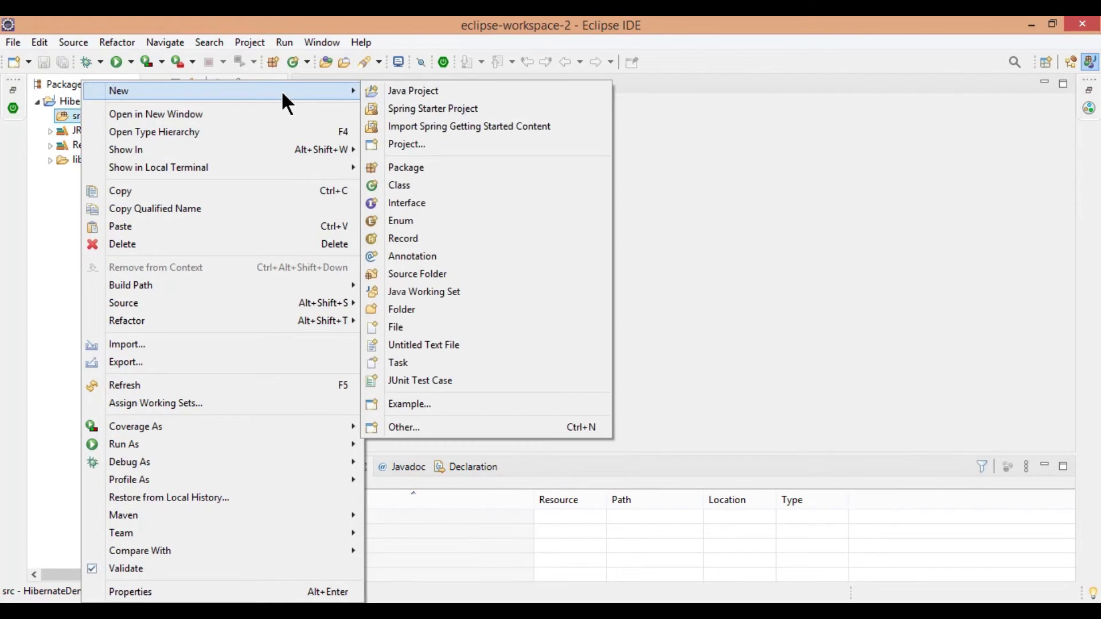
left_click(406, 168)
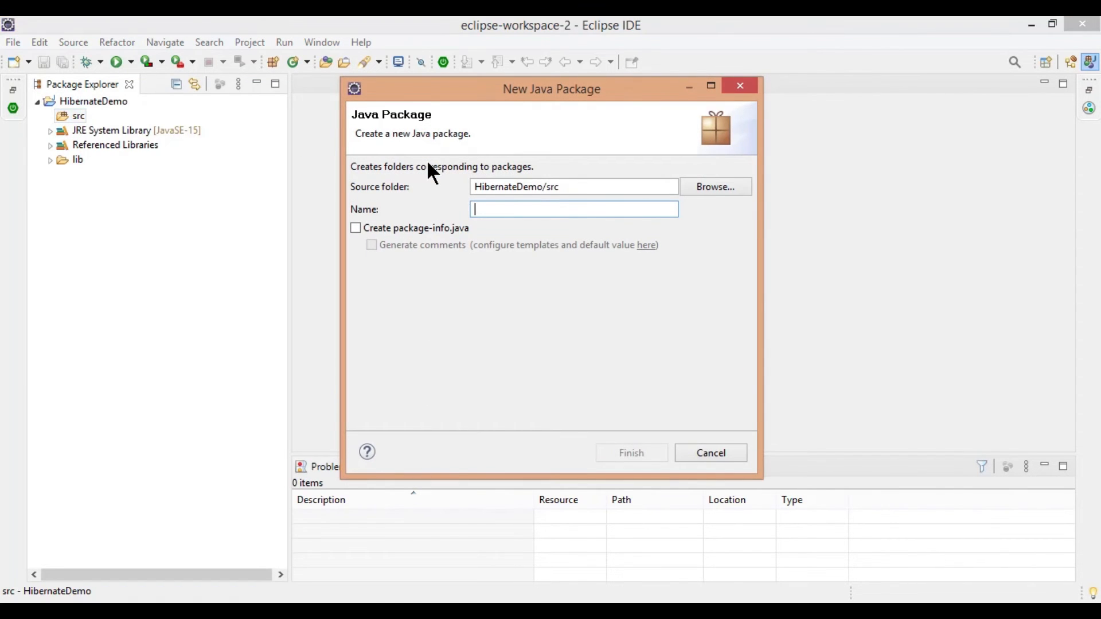
type("com.misstechack")
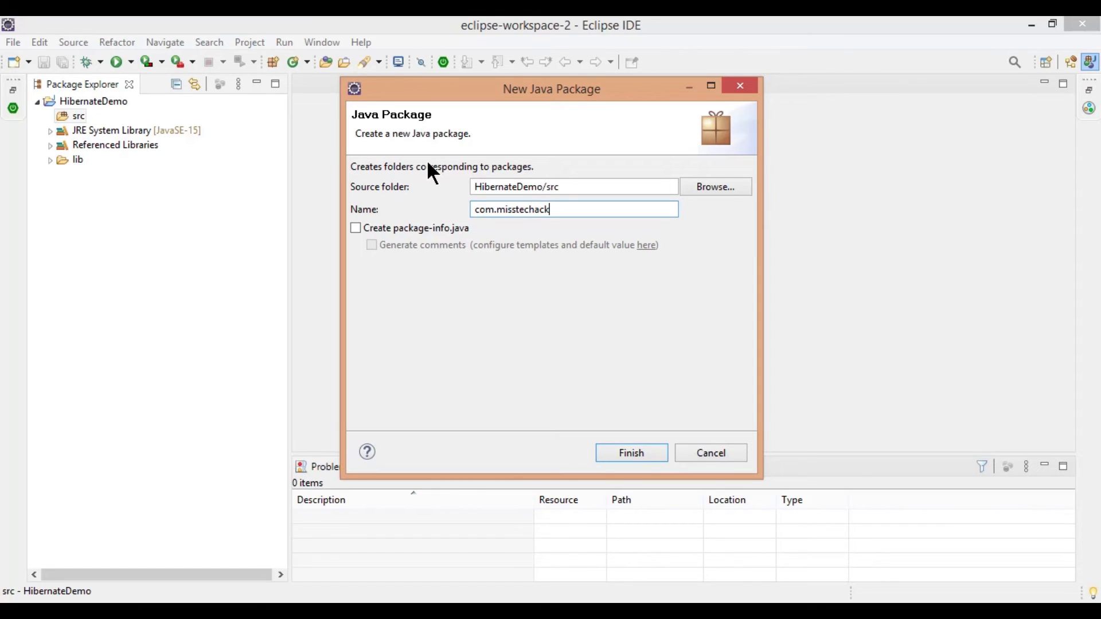
type(".jdbc")
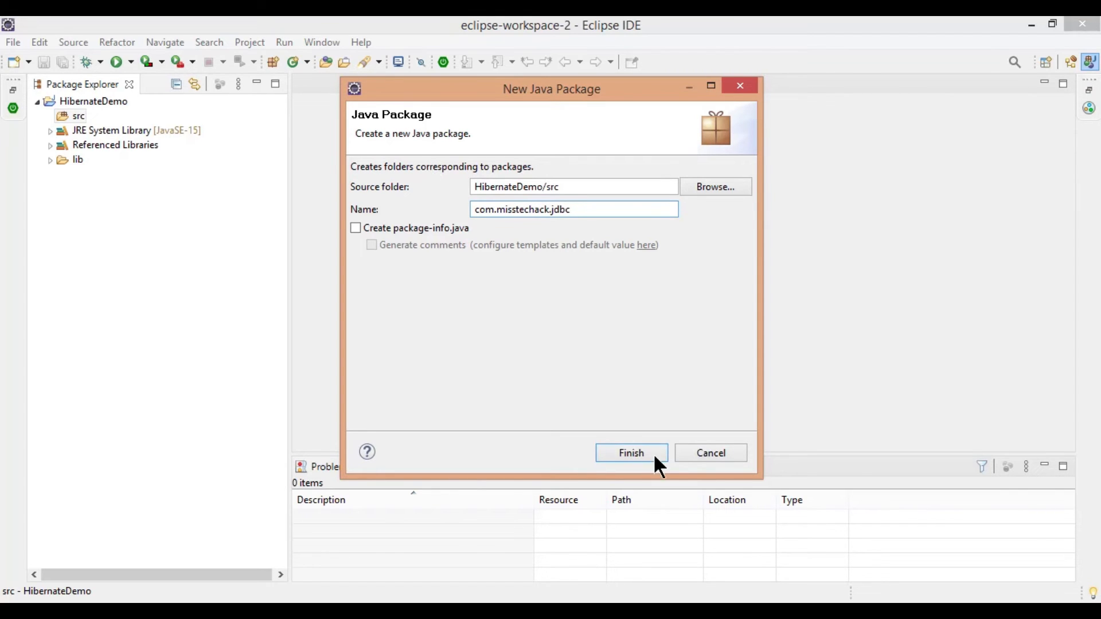
left_click(631, 453)
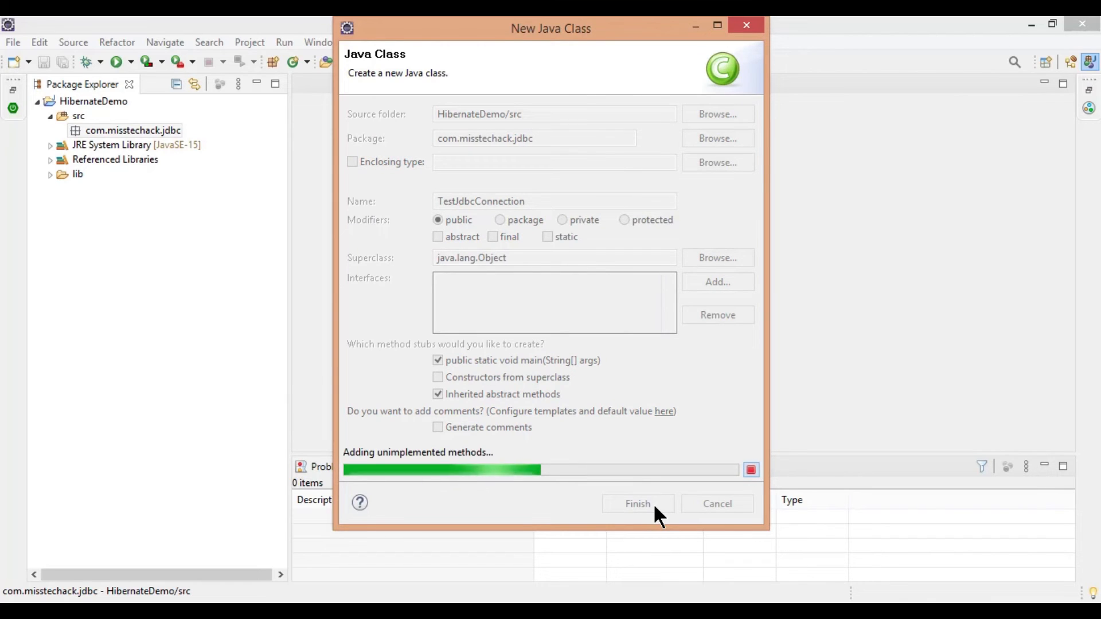
- Finish creating the TestJdbcConnection class with a generated main method
left_click(638, 504)
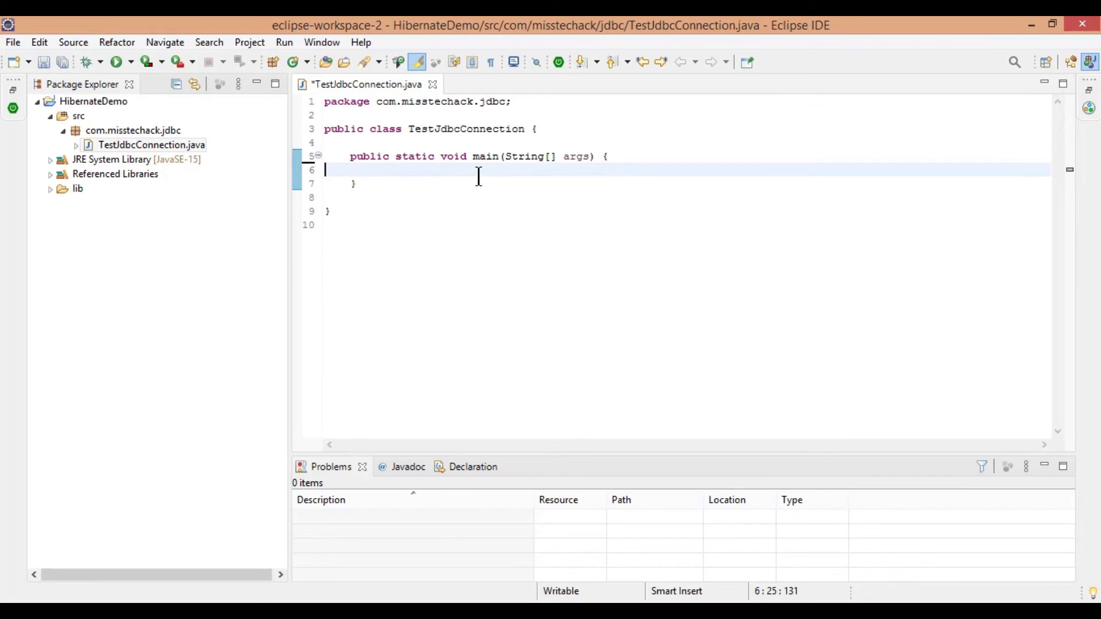
- Declare empty url, userId and password strings and a try/catch that calls e.printStackTrace()
type("String url")
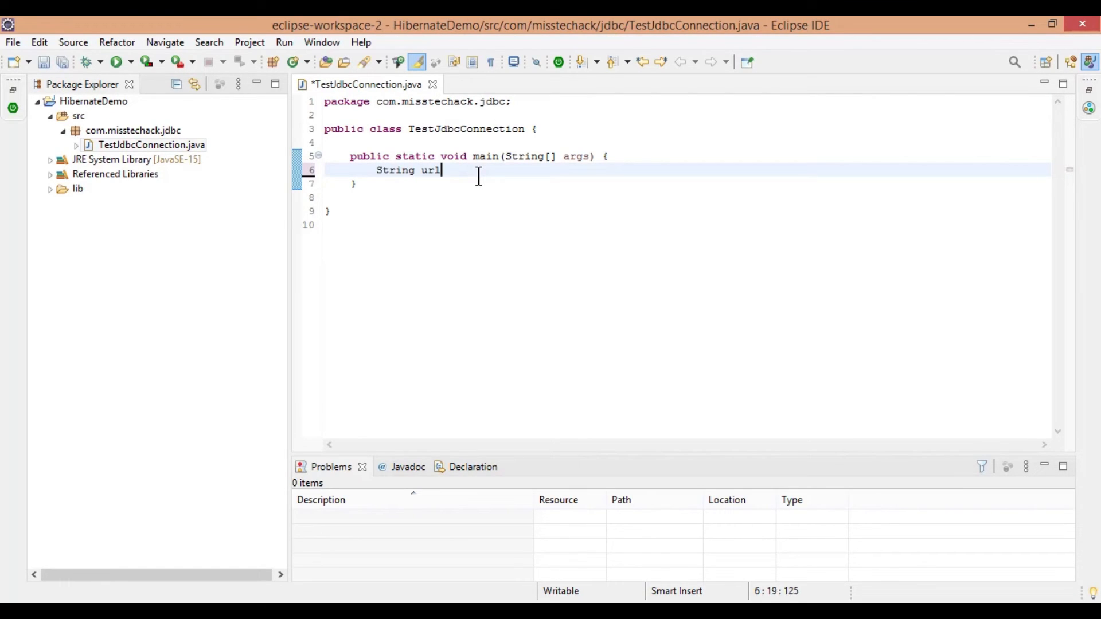
type("= \"\";")
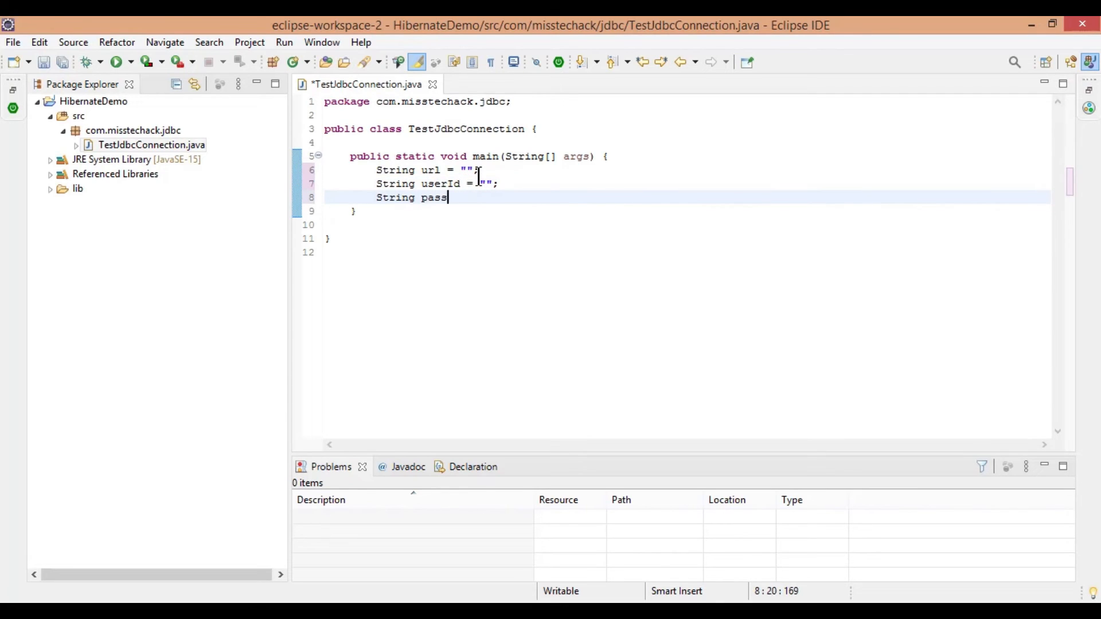
type("word = \"\";")
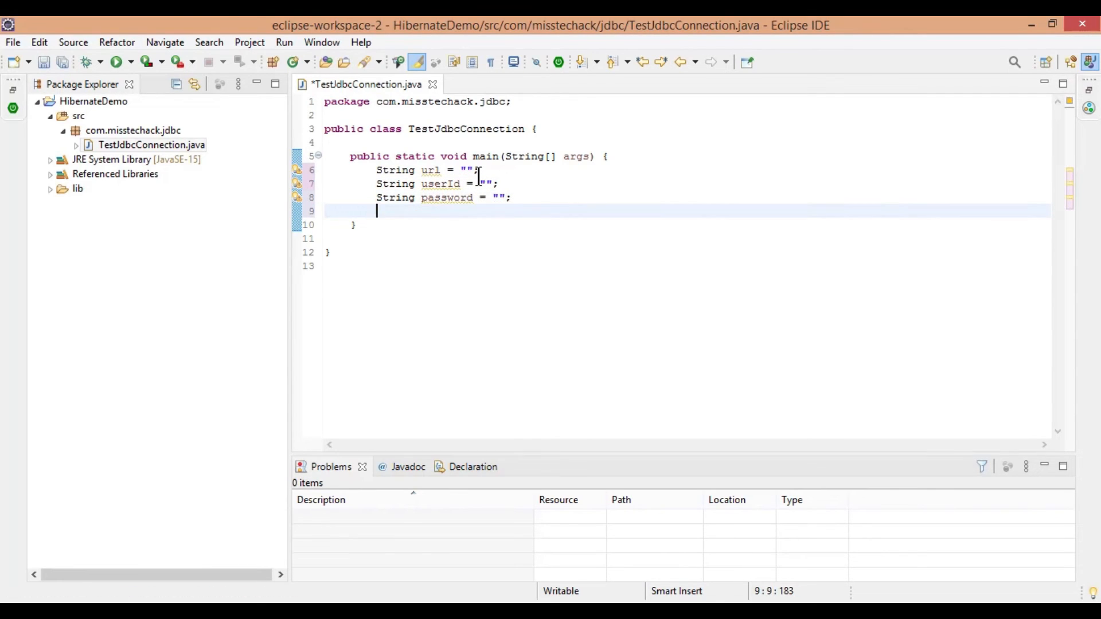
type("try {")
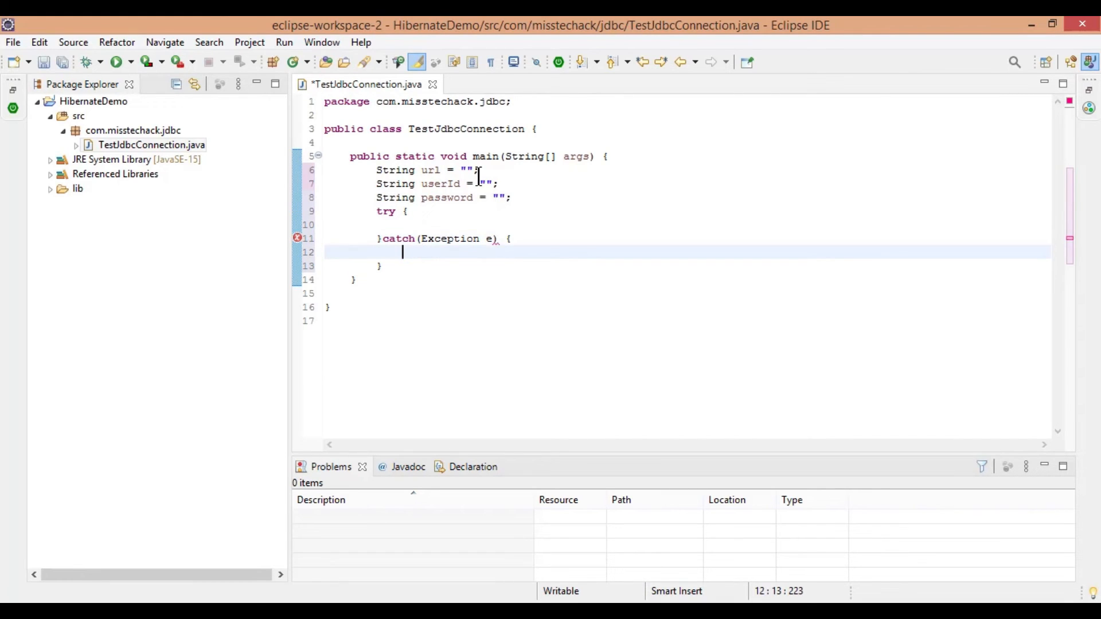
type("e.")
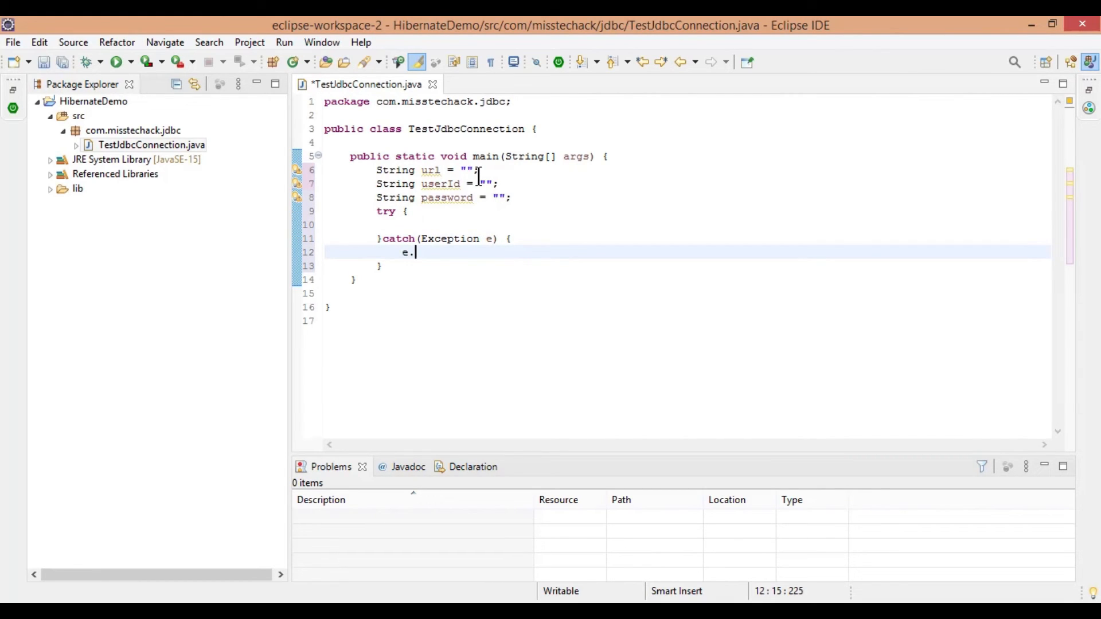
type("printStackTrace();")
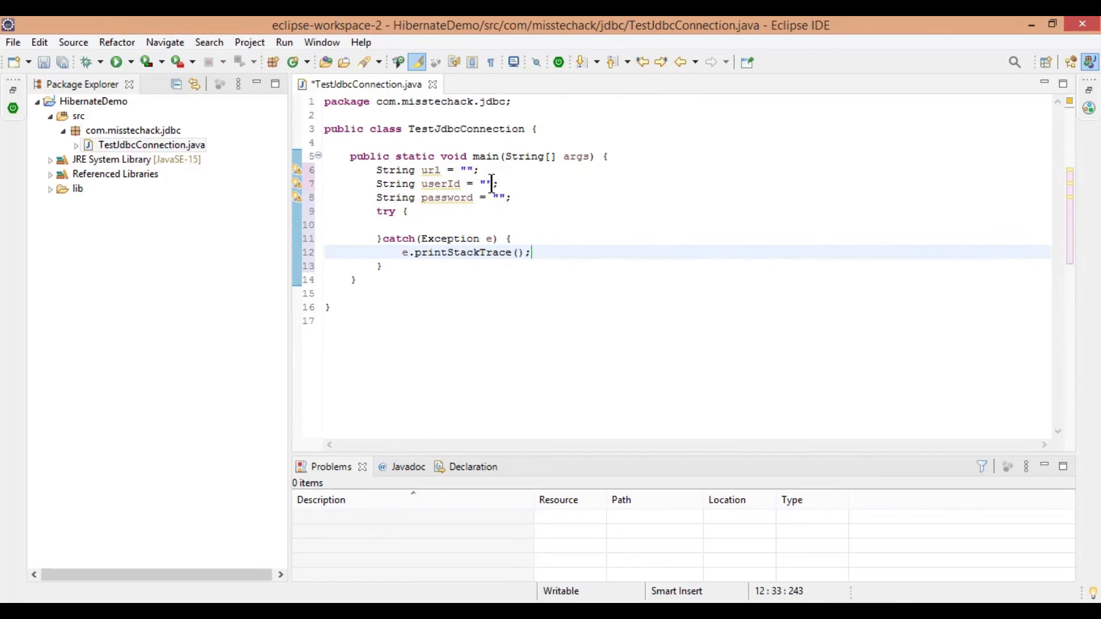
type("jdbc:my")
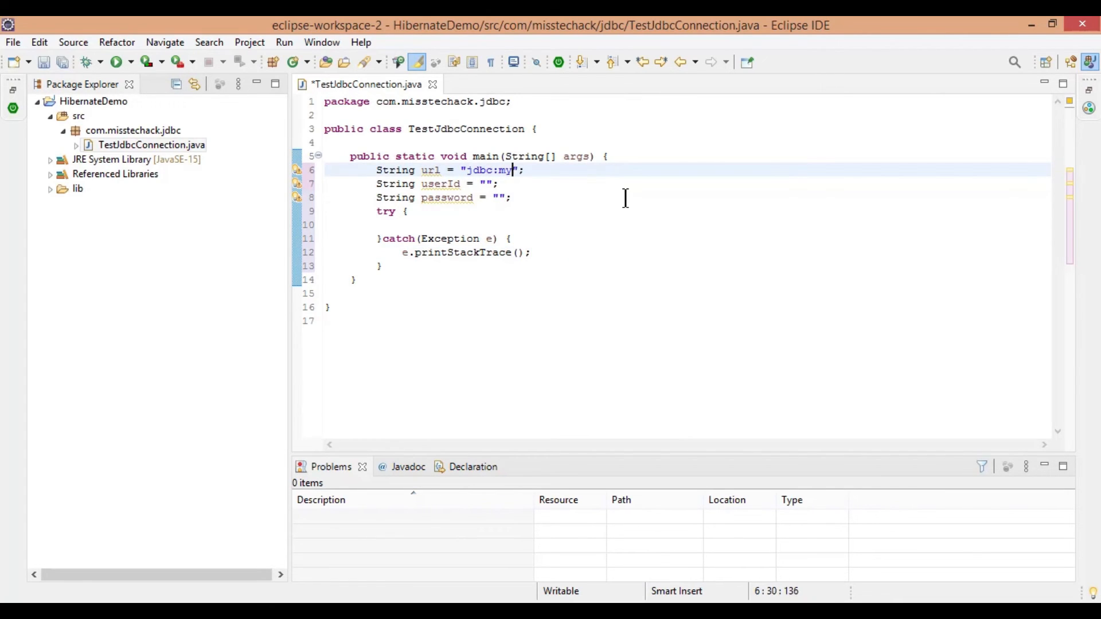
type("sql://localhost")
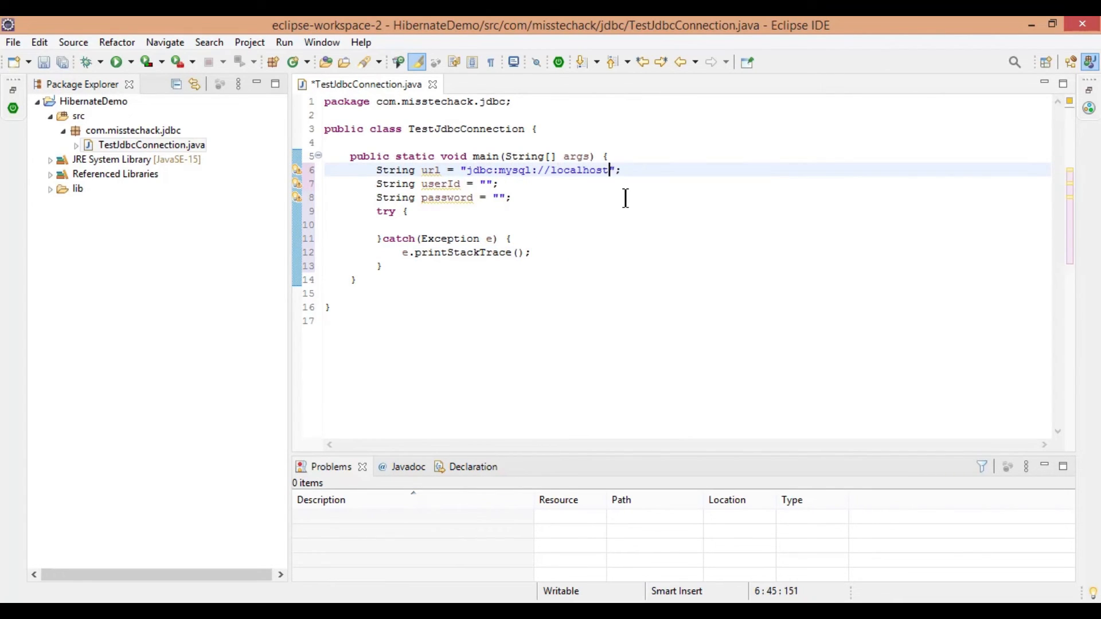
type(":3306/")
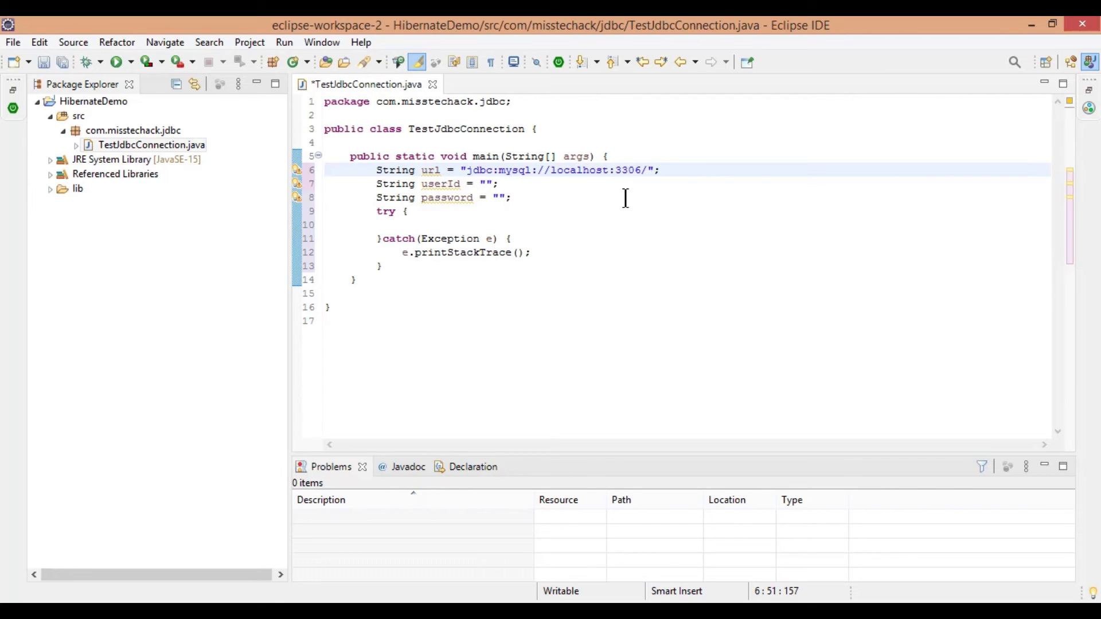
type("hb_emplo")
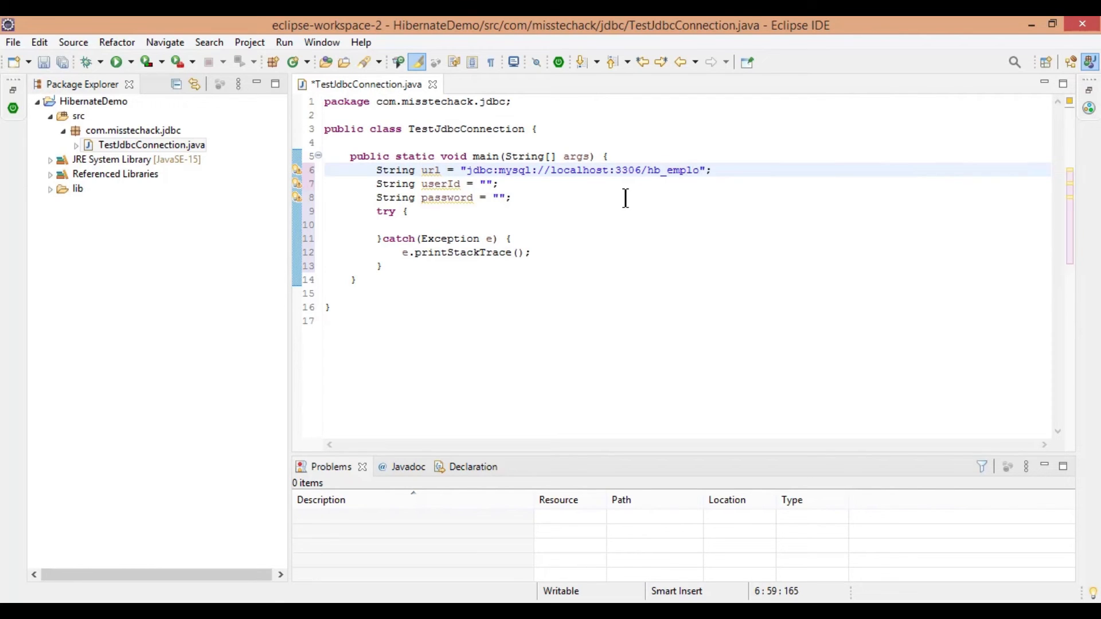
mouse_move(527, 391)
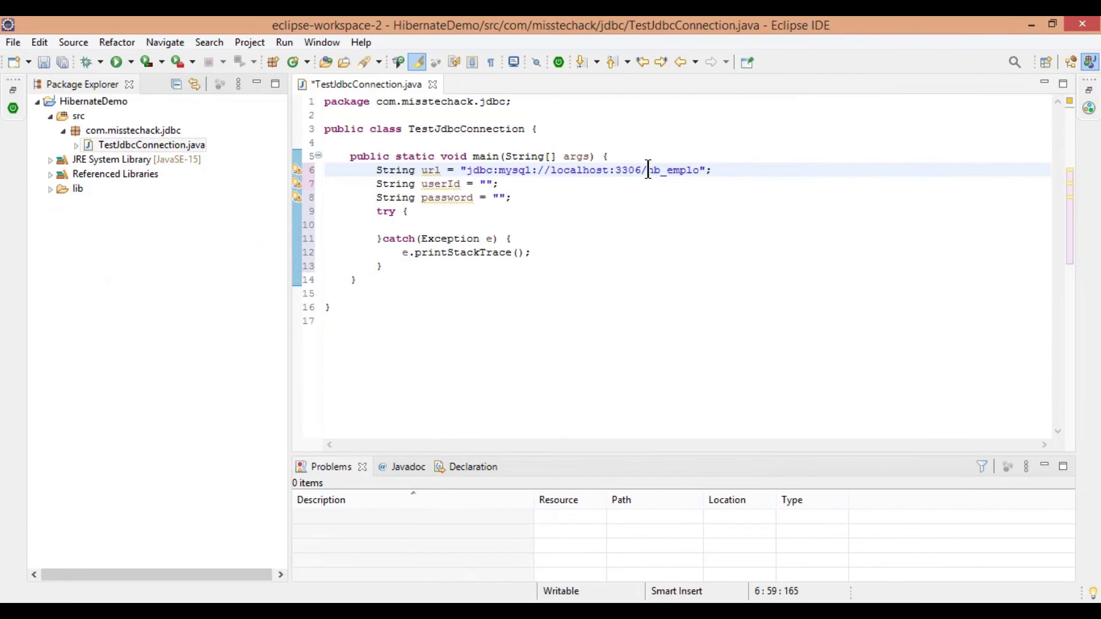
type("list_of_employees")
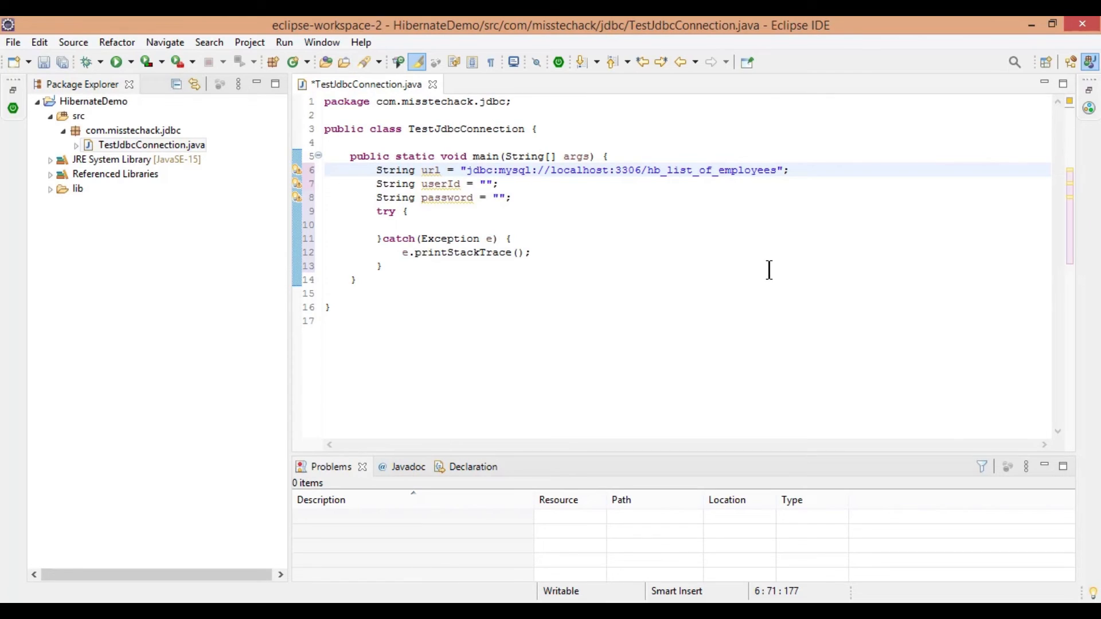
left_click(485, 183)
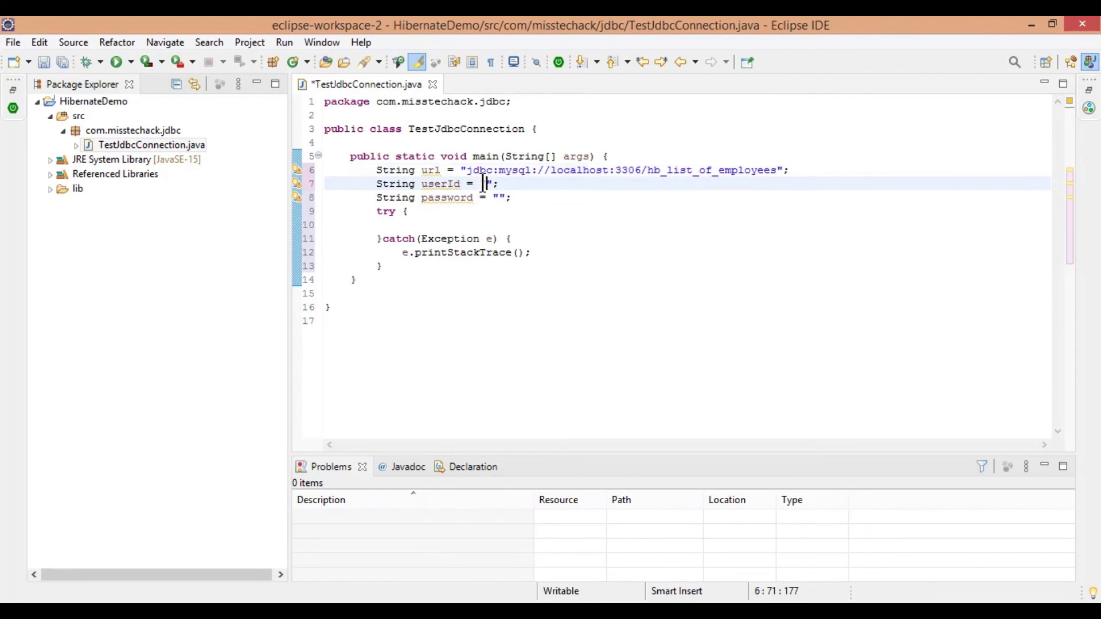
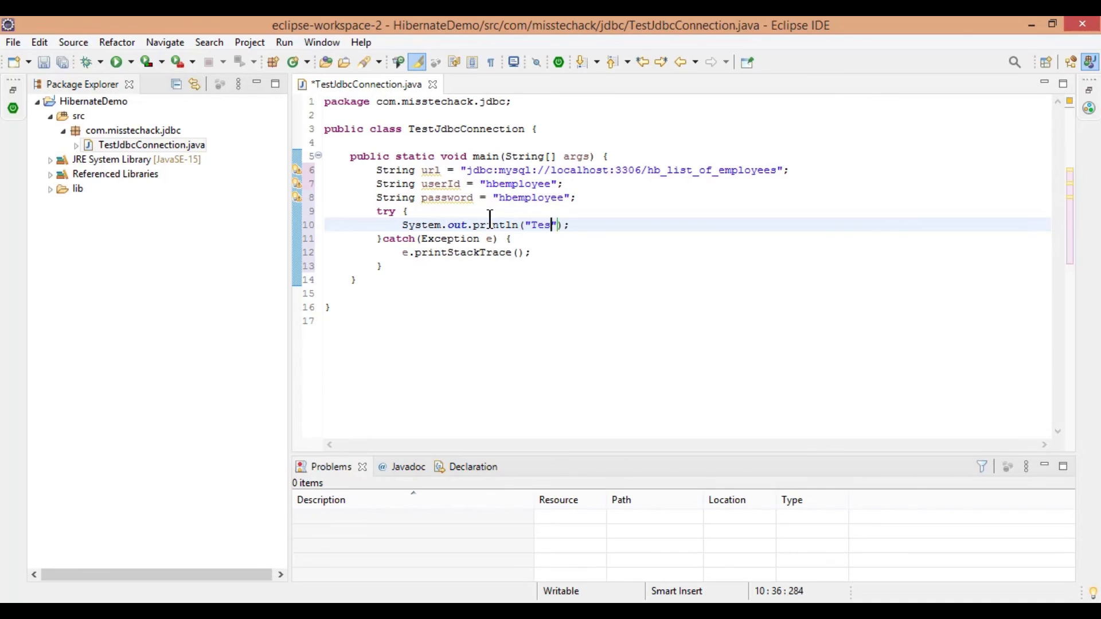
- Add println lines for testing JDBC and "Successful JDBC Connection", then begin a Connection c = Drive... line
type("ting JDBC Connection")
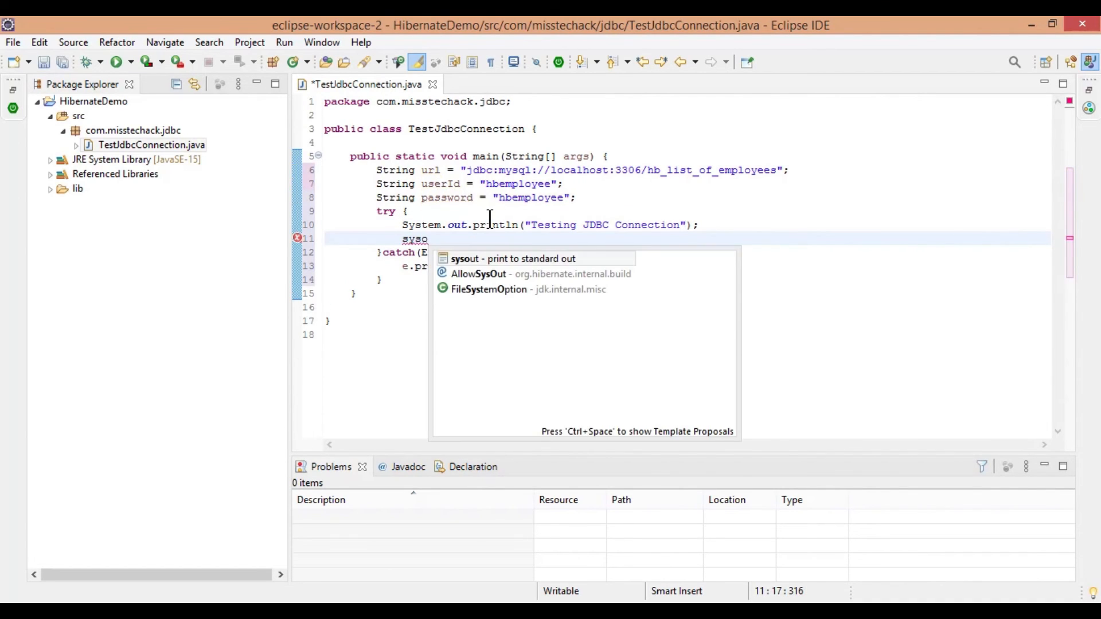
key("Enter")
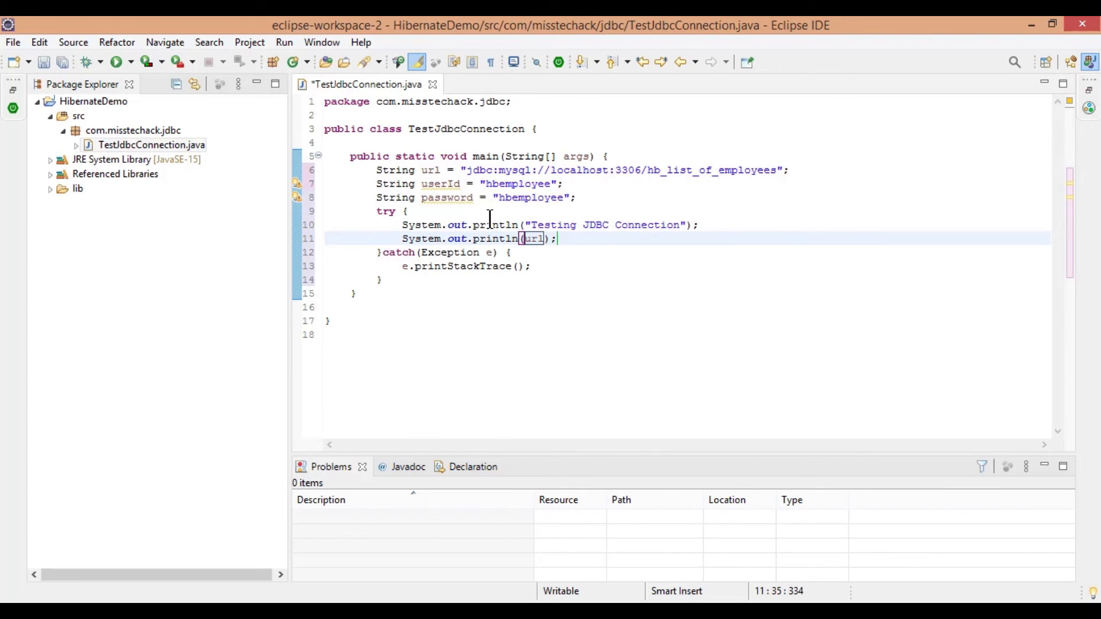
type("syso")
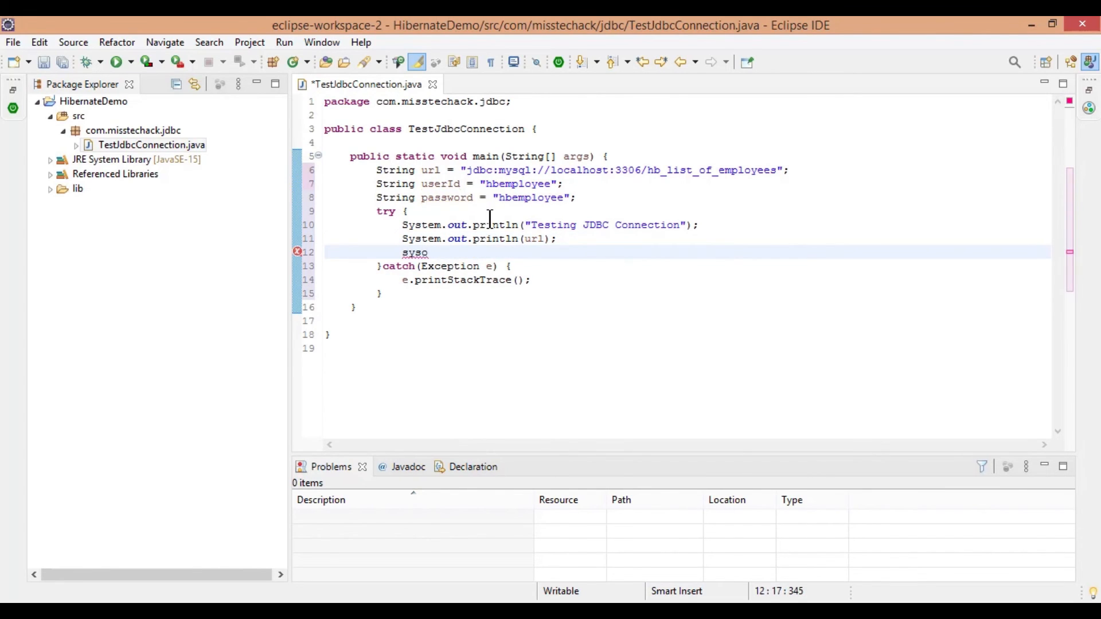
type("System.out.println(\"Successful \");")
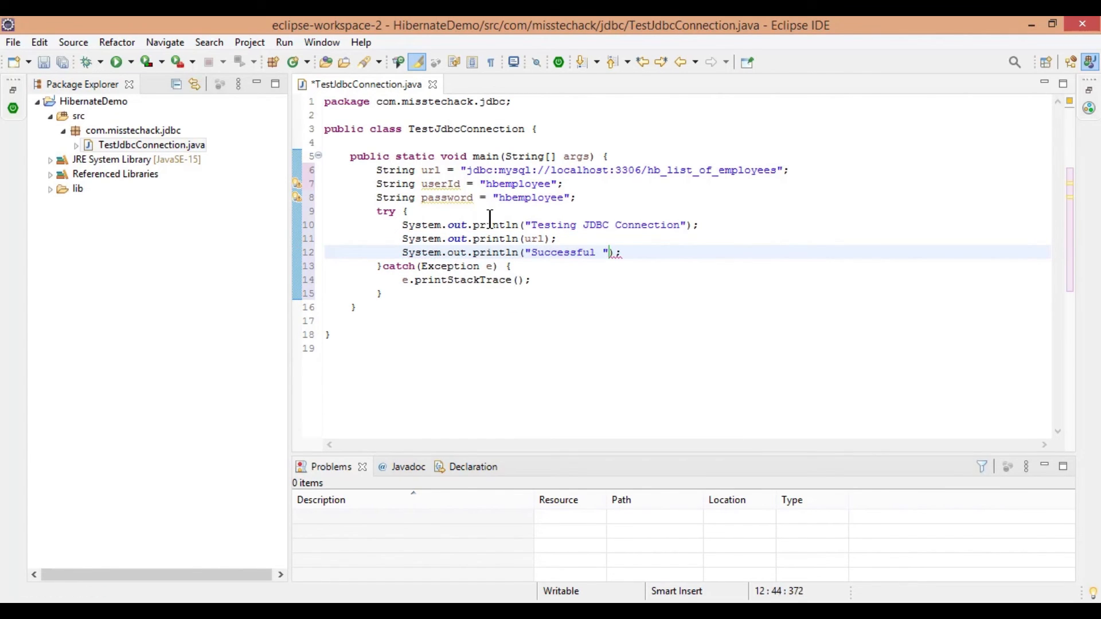
type("JDBC Connection")
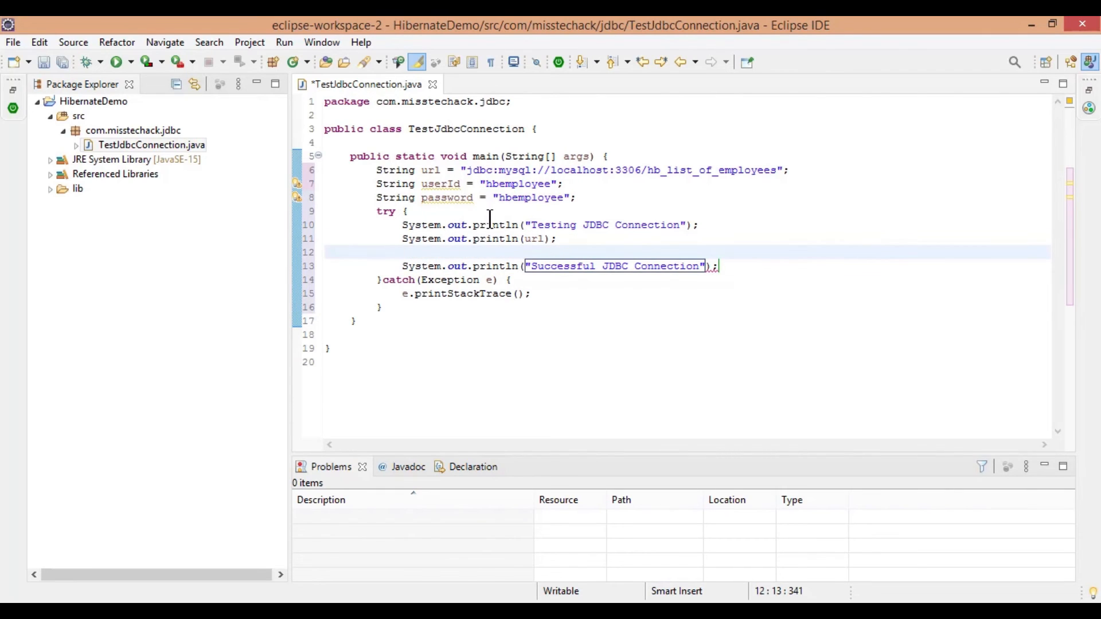
type("Connection c = Drive")
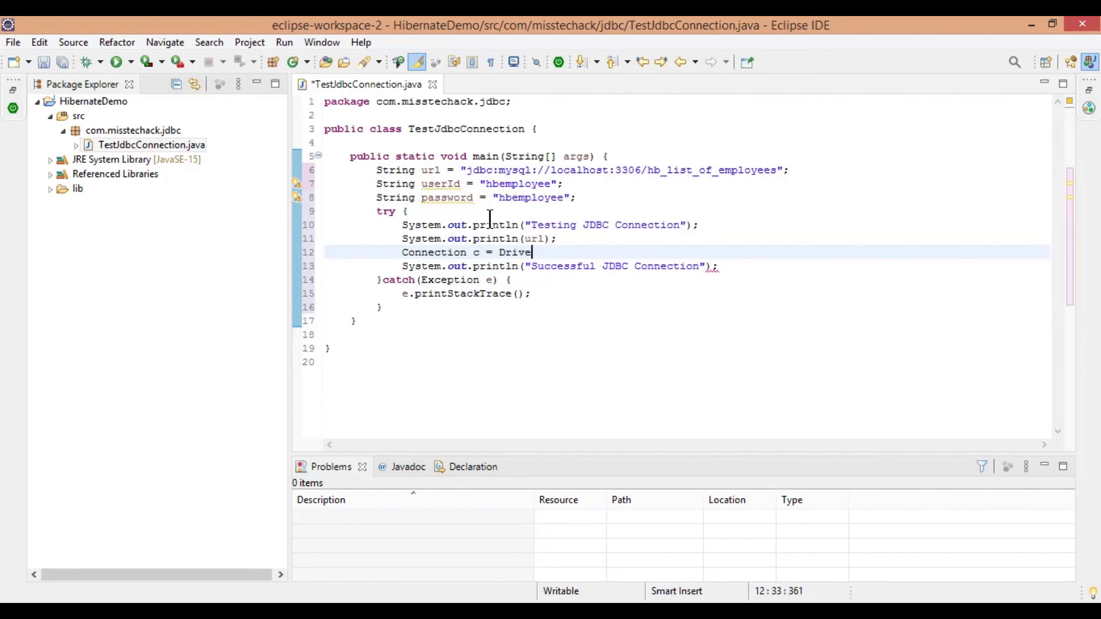
- Finish DriverManager.getConnection(url, userId, password), import java.sql.Connection, save, and expand the unused-variable warning
type("rManager.getConnection(url)")
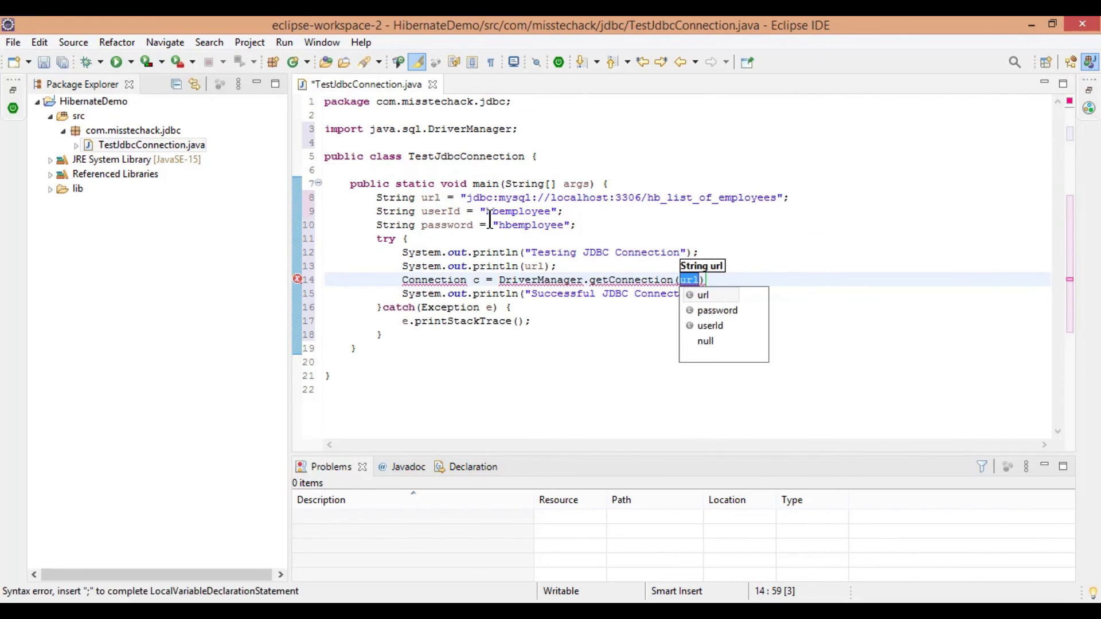
type(", userId, password")
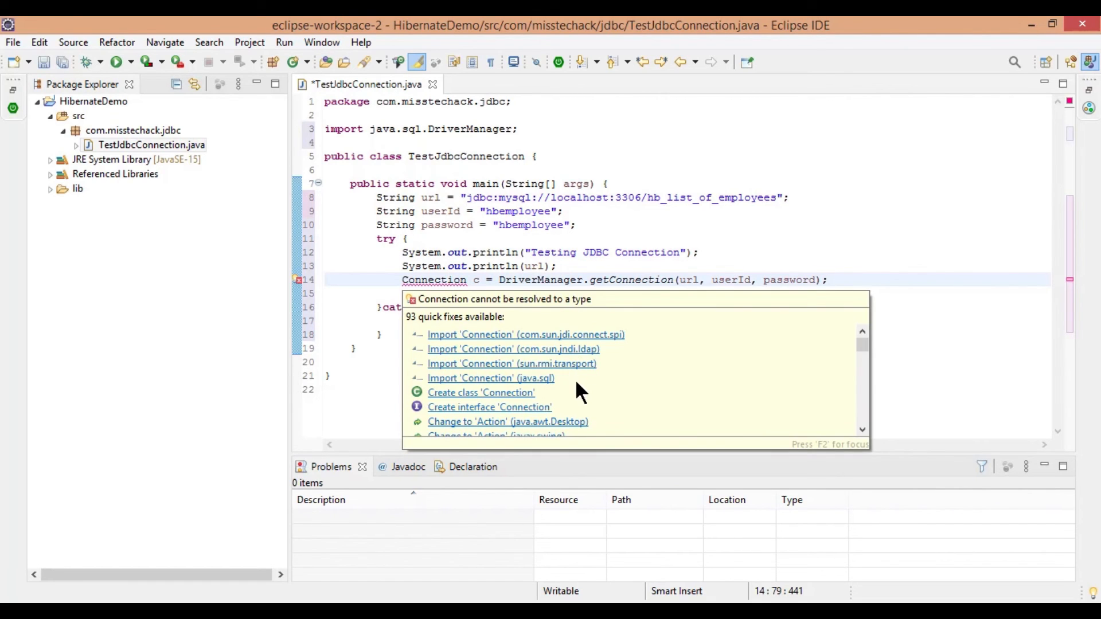
left_click(490, 378)
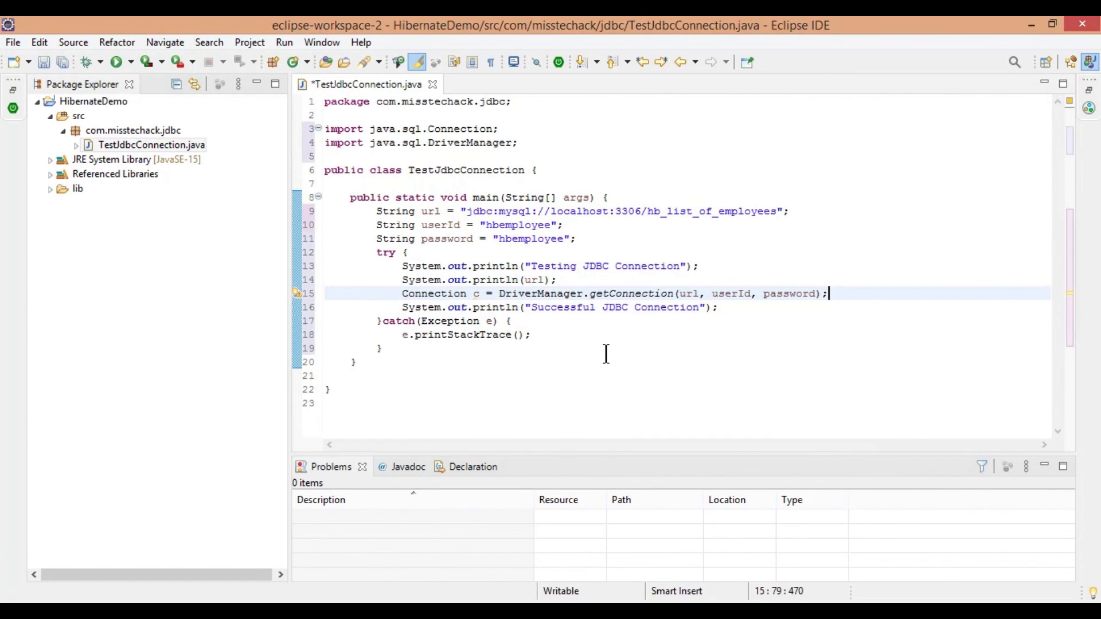
key("ctrl+s")
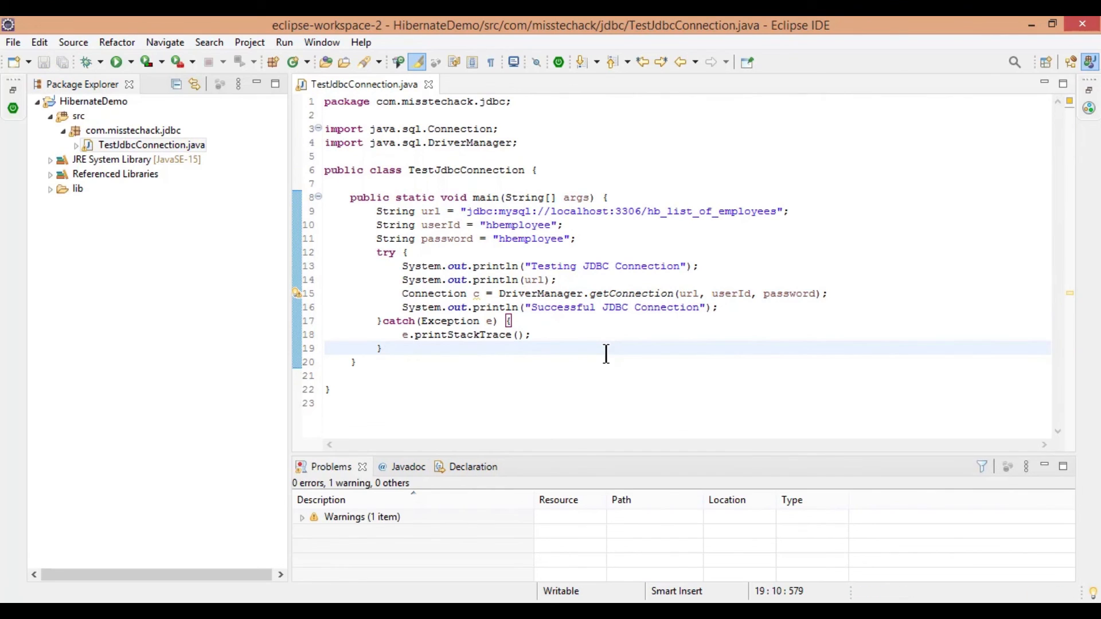
left_click(303, 516)
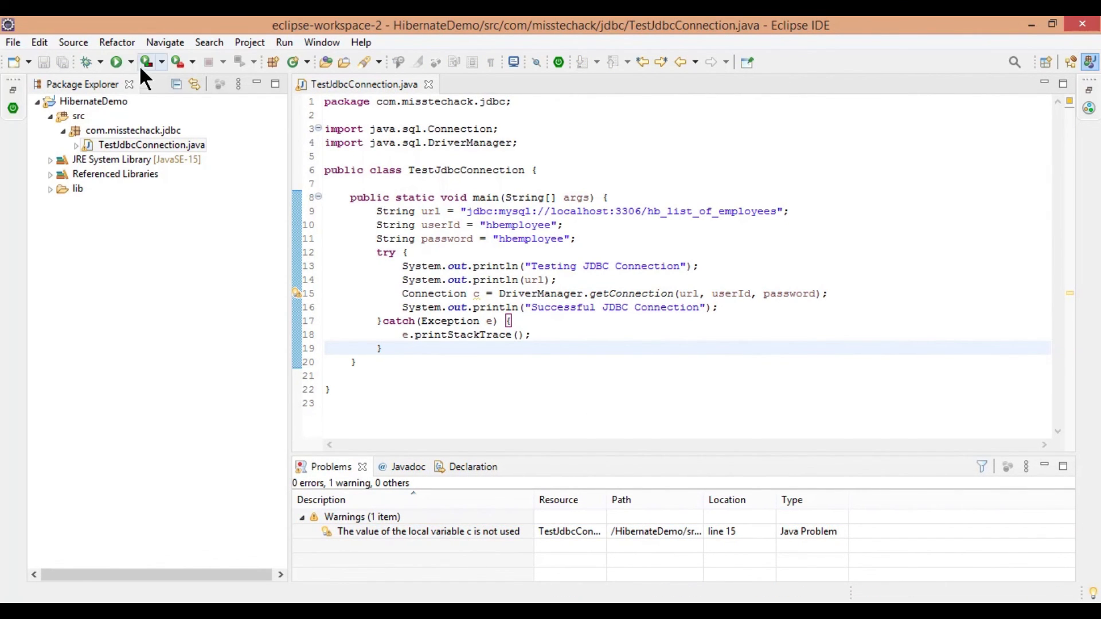
- Run TestJdbcConnection as a Java Application so the console prints Successful JDBC Connection
right_click(383, 348)
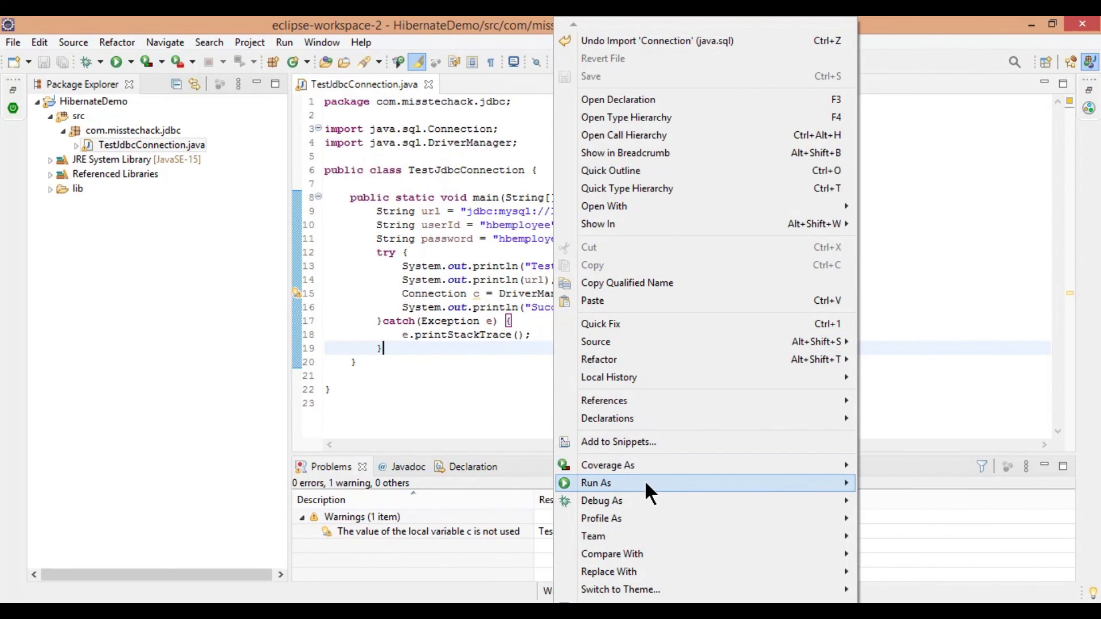
left_click(596, 483)
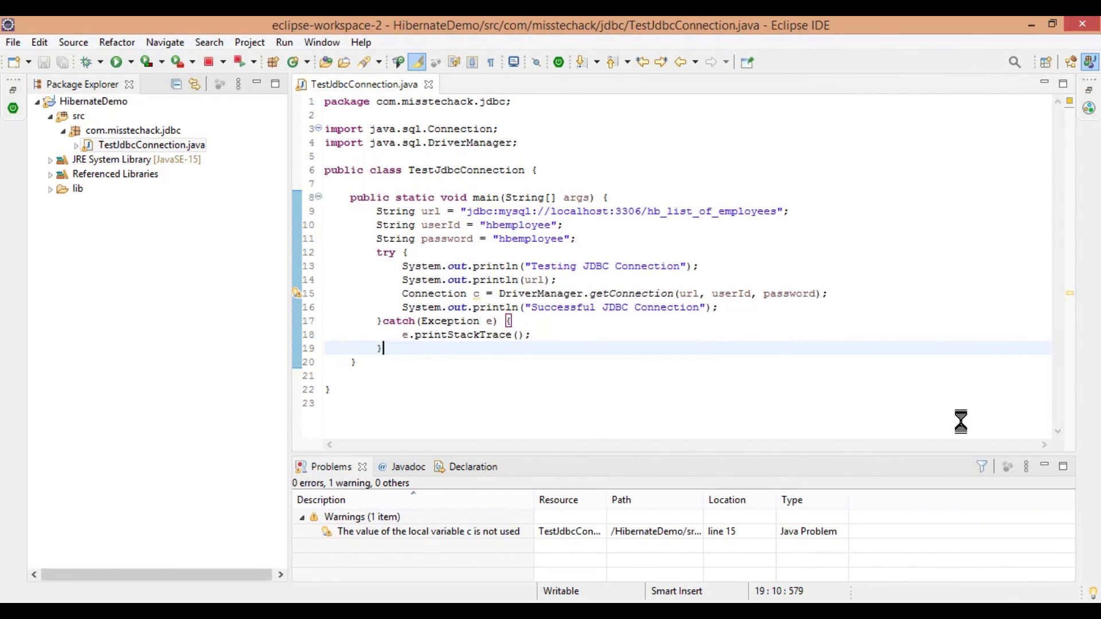
left_click(117, 61)
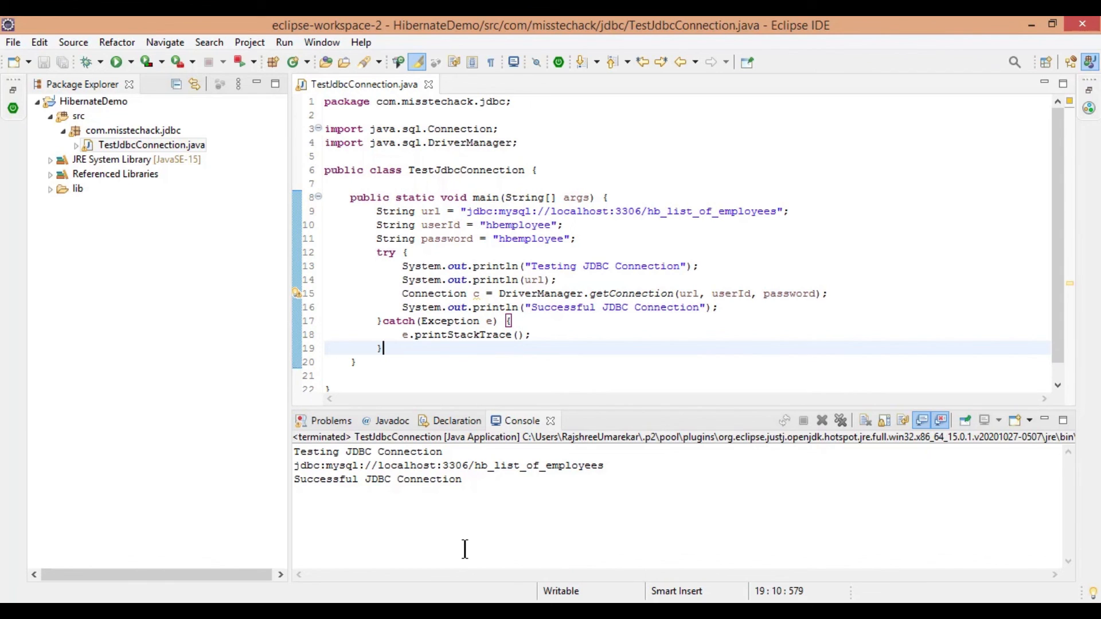
mouse_move(502, 599)
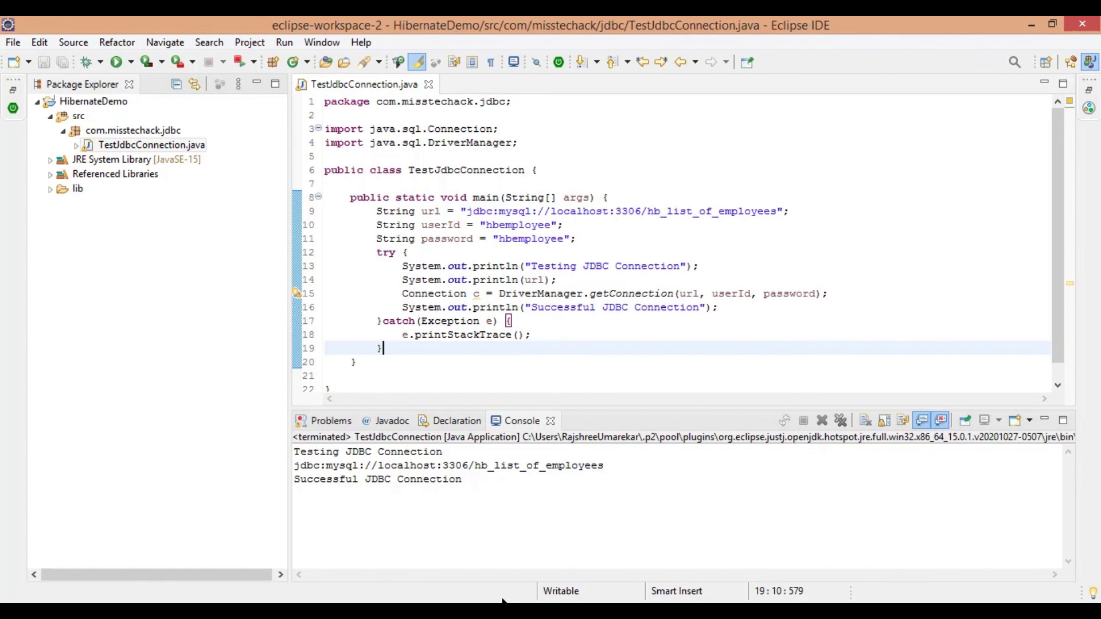